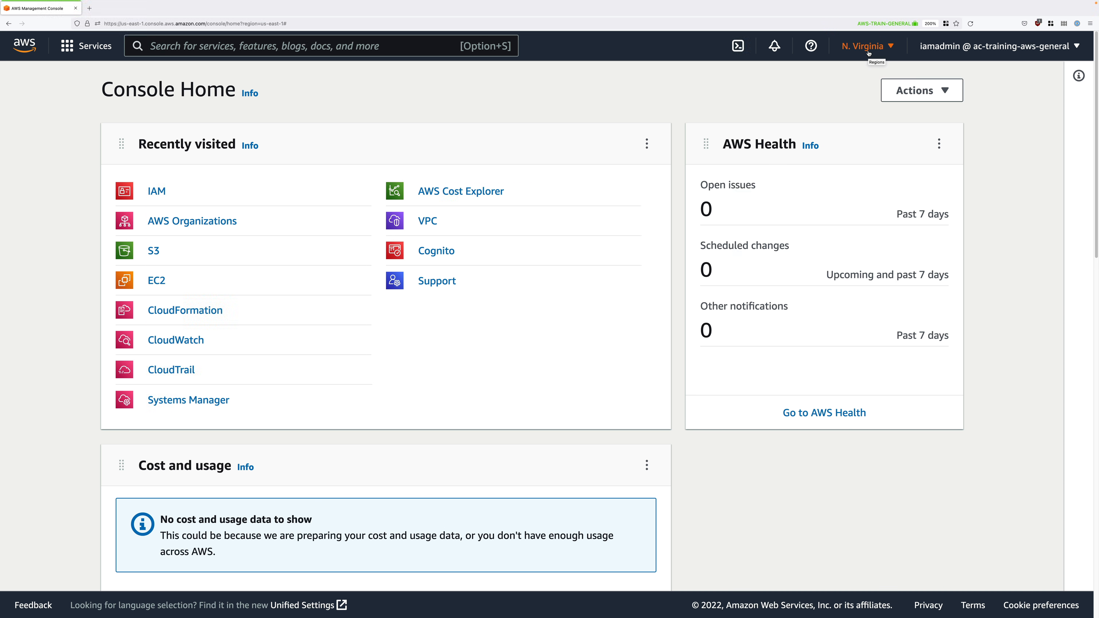
mouse_move(839, 100)
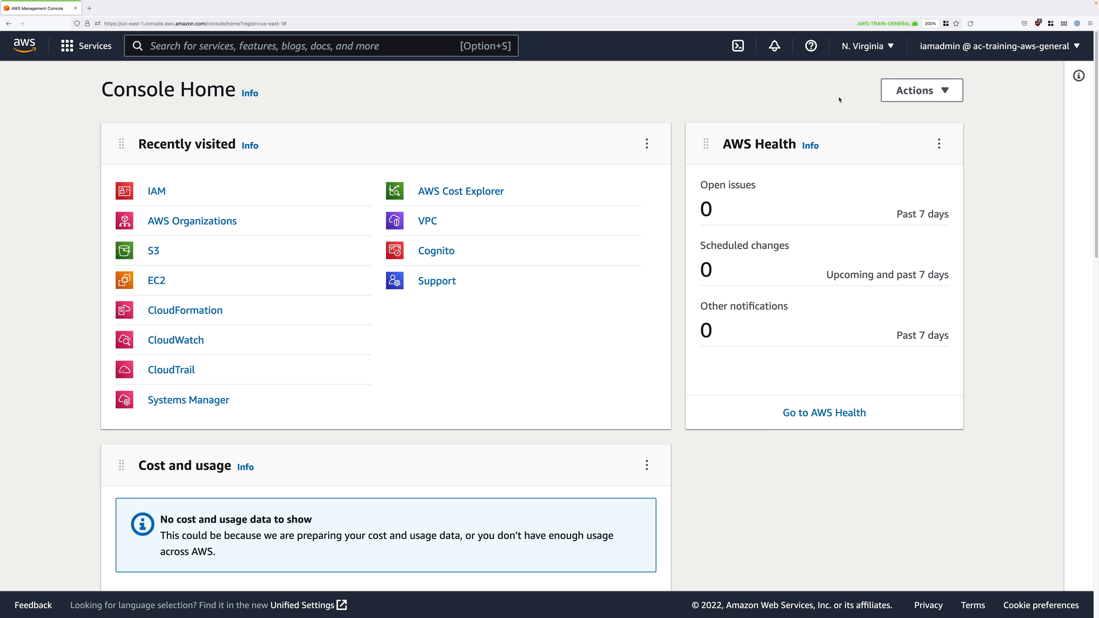
Follow the lab's quick-create link to the A4LVPC stack page.
click(868, 46)
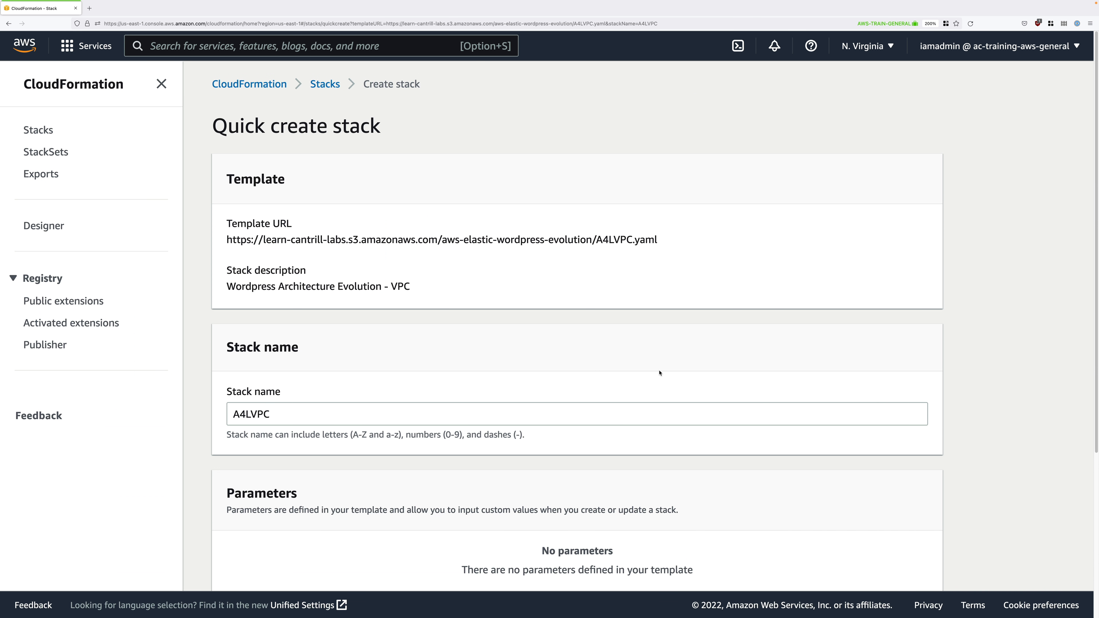
Acknowledge IAM resource creation and create the A4LVPC stack.
scroll(down, 3)
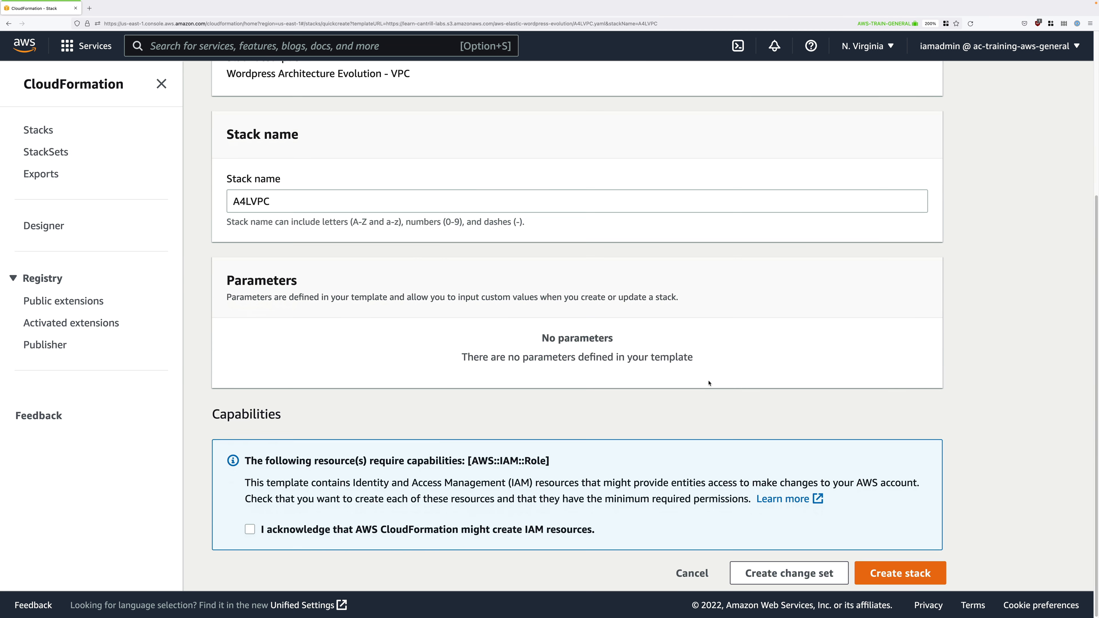
triple_click(259, 201)
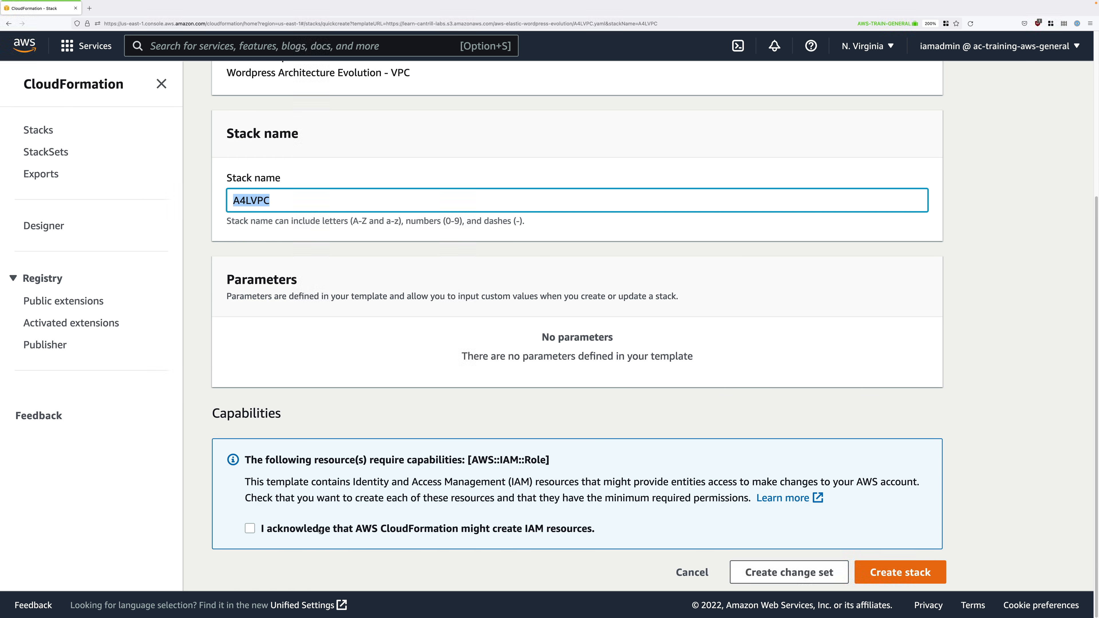
click(249, 528)
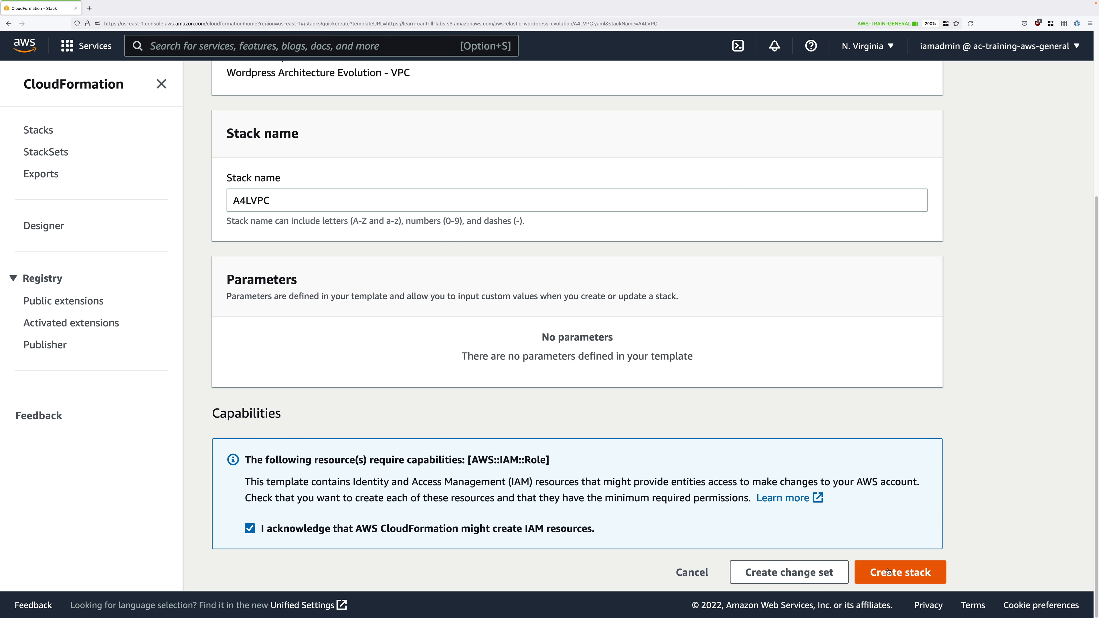
click(900, 572)
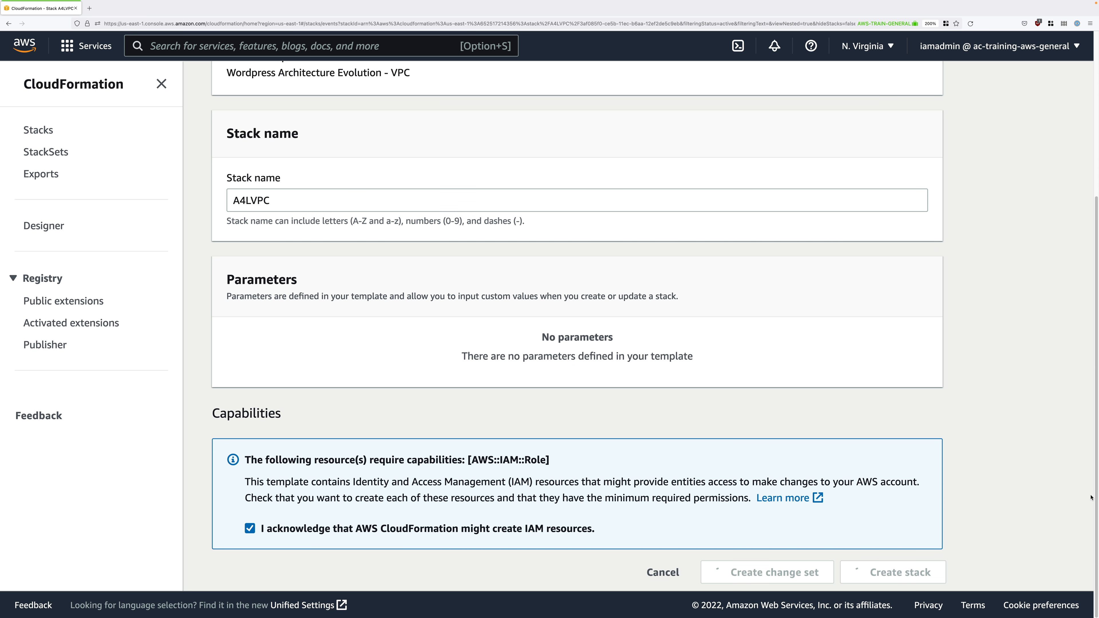
click(892, 572)
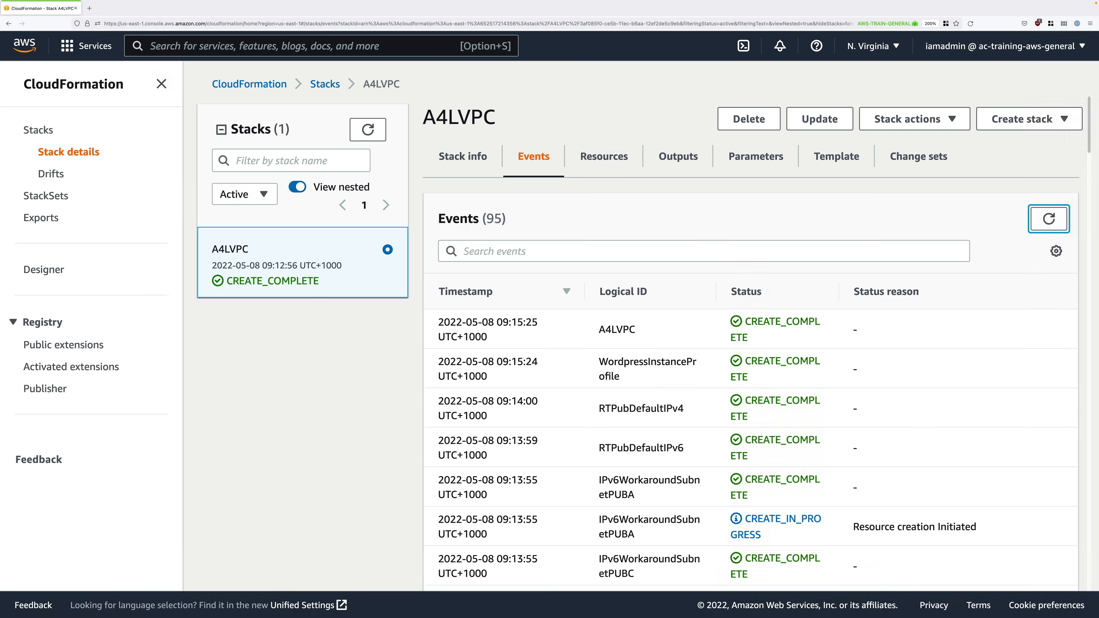
mouse_move(745, 217)
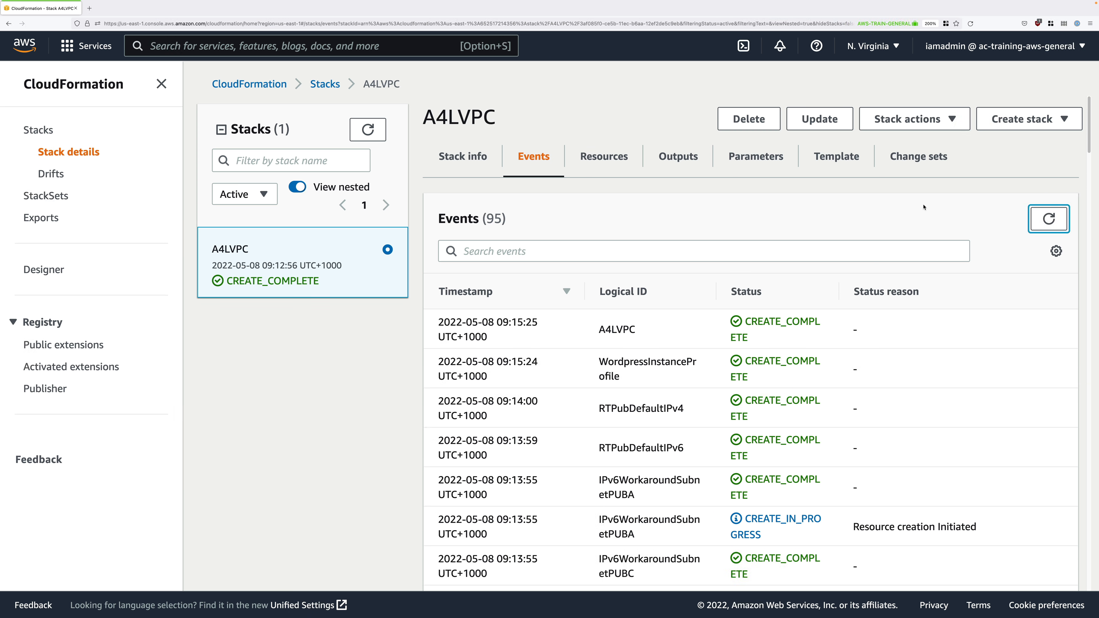
mouse_move(415, 80)
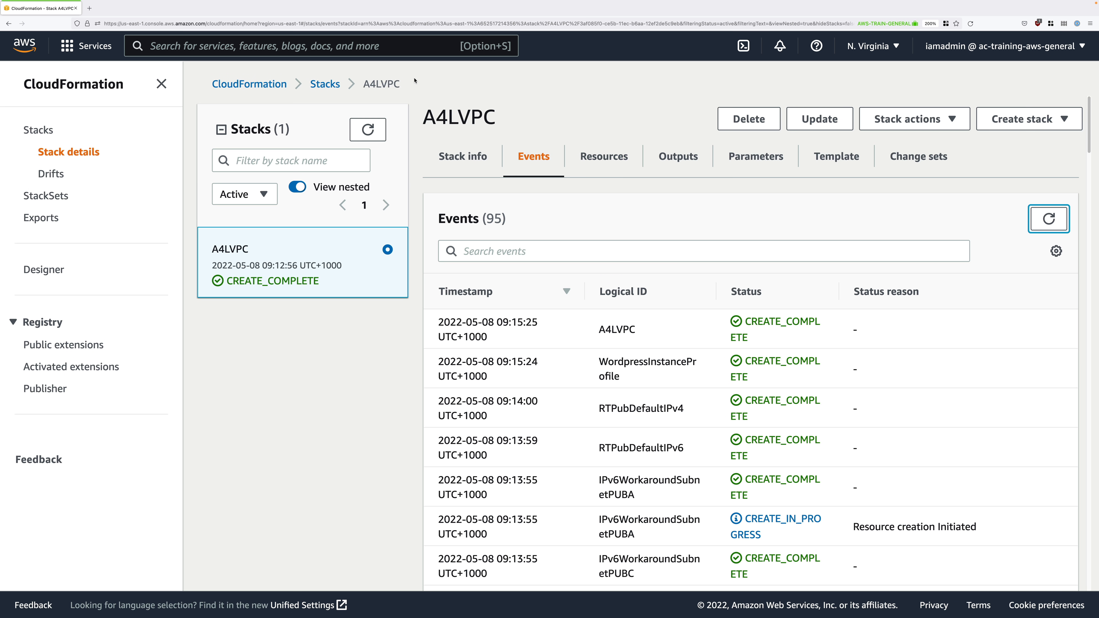
Find EC2 via search, load its console in a new tab, and begin launching an instance.
text(ec2)
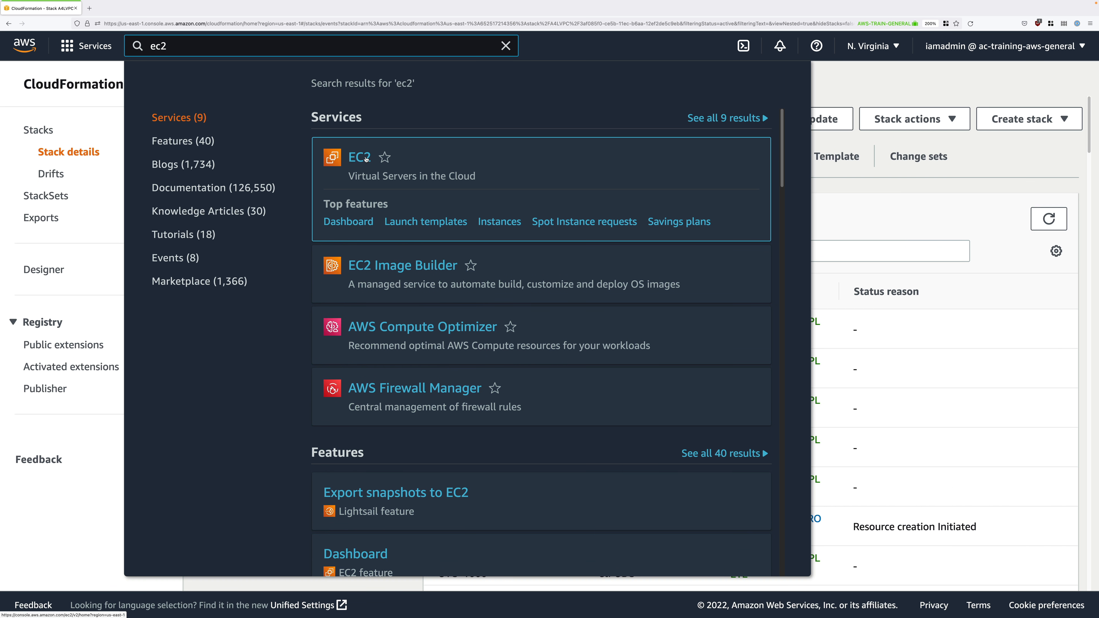
right_click(359, 157)
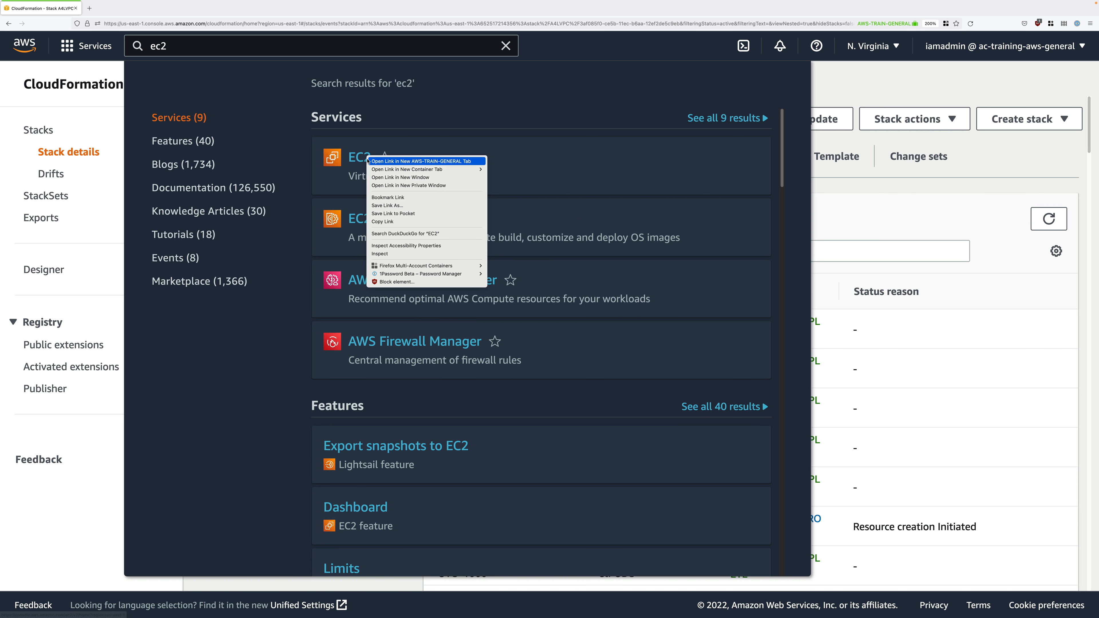
click(424, 161)
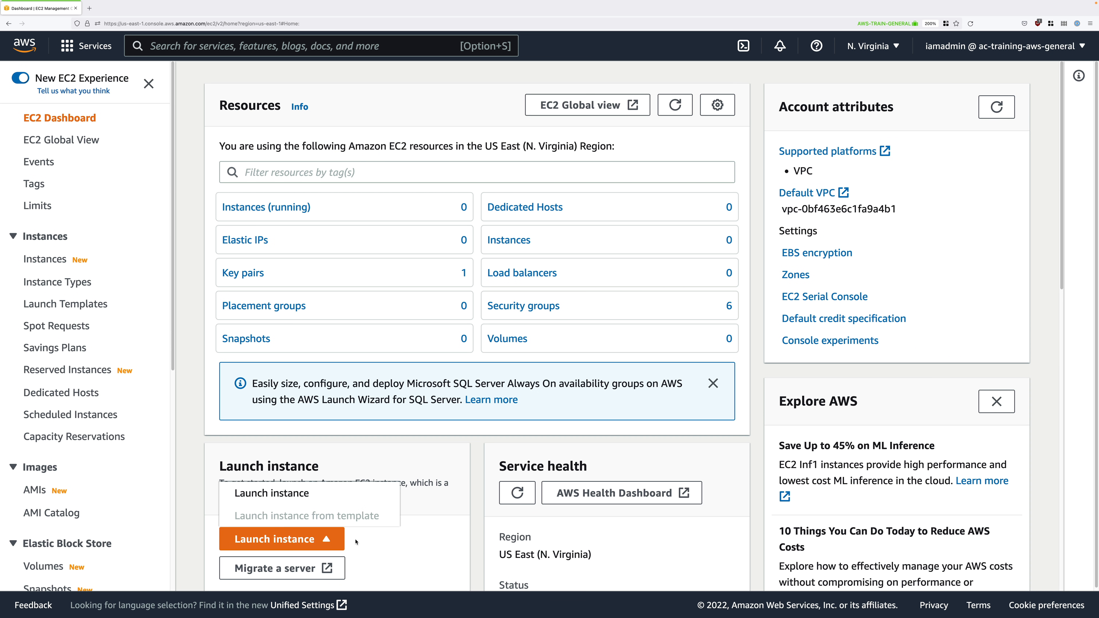
click(273, 539)
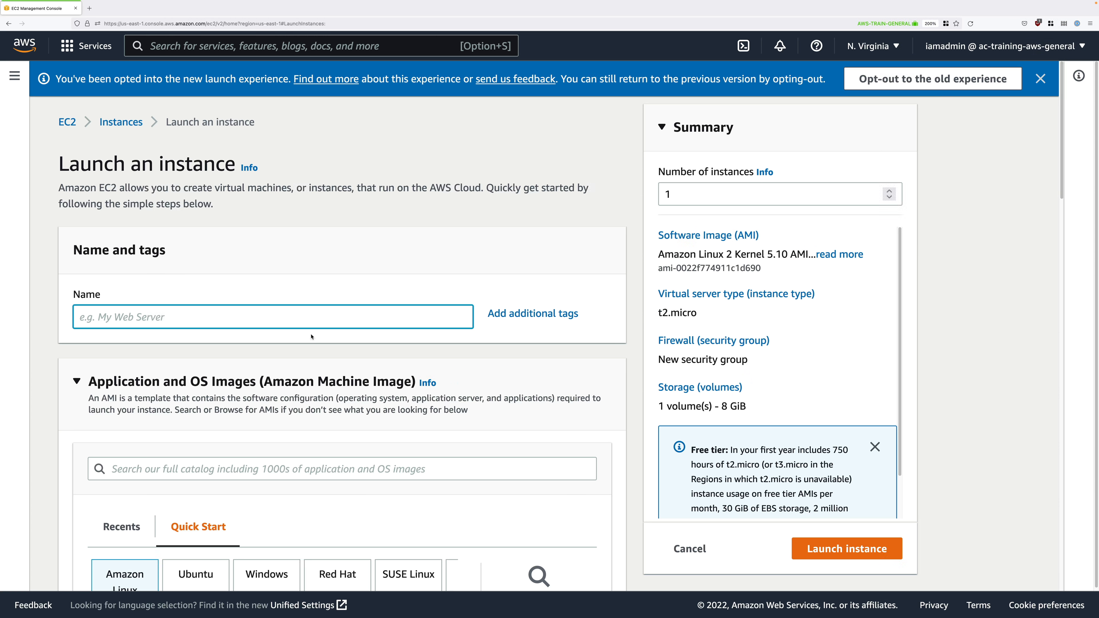
Name the instance Wordpress-Manual, keep Amazon Linux t2.micro, and proceed without a key pair.
text(Wordpress-Manual)
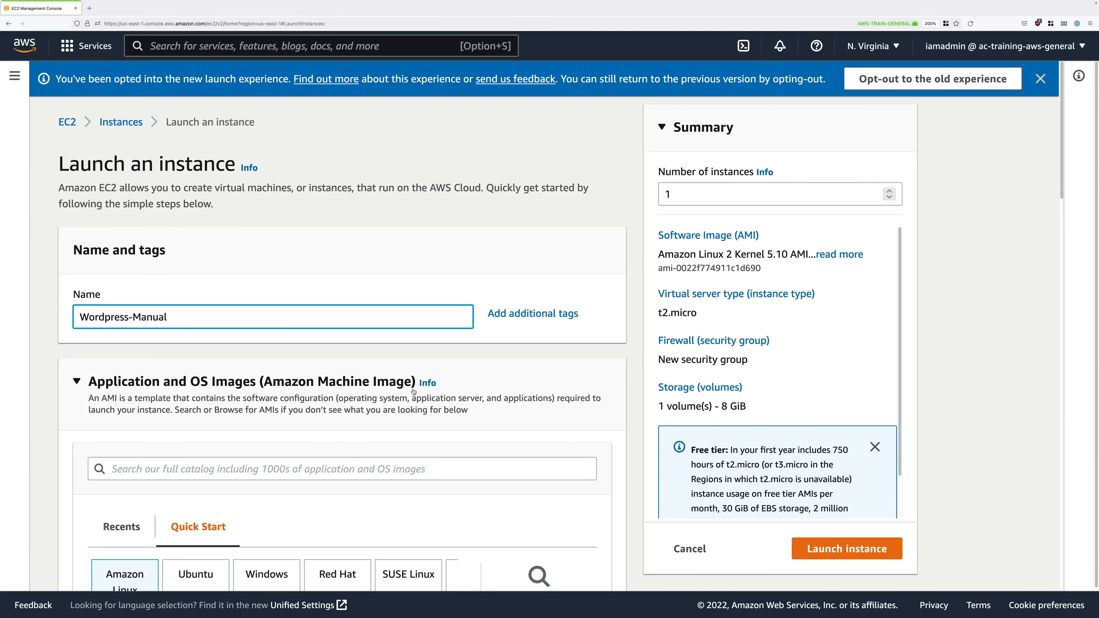
scroll(down, 3)
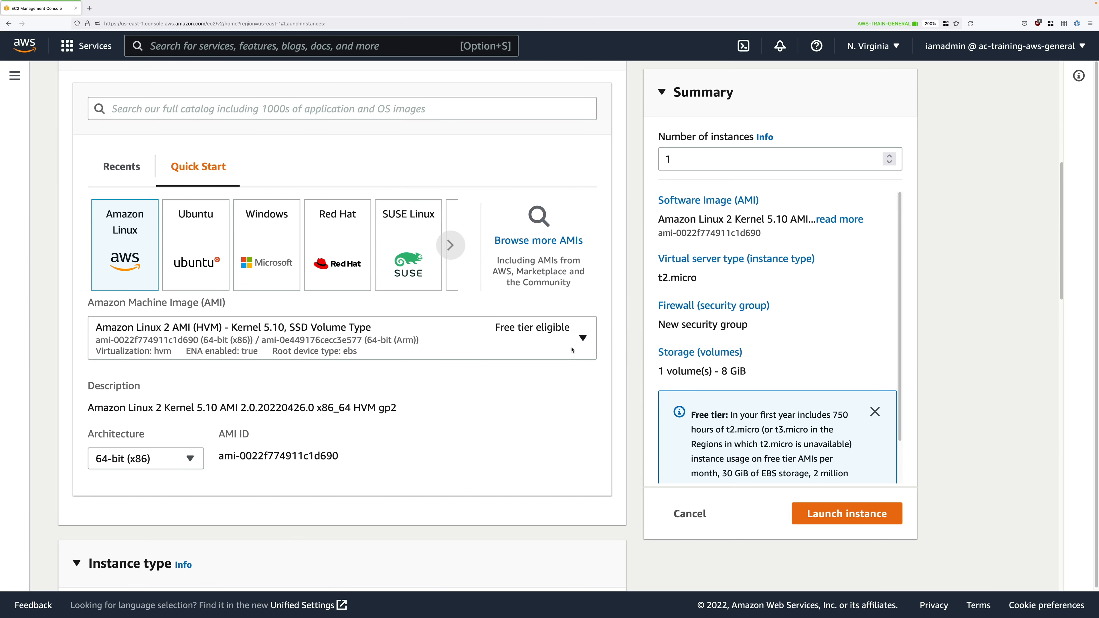
scroll(down, 3)
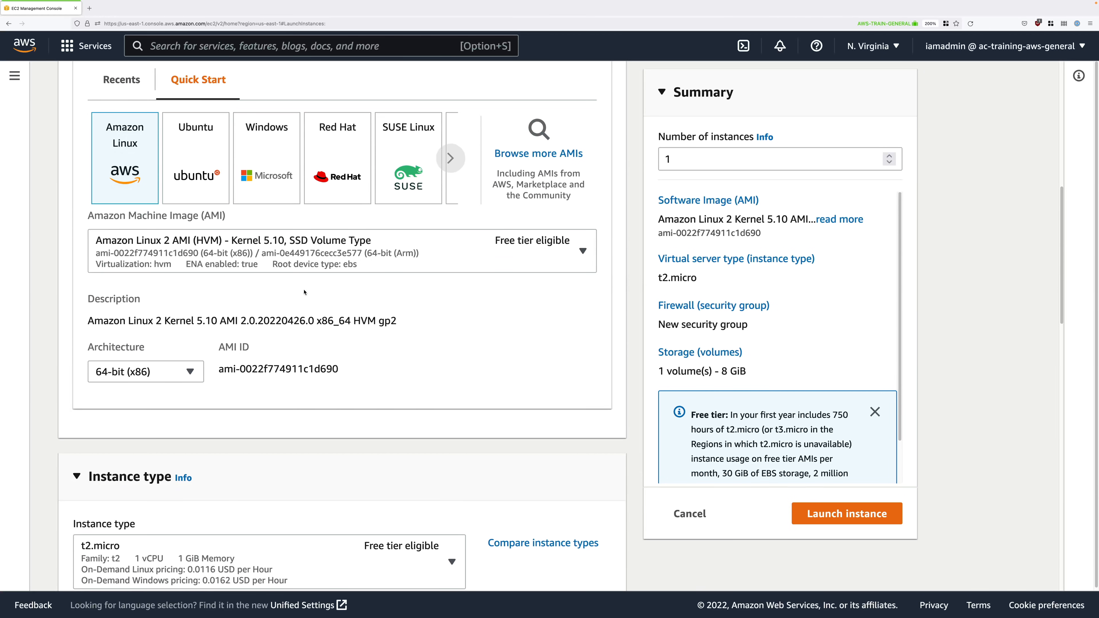
scroll(down, 3)
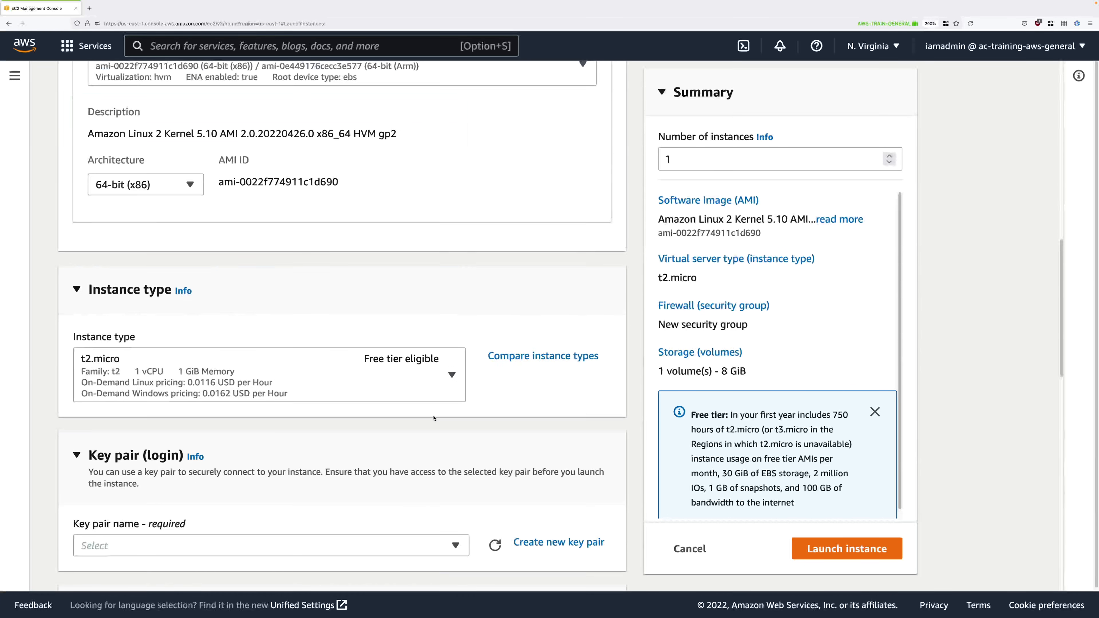
click(271, 550)
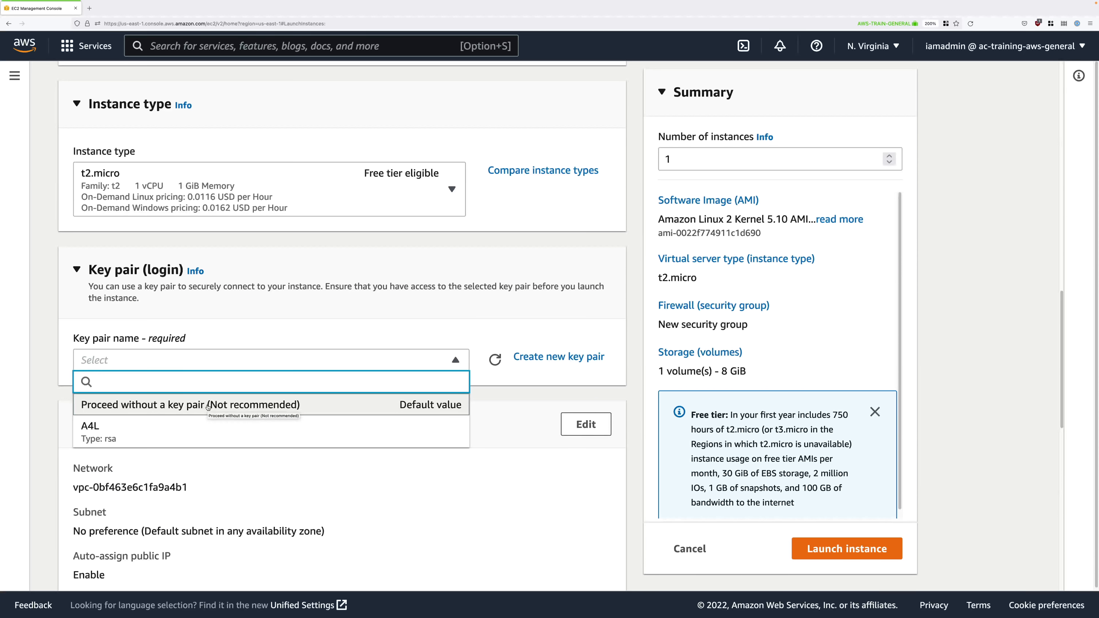
click(206, 405)
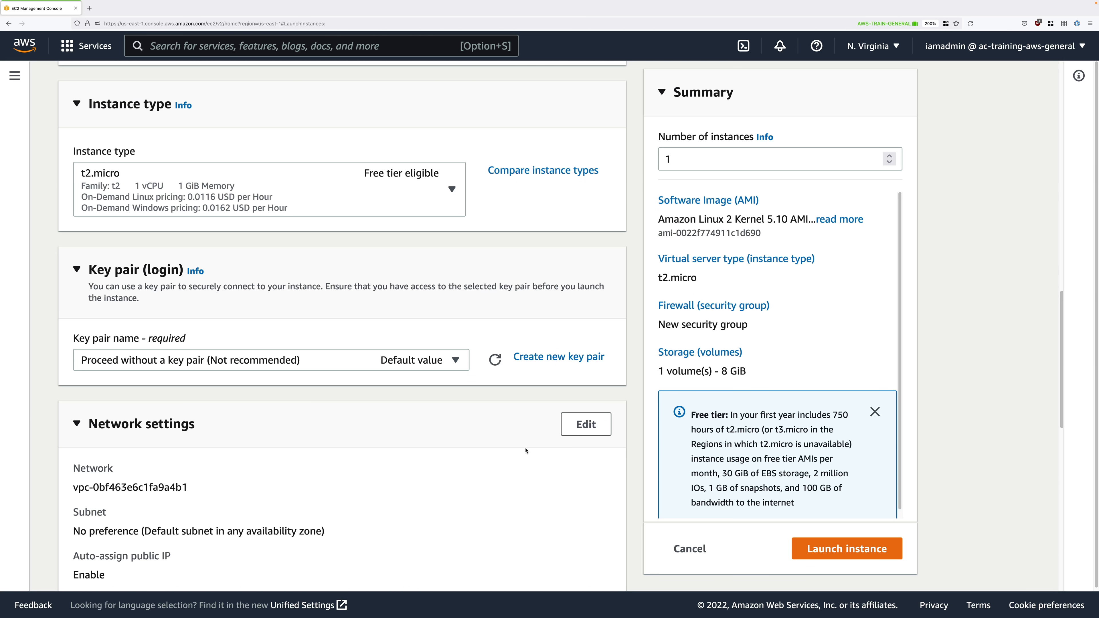
Edit network settings to use the A4LVPC VPC, public subnet, and existing A4LVPC-SGWordpress security group.
scroll(down, 3)
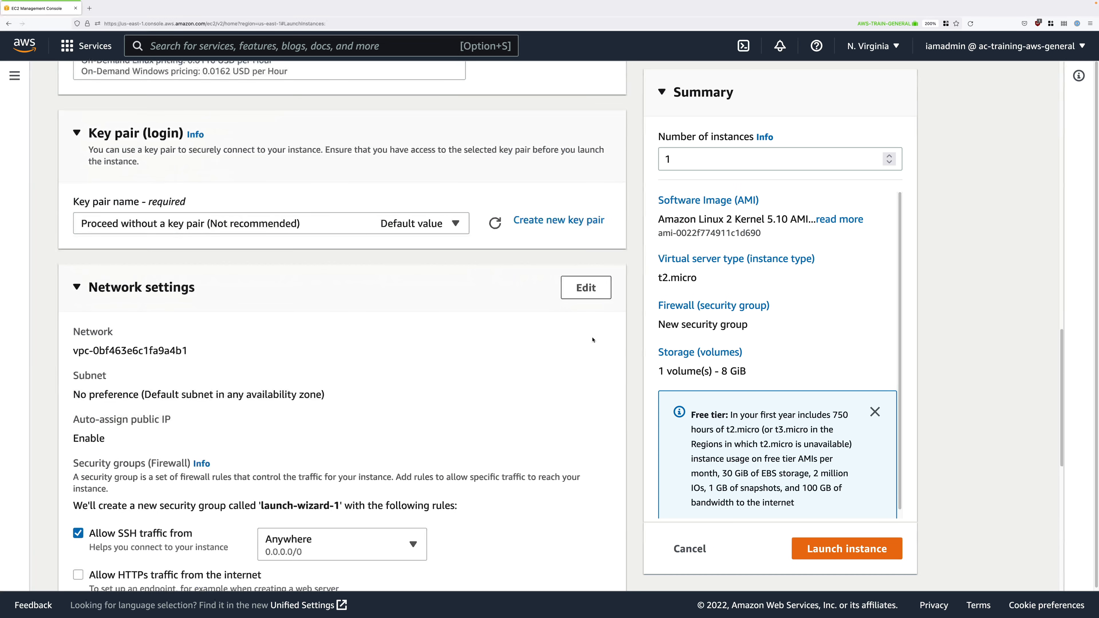
click(586, 288)
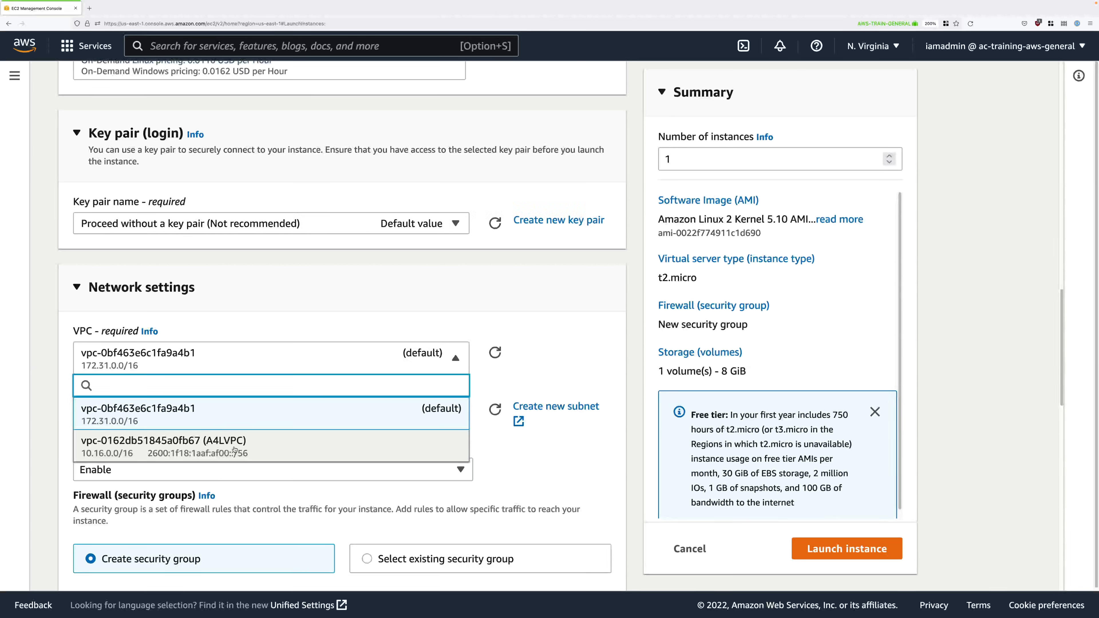
click(145, 446)
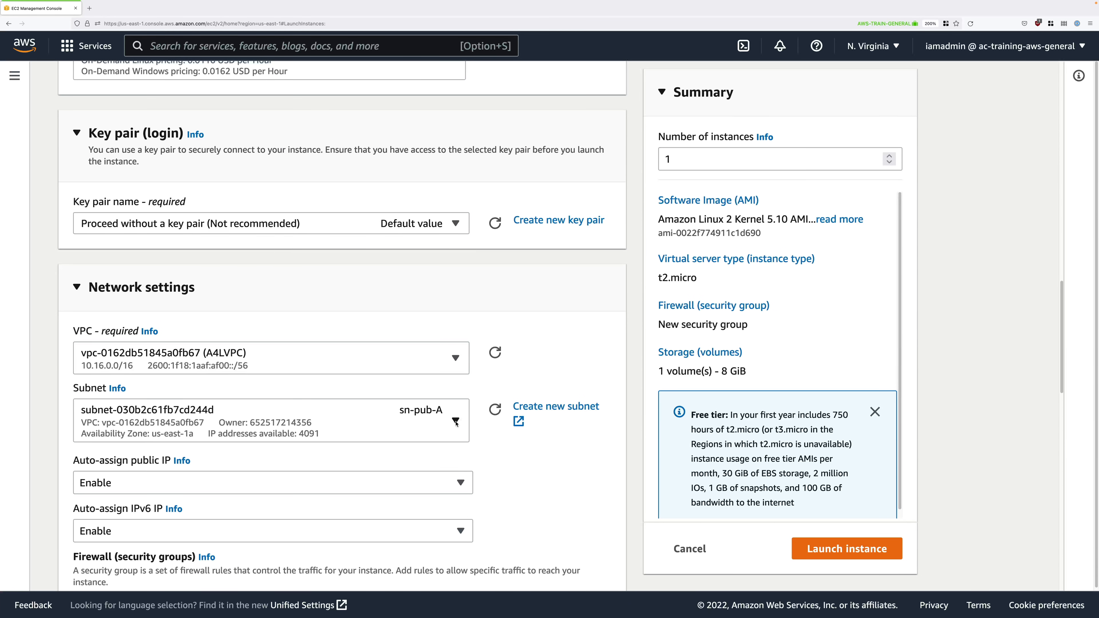
click(456, 421)
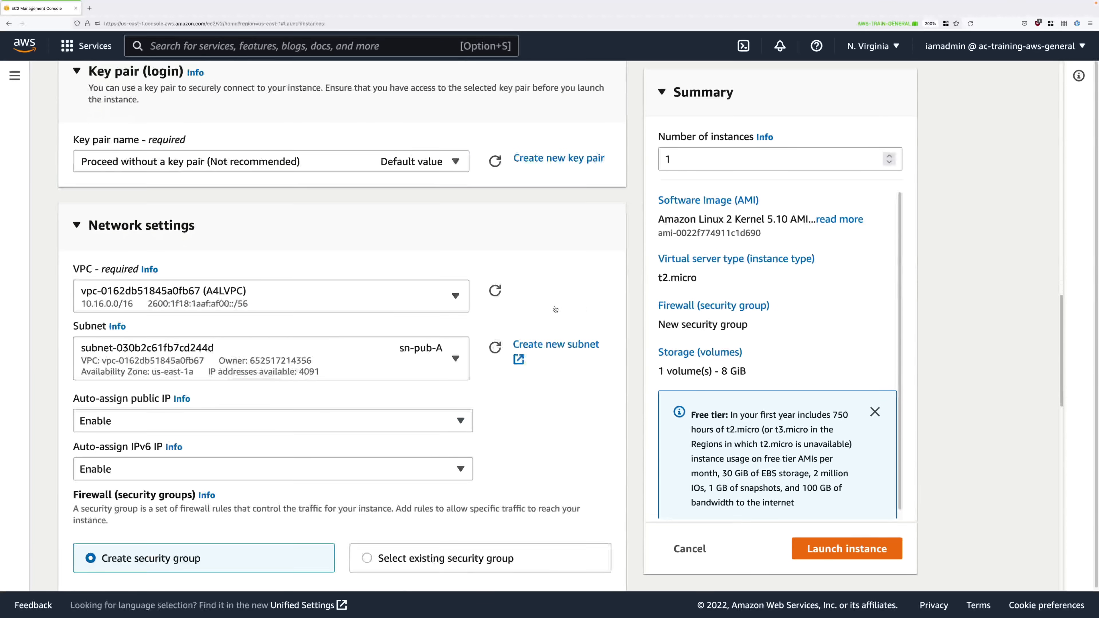
scroll(down, 3)
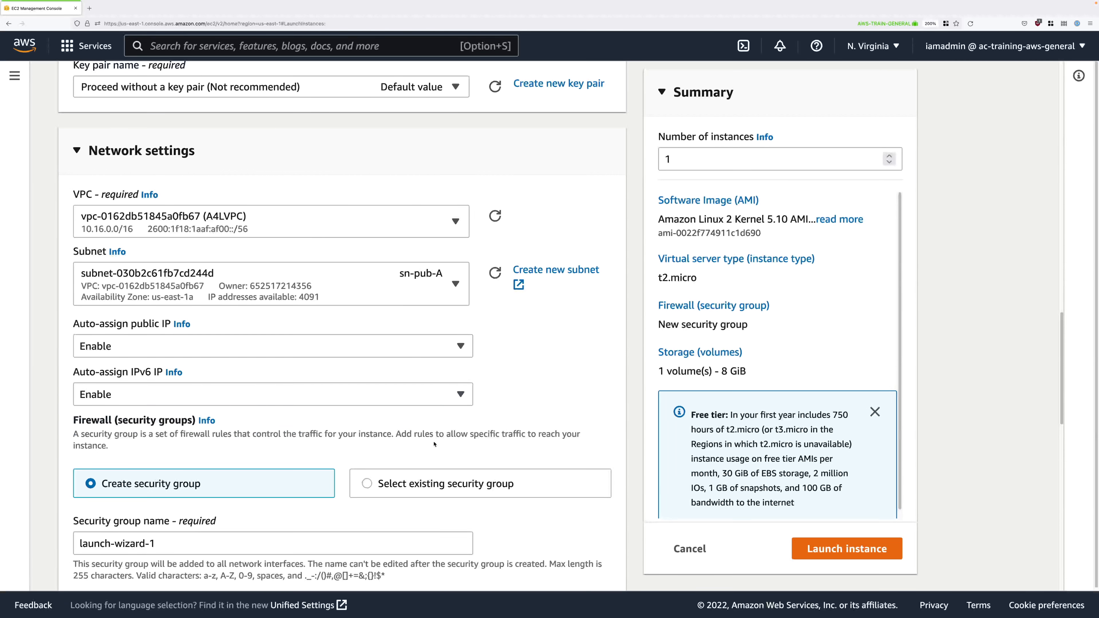
mouse_move(469, 394)
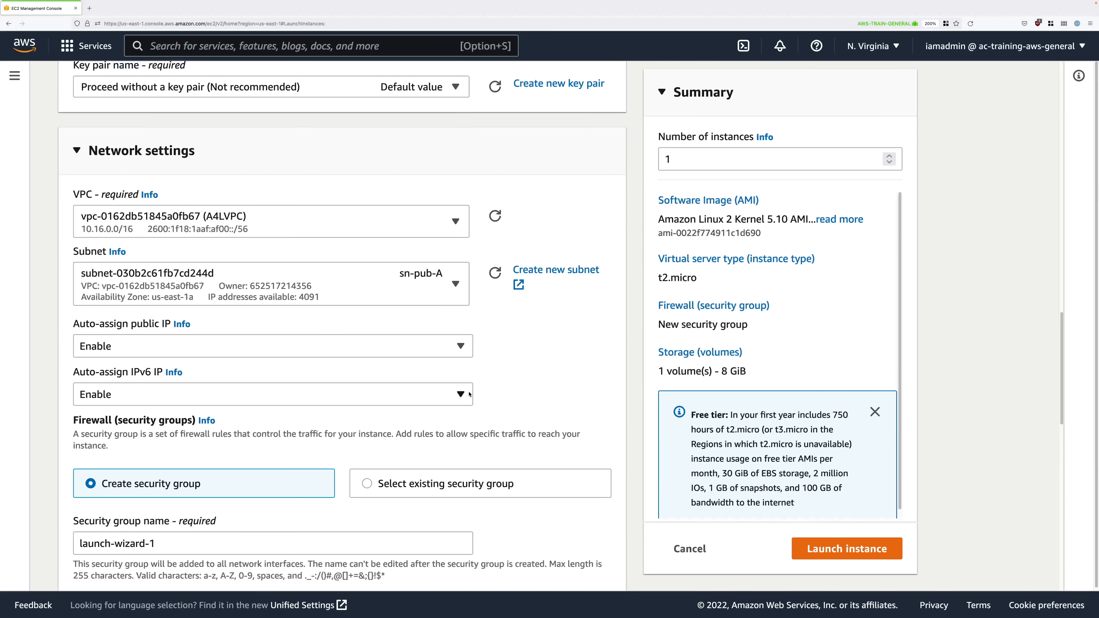
scroll(down, 3)
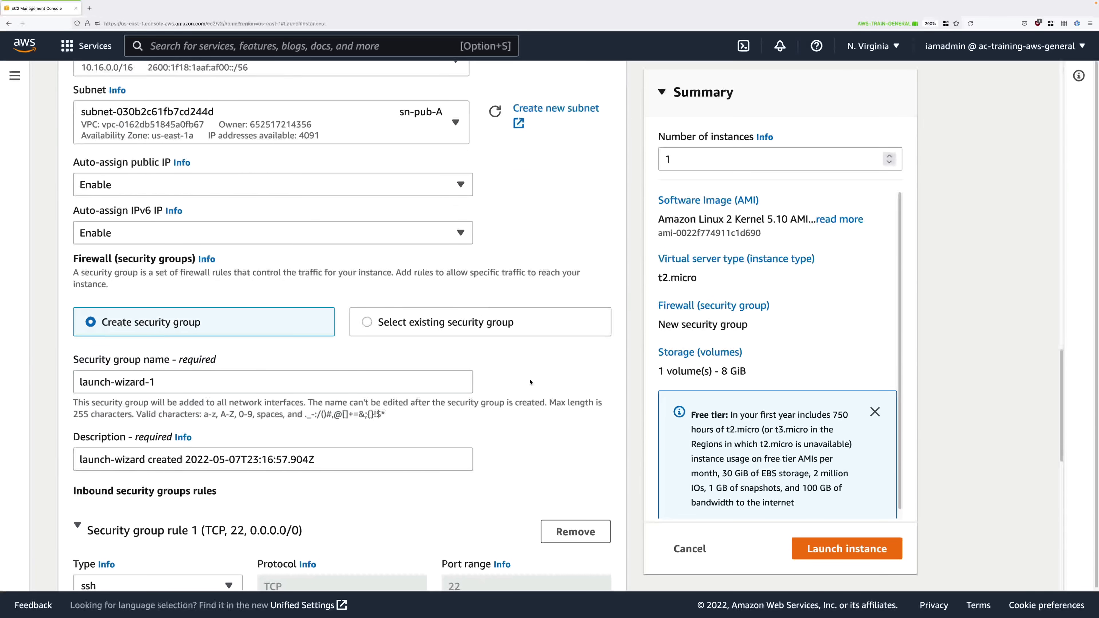
scroll(down, 3)
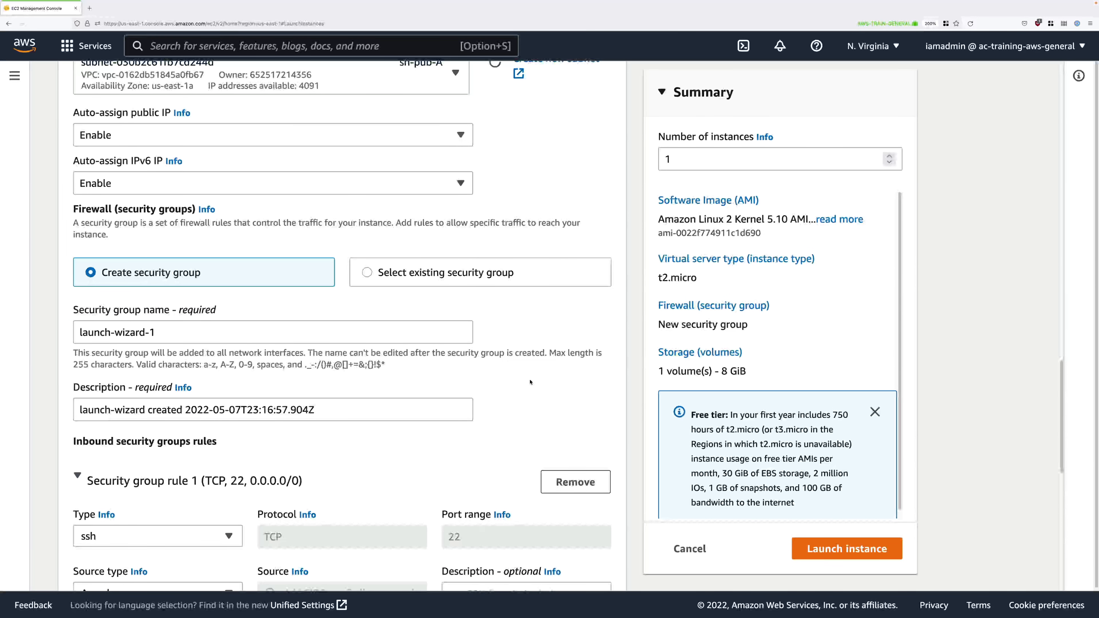
mouse_move(816, 398)
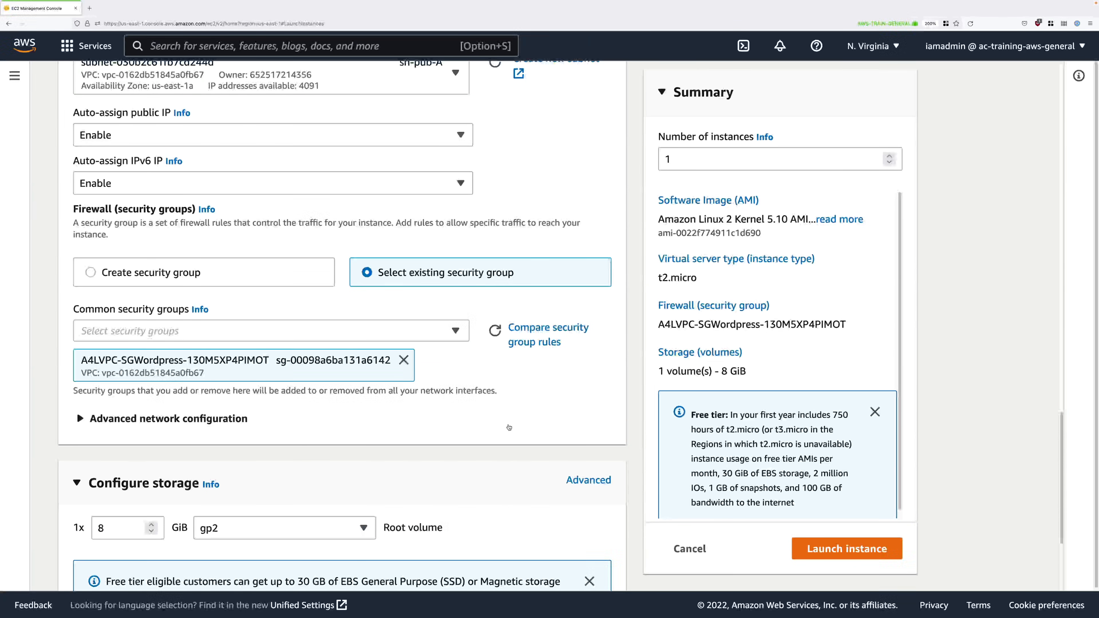
scroll(down, 3)
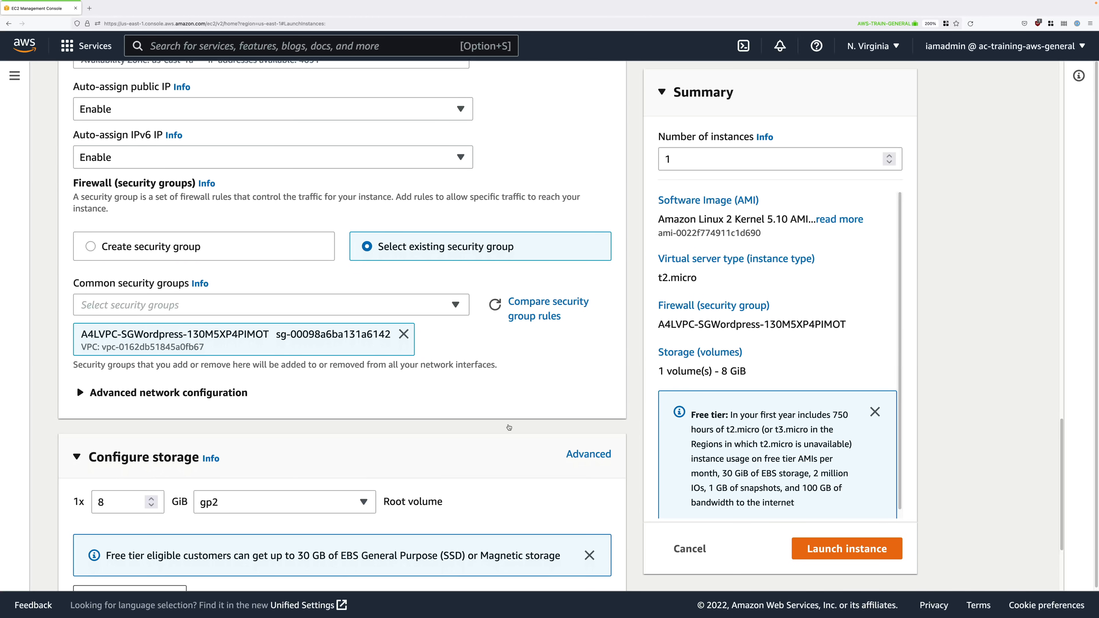
Choose A4LVPC-WordpressInstanceProfile as the IAM instance profile in Advanced details.
scroll(down, 3)
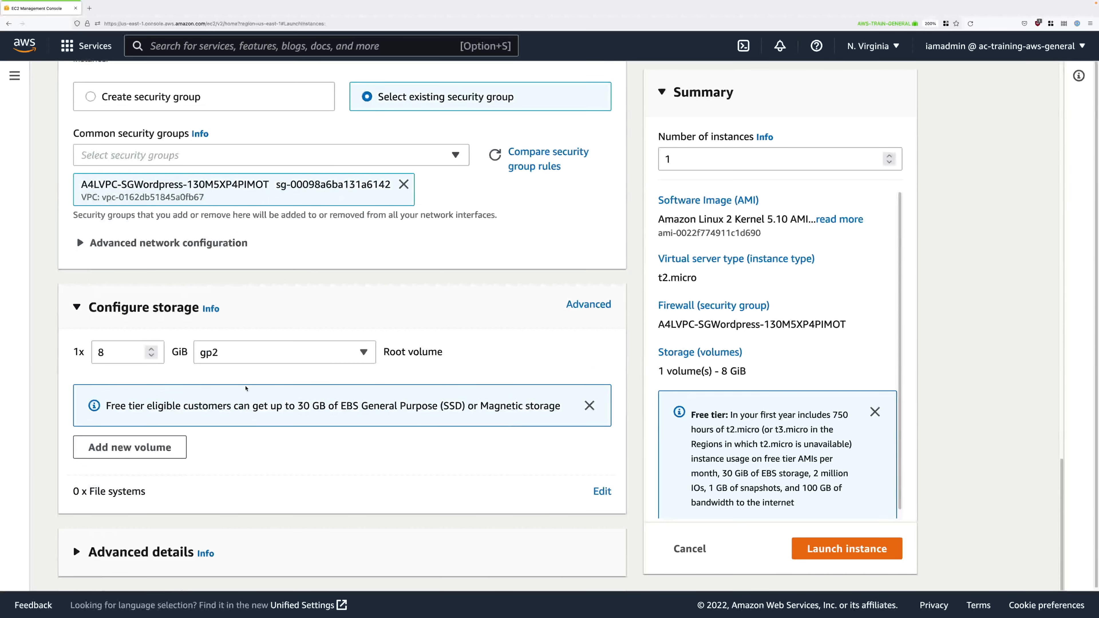
mouse_move(290, 315)
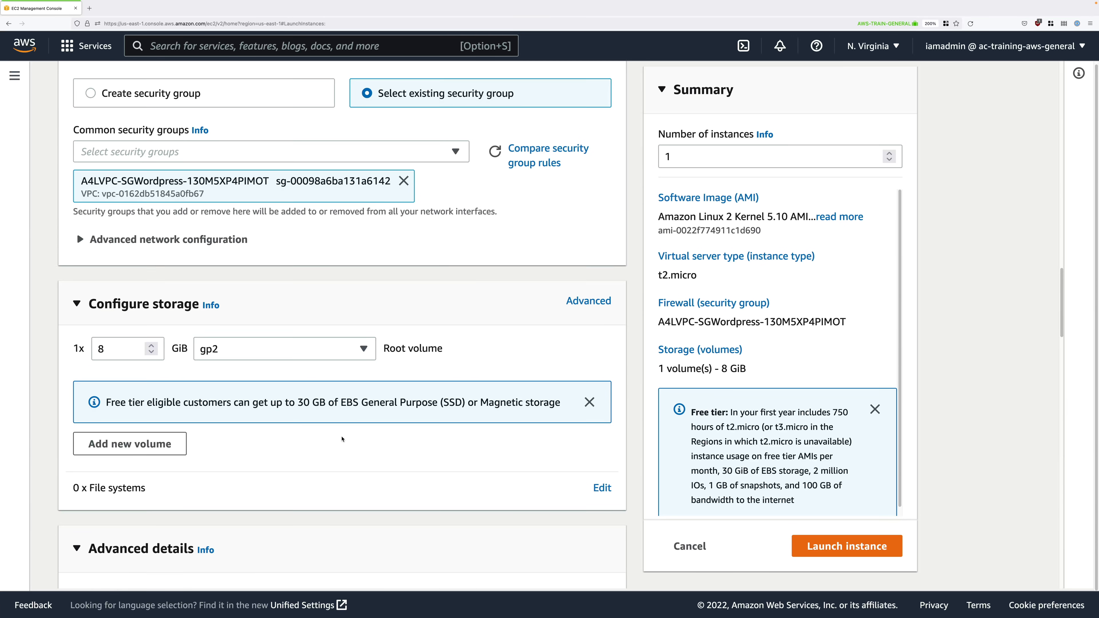
scroll(down, 3)
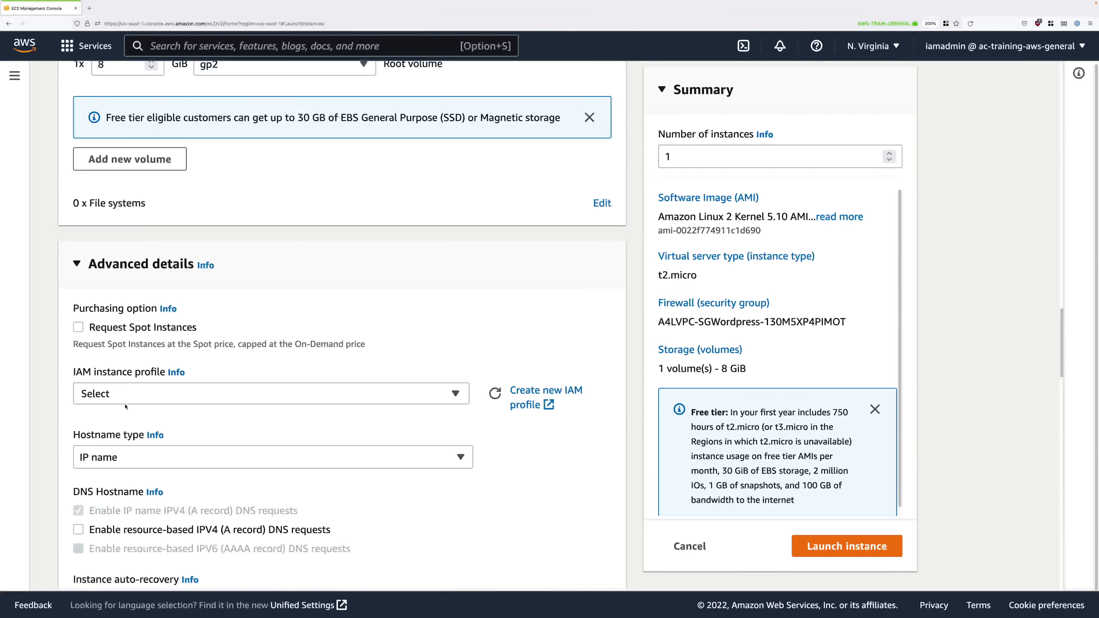
click(271, 402)
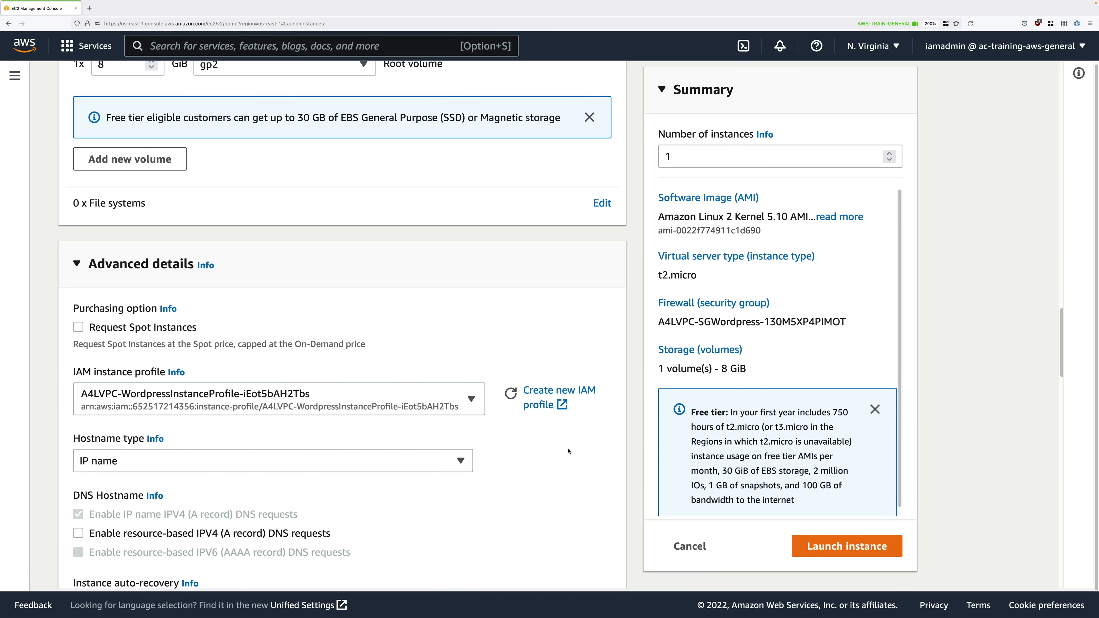
scroll(down, 3)
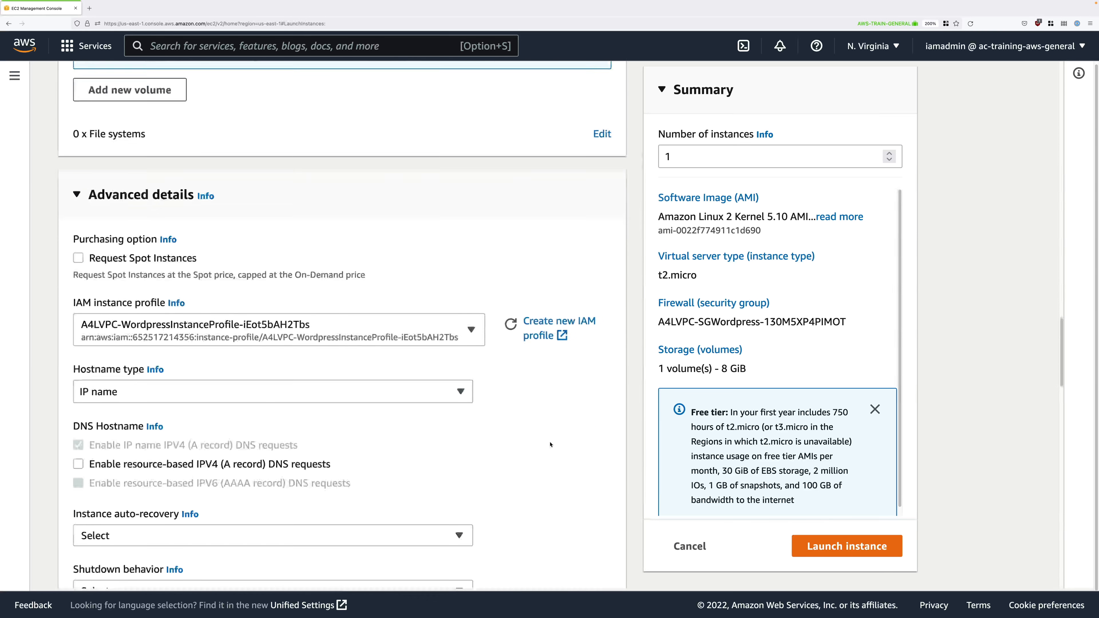
scroll(down, 3)
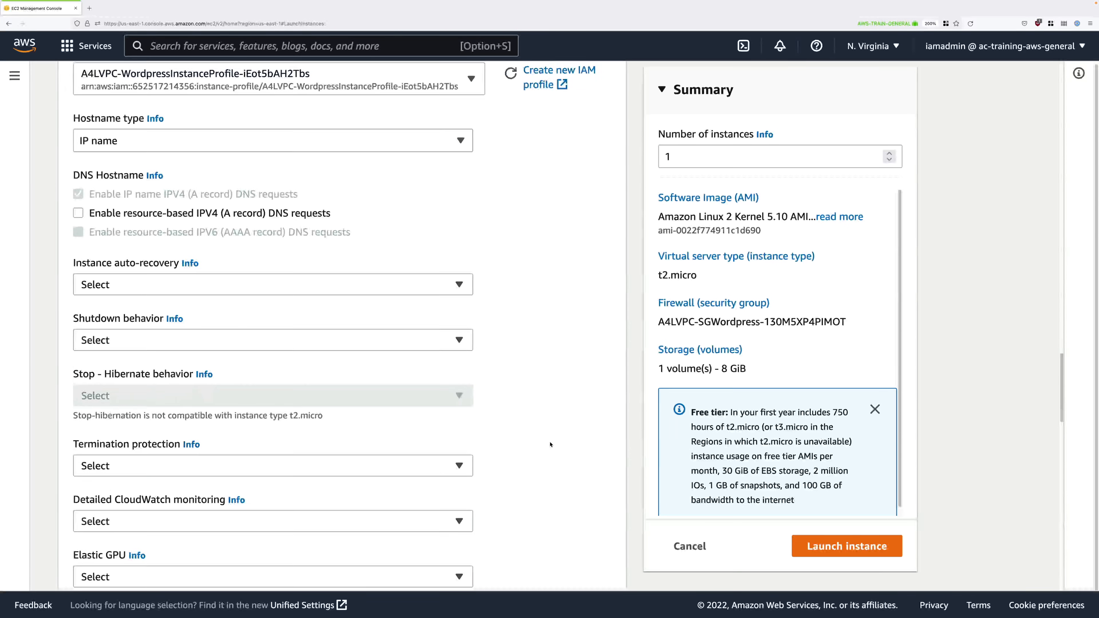
scroll(down, 3)
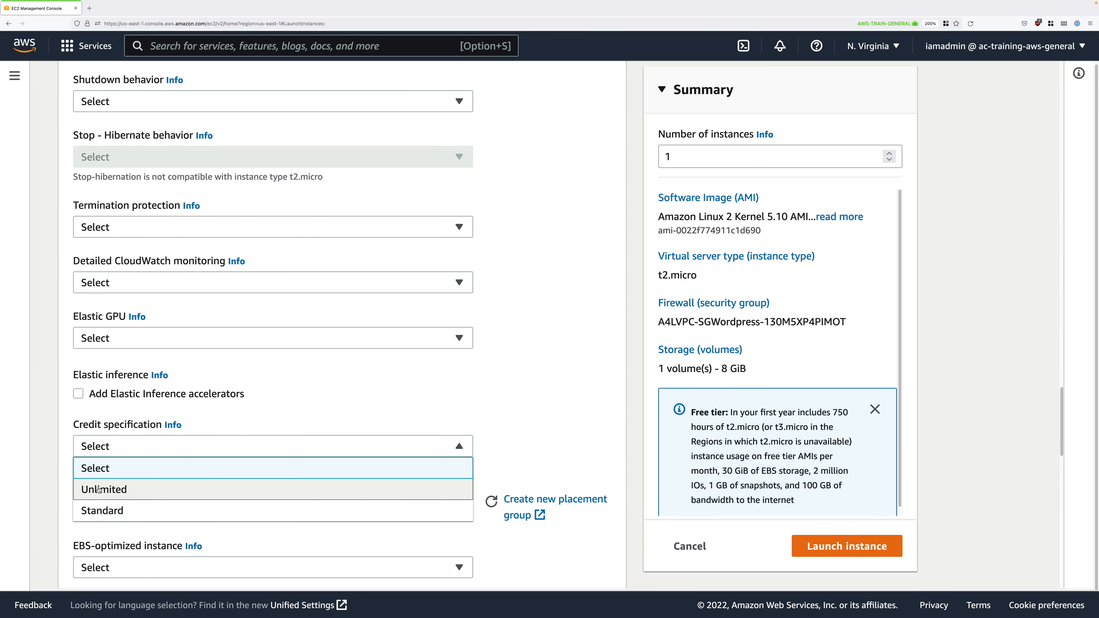
mouse_move(114, 510)
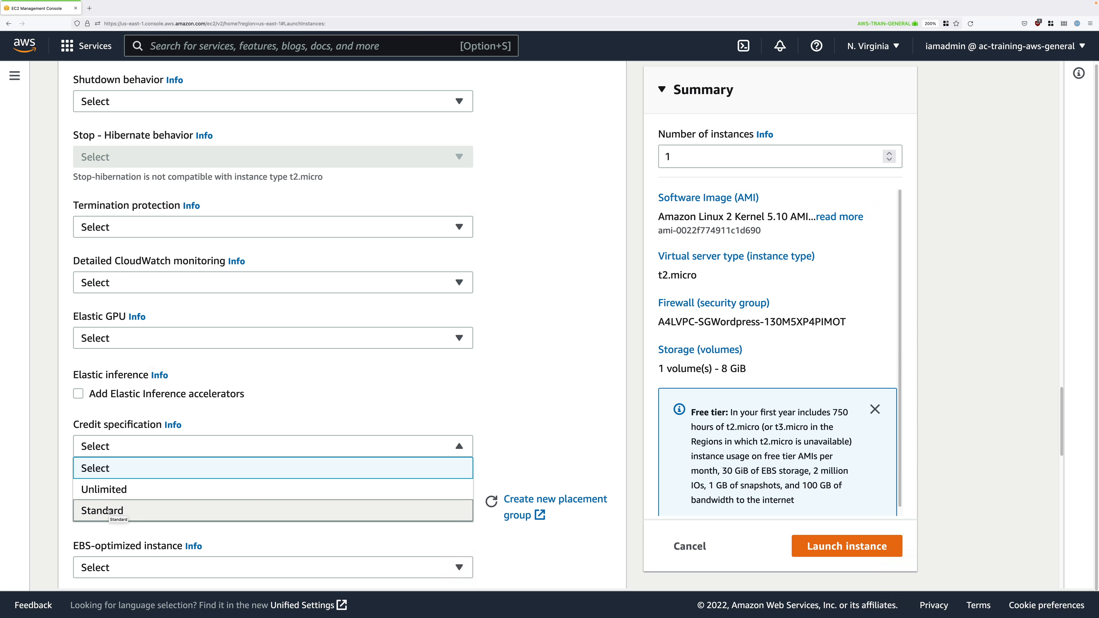
mouse_move(121, 492)
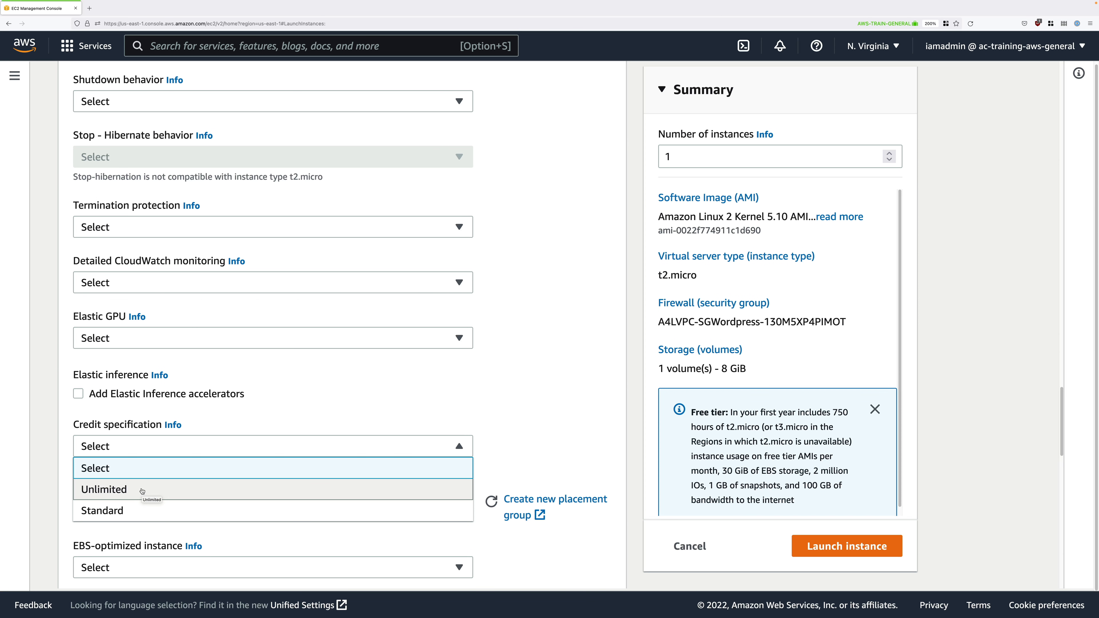
mouse_move(215, 500)
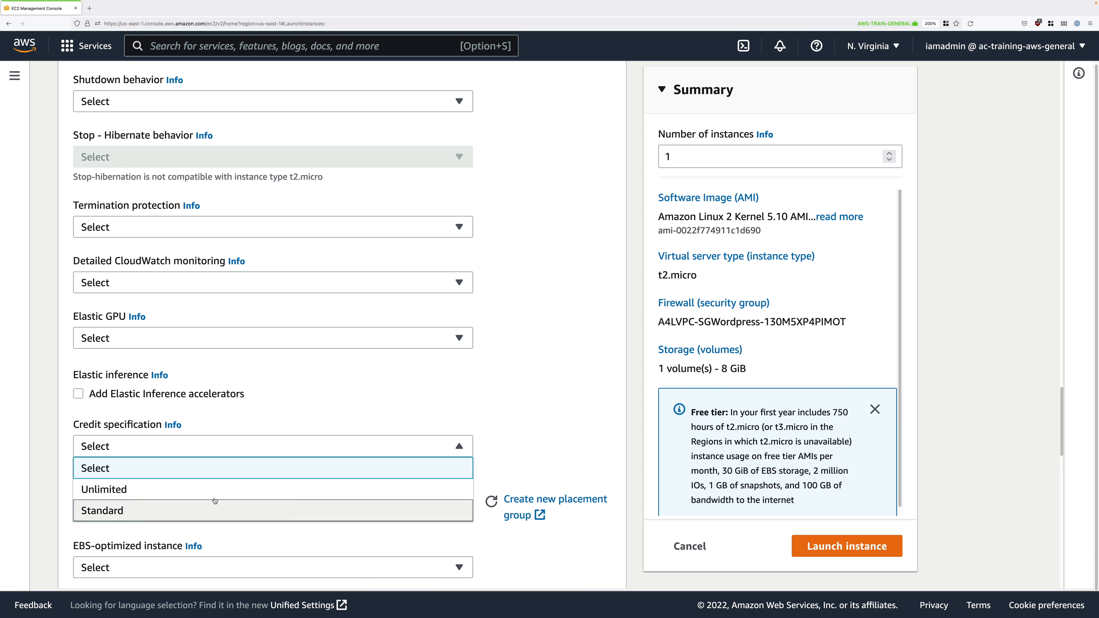
Set Credit specification to Standard and move down to the User data field.
click(101, 510)
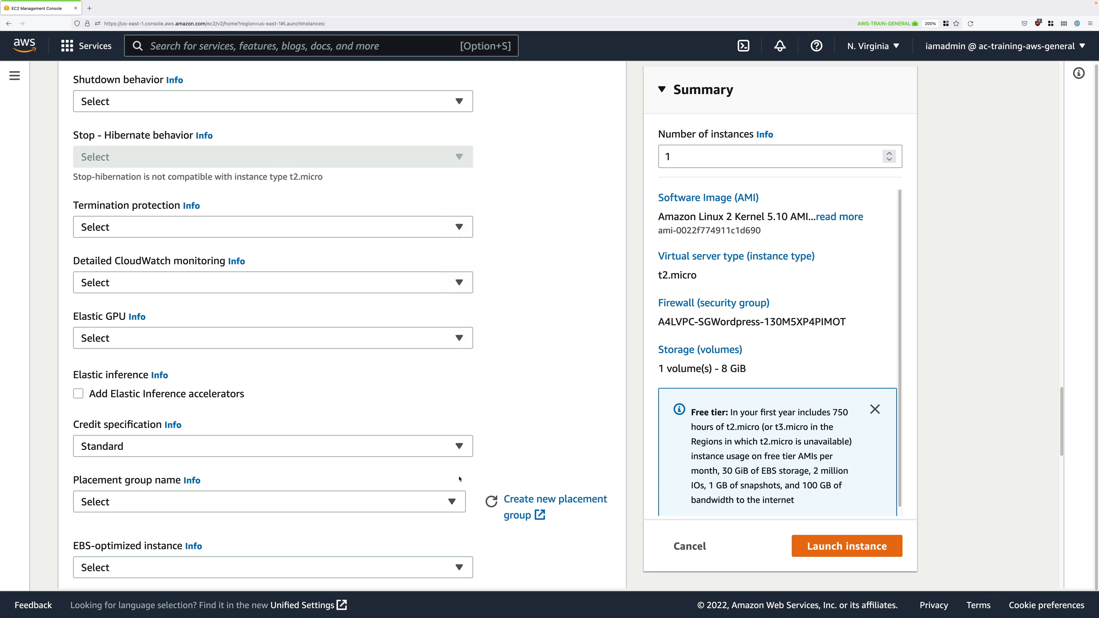
scroll(down, 3)
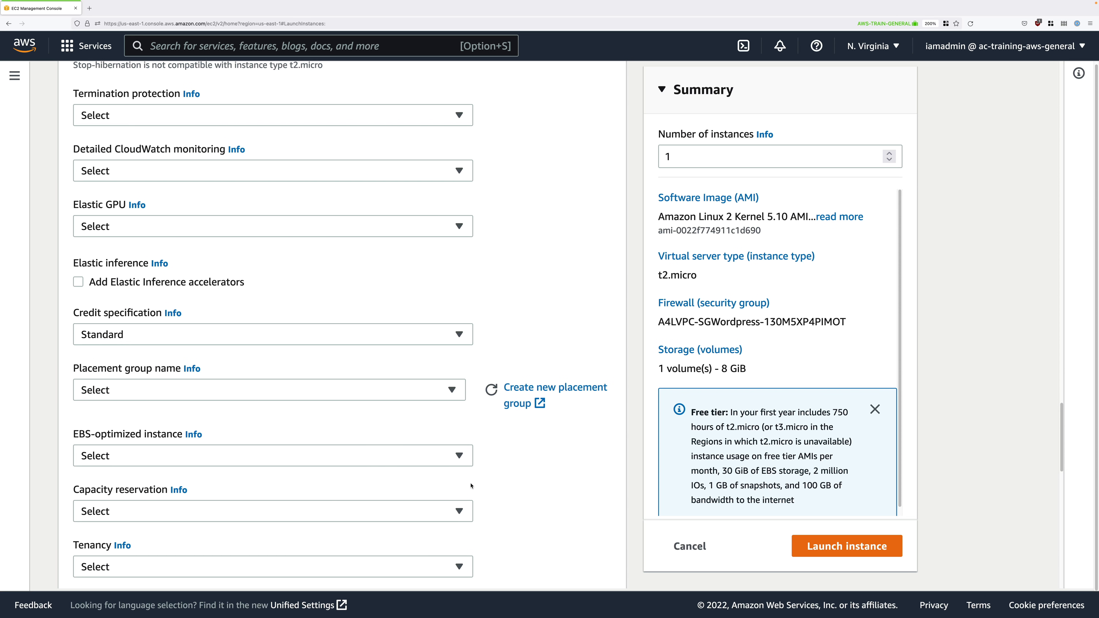
scroll(down, 3)
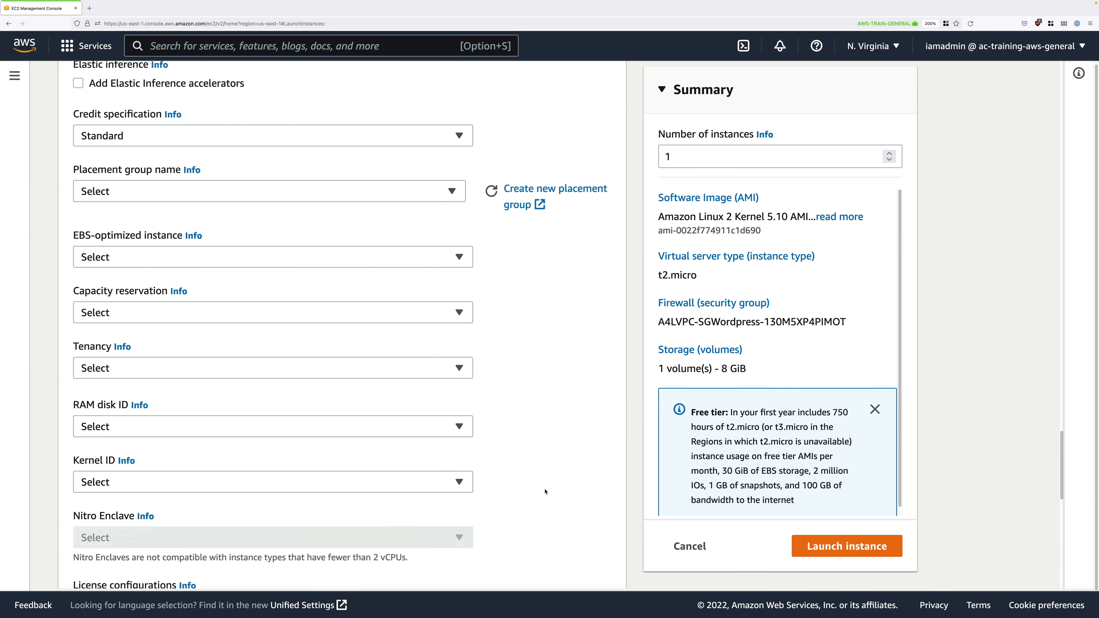
scroll(down, 3)
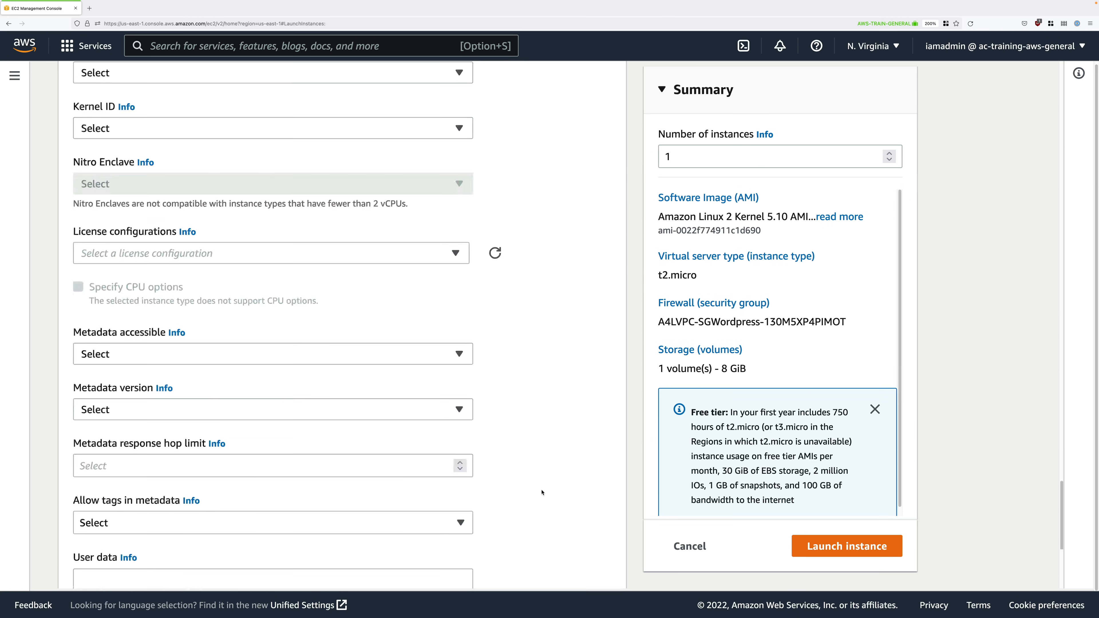
scroll(down, 3)
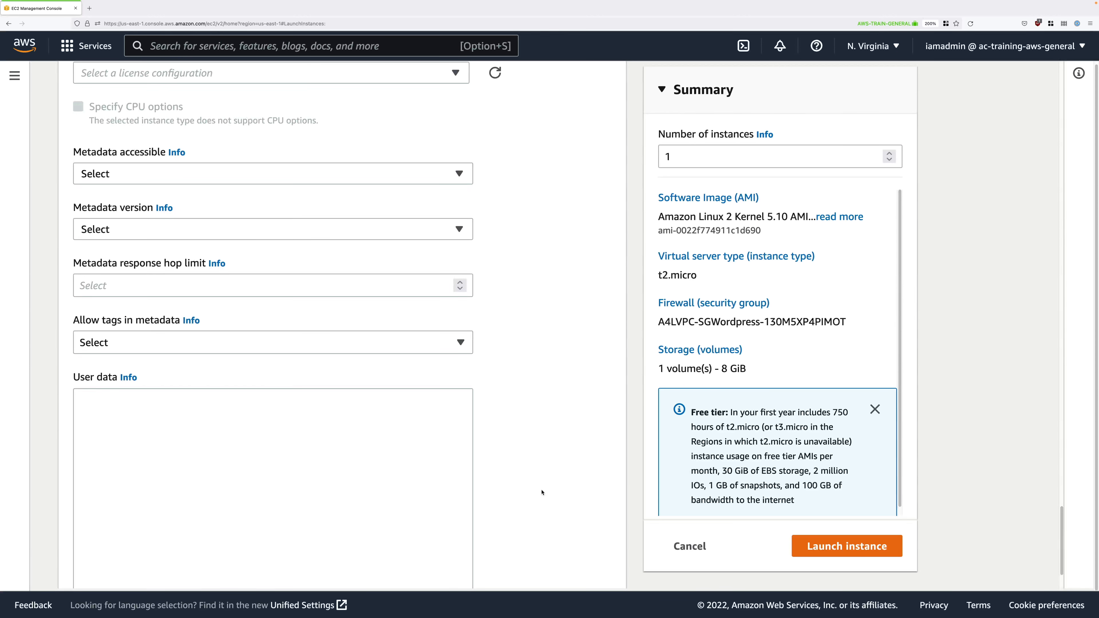
Launch the configured instance and go to the instances list showing Wordpress-Manual.
click(846, 546)
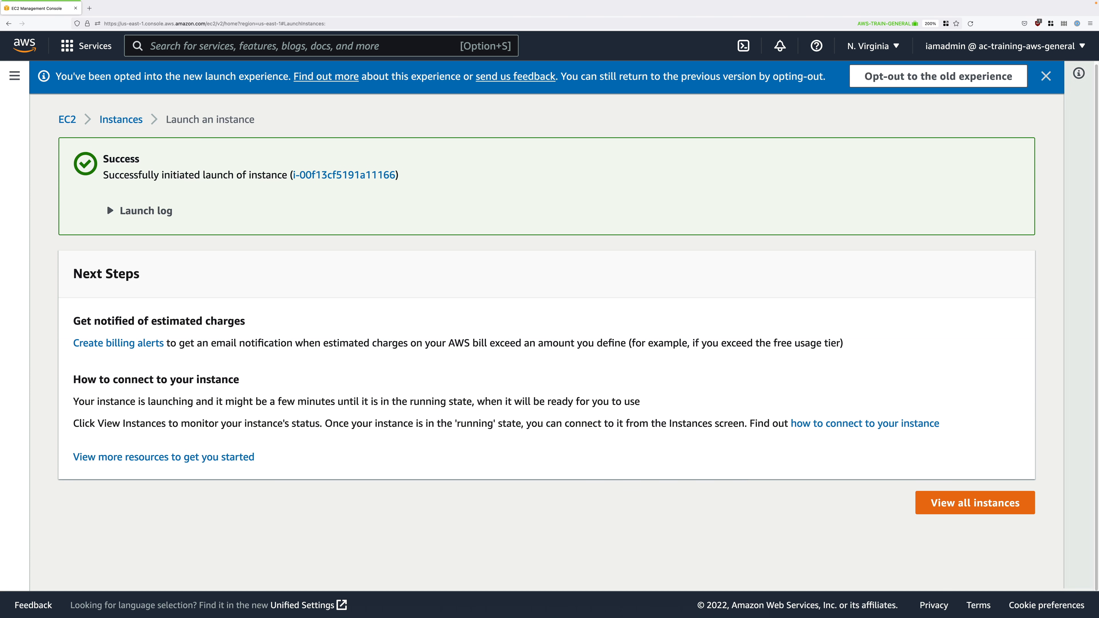
mouse_move(907, 354)
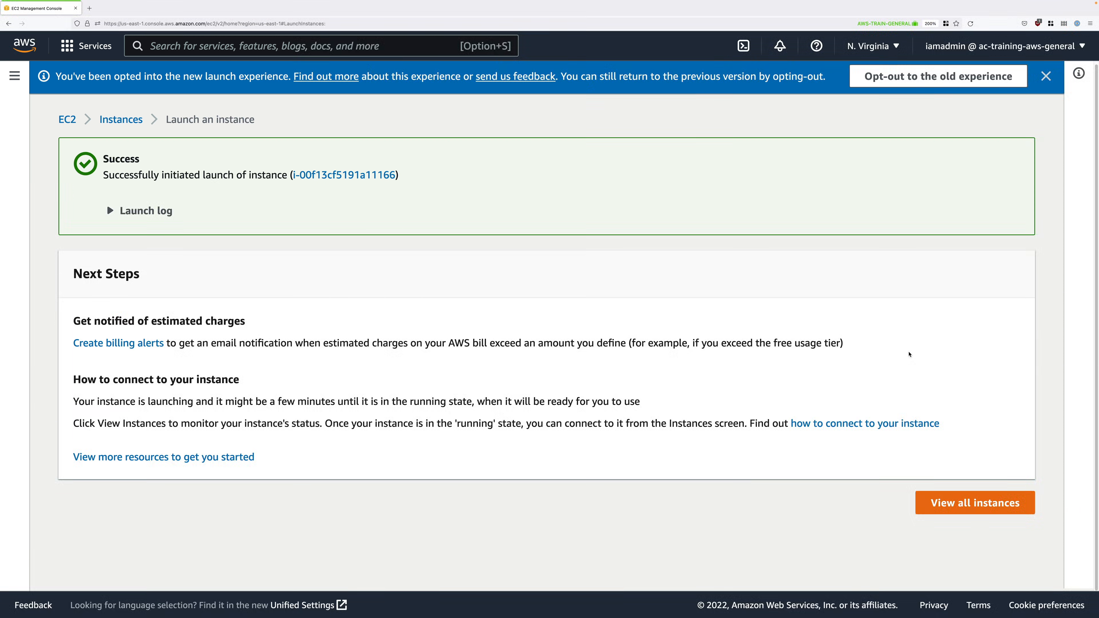
mouse_move(966, 505)
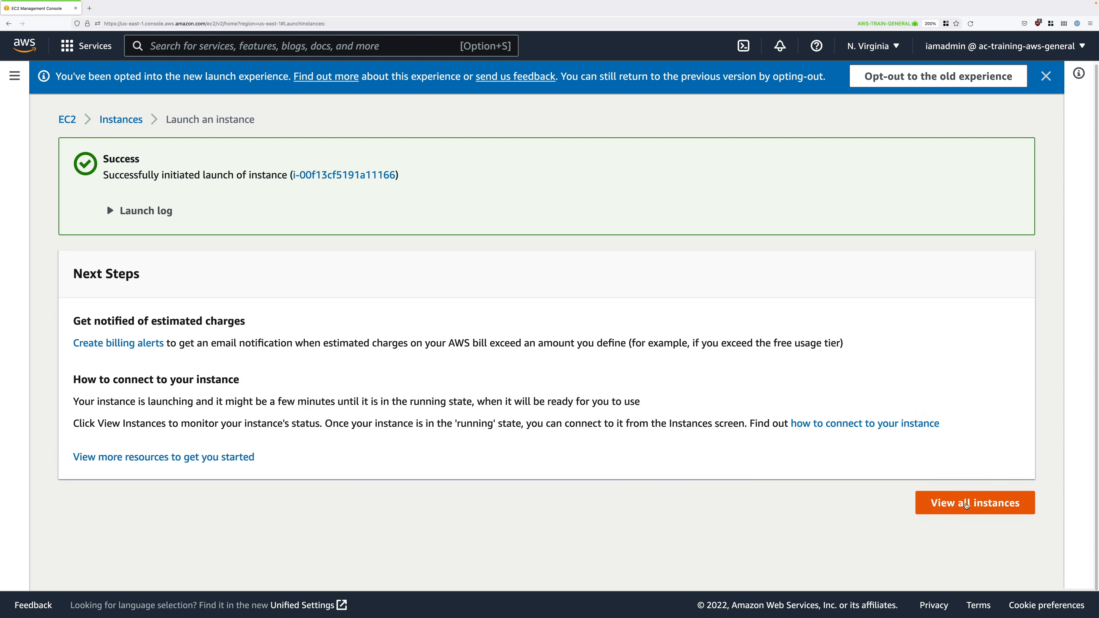
click(975, 502)
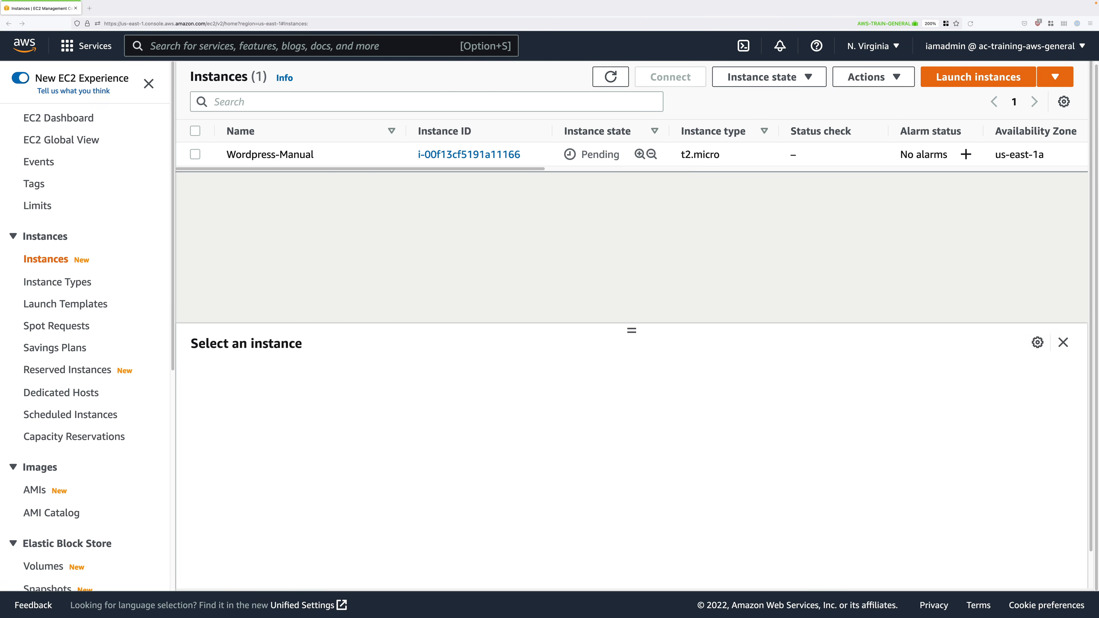
mouse_move(495, 210)
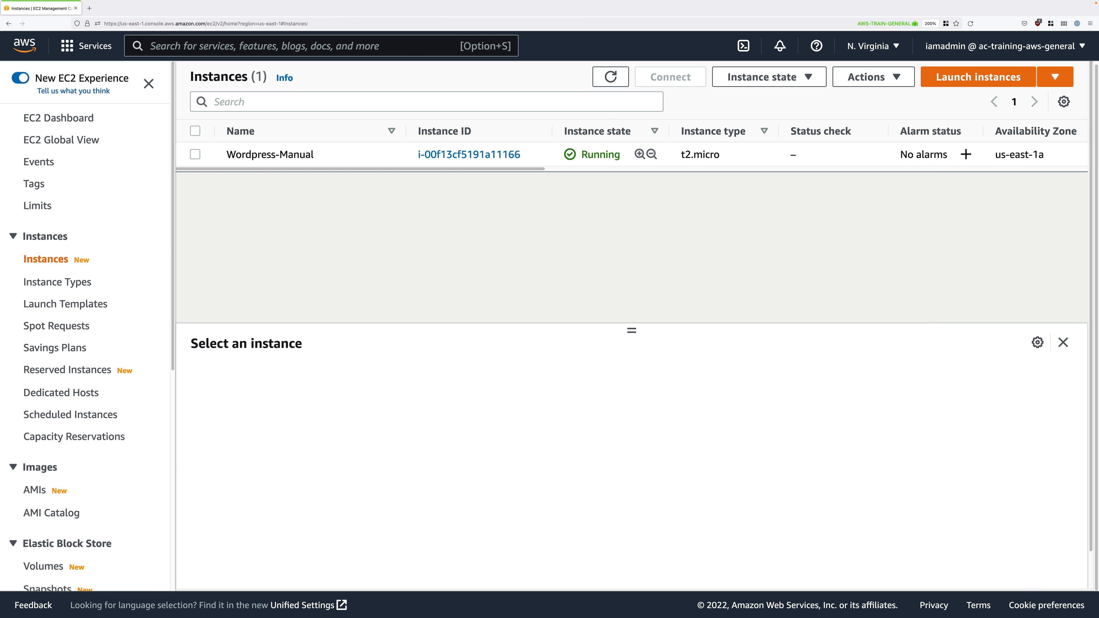
mouse_move(785, 275)
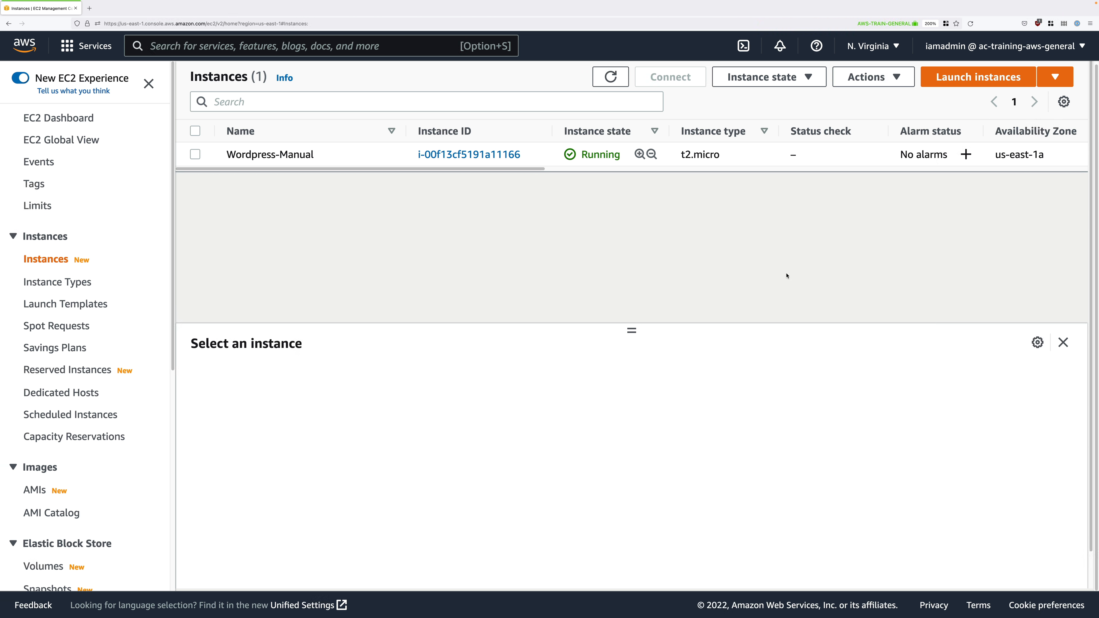
mouse_move(648, 250)
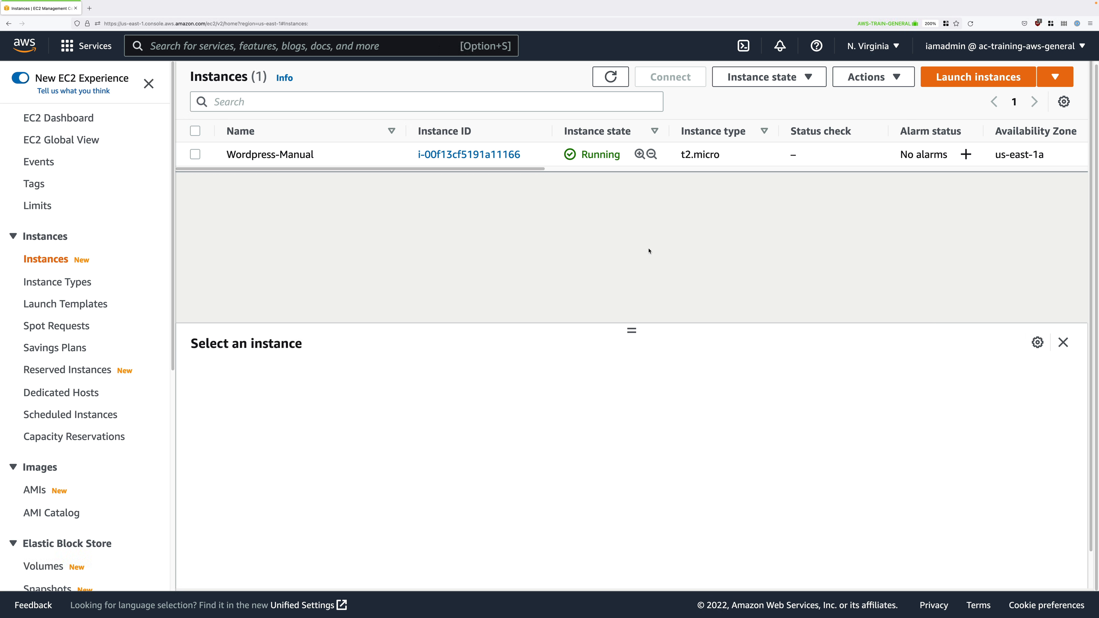
mouse_move(474, 262)
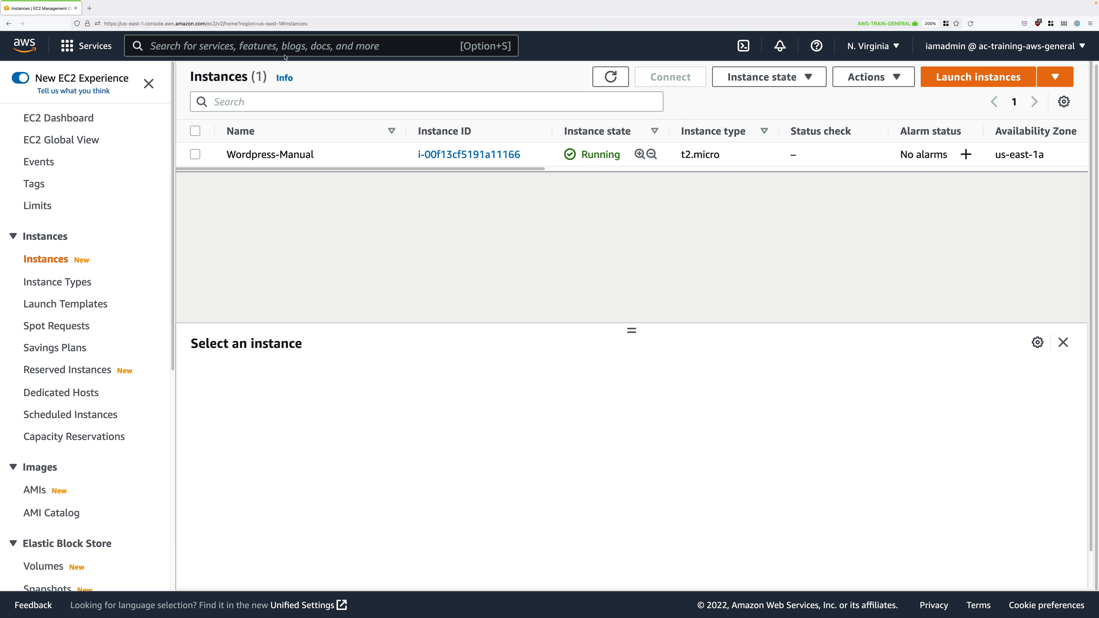
Search for Systems Manager and show its Parameter Store list.
text(systems mana)
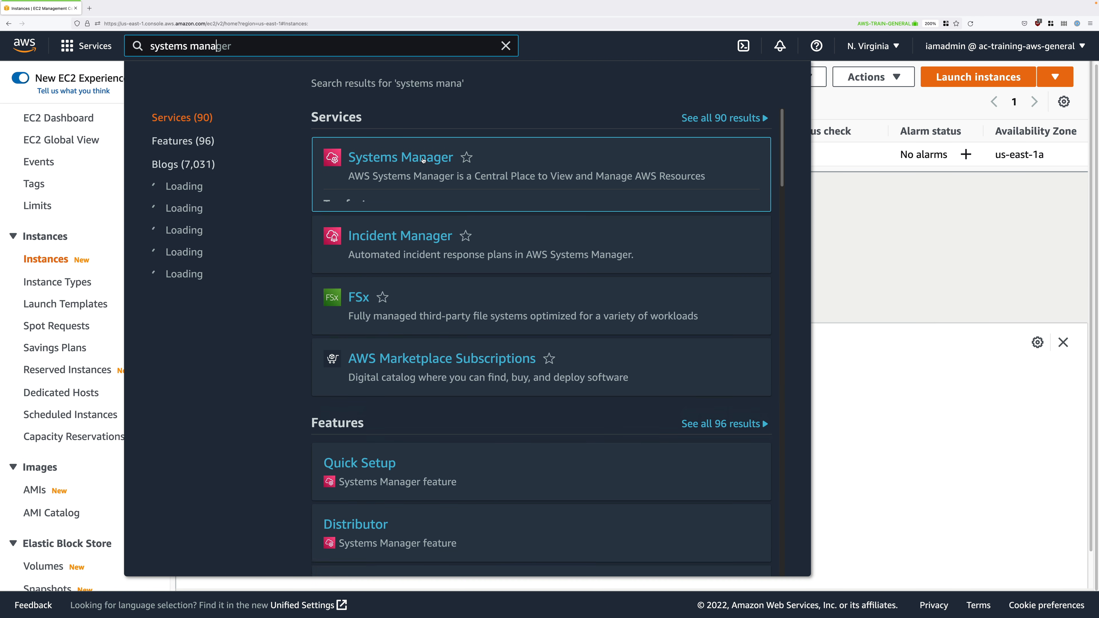
click(401, 157)
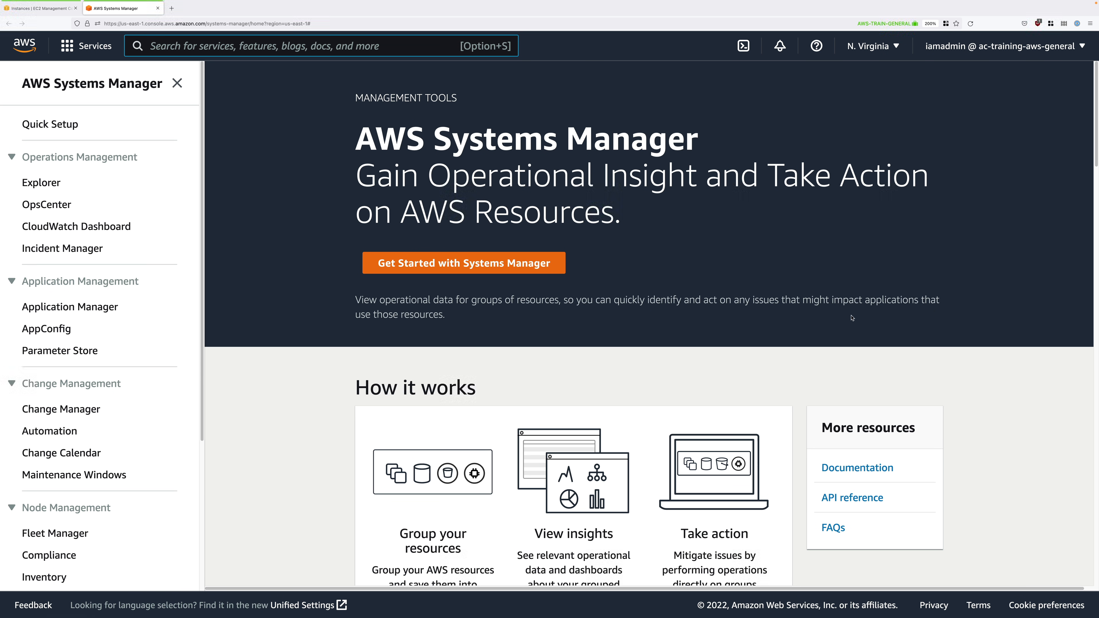
click(59, 351)
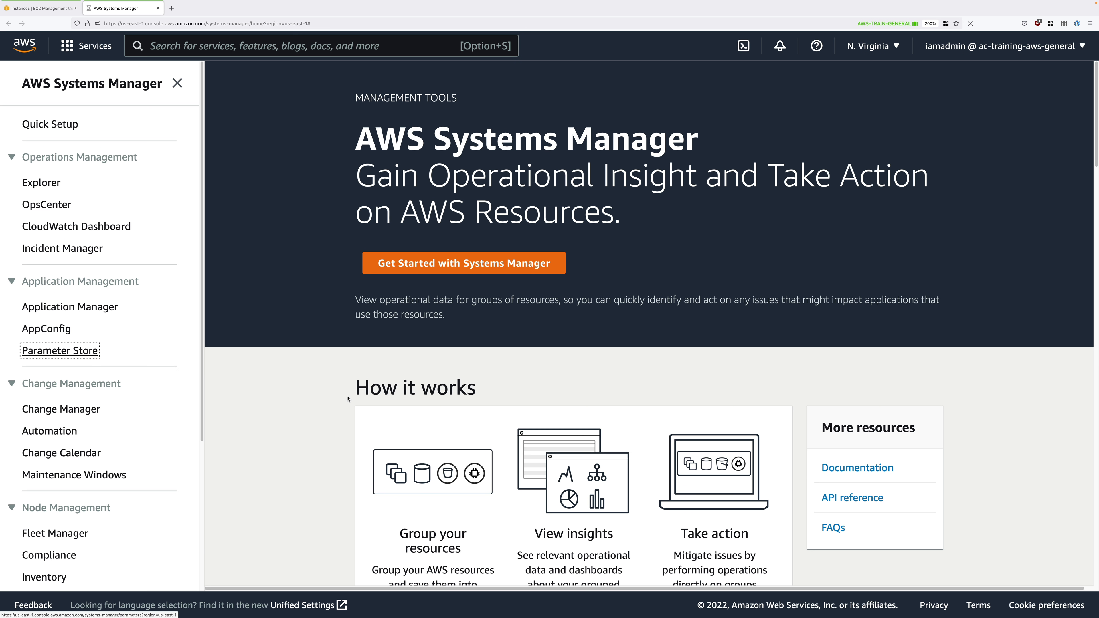
click(61, 350)
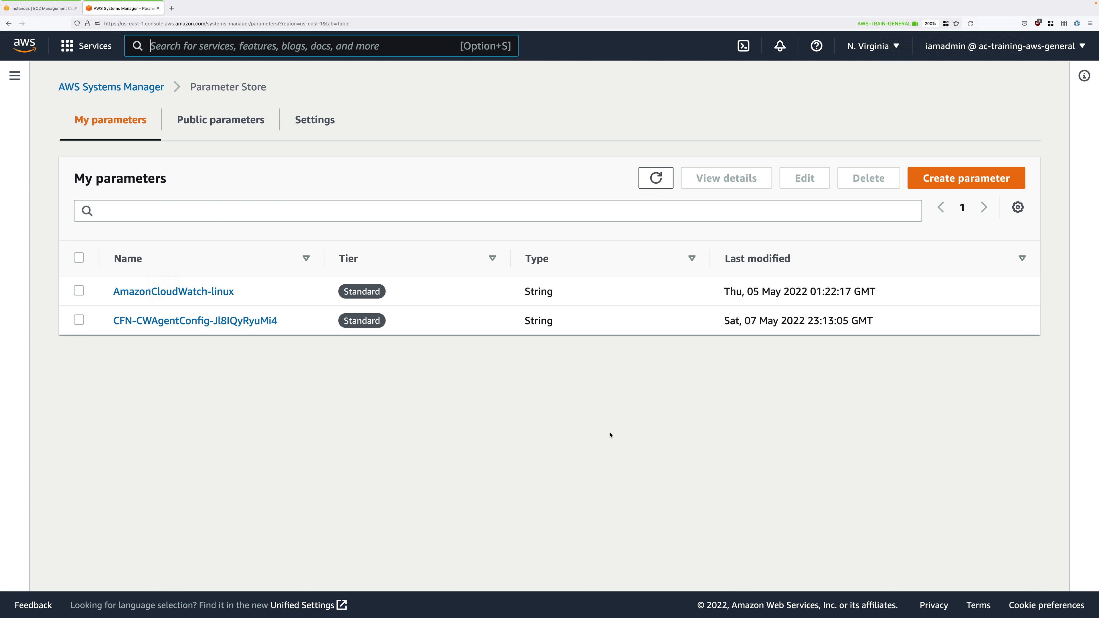
mouse_move(632, 436)
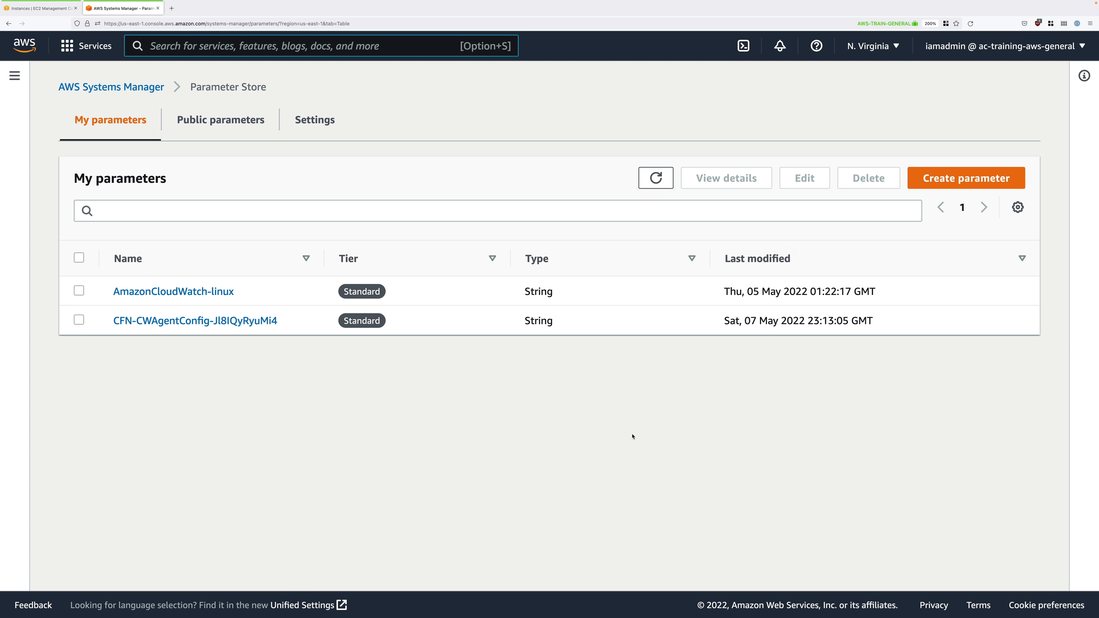
mouse_move(986, 182)
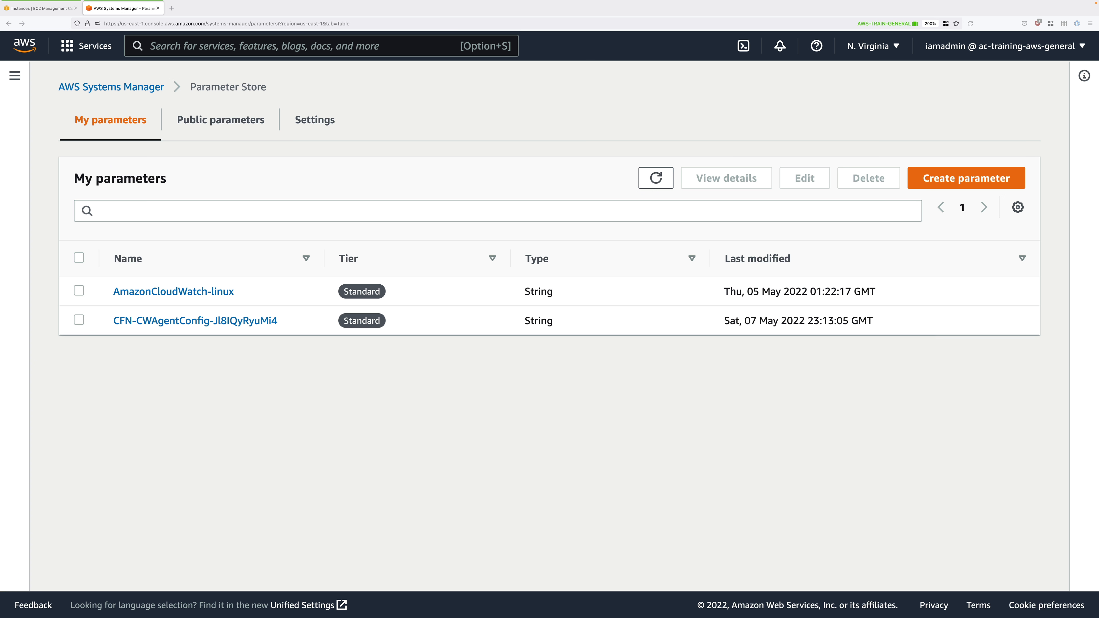
mouse_move(906, 272)
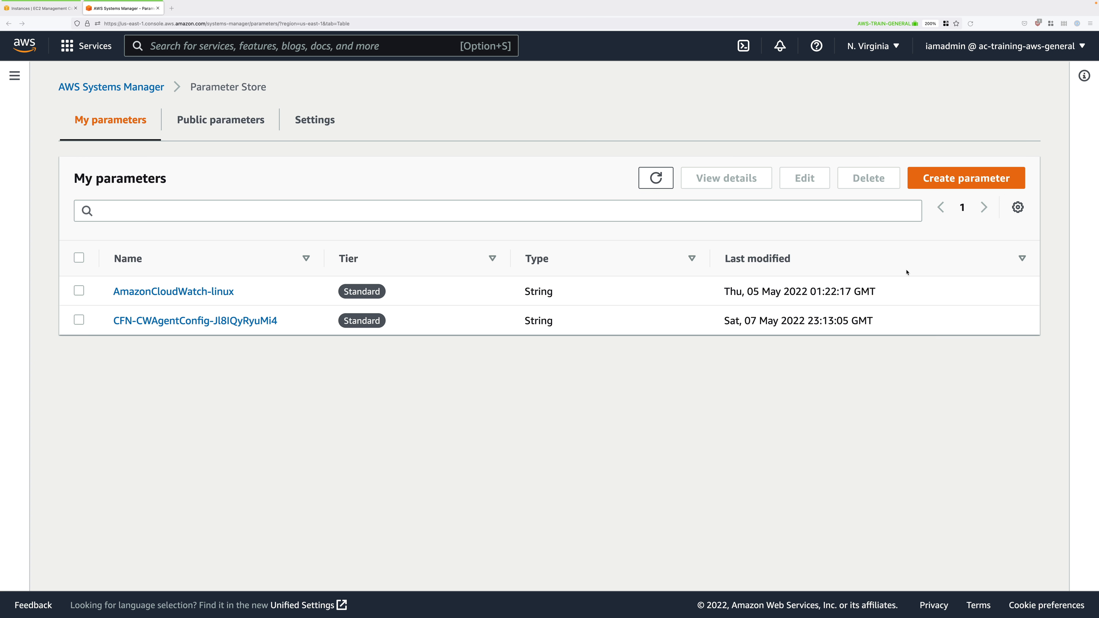
Create Standard string parameter /A4L/Wordpress/DBUser, description 'Wordpress Database User', value a4lwordpressuser.
click(966, 178)
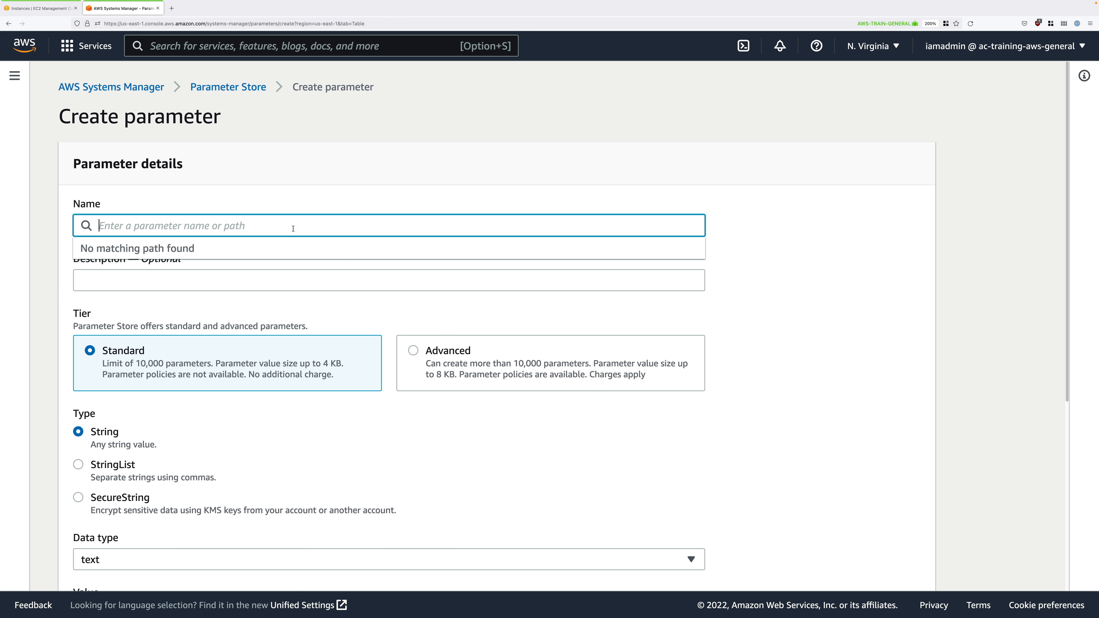
mouse_move(307, 204)
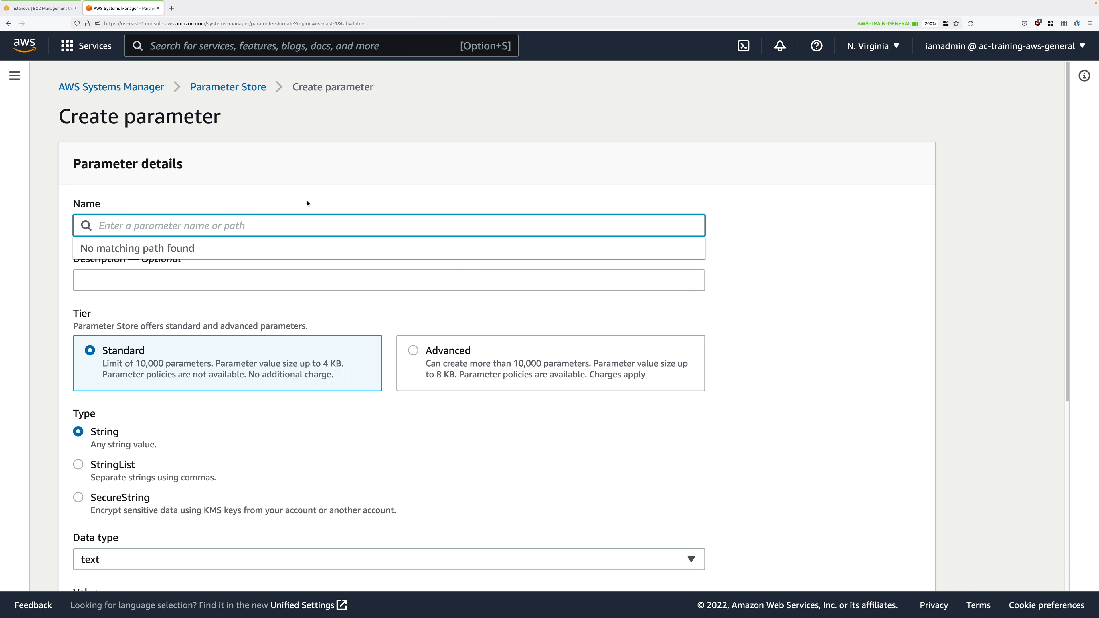
text(/A4L/Wordpress/DBUser)
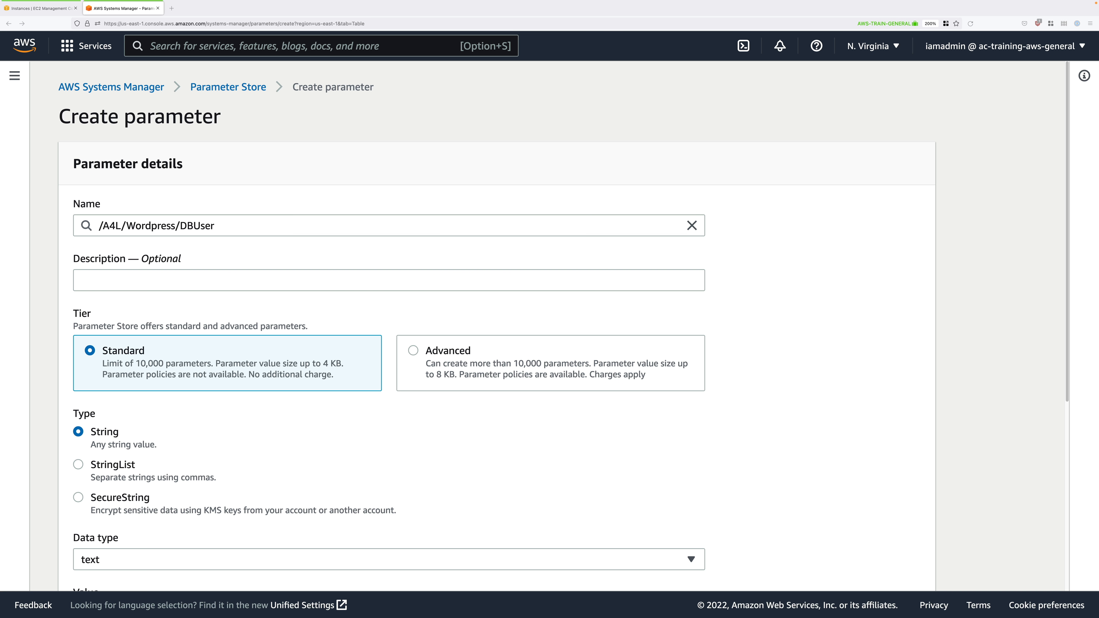
text(Wordpress Database User)
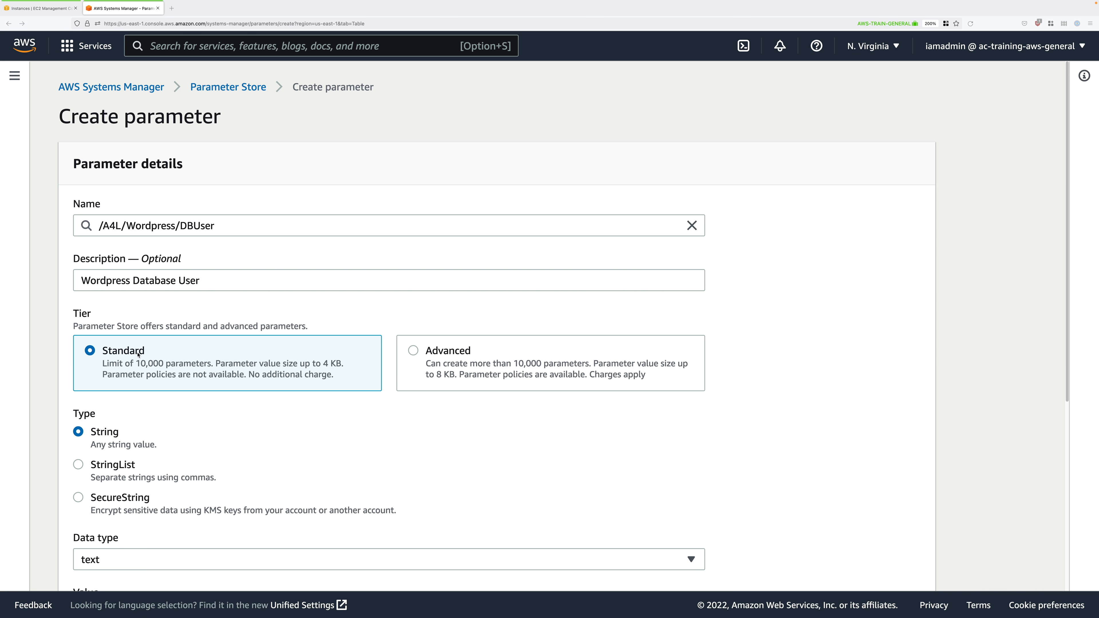
scroll(down, 3)
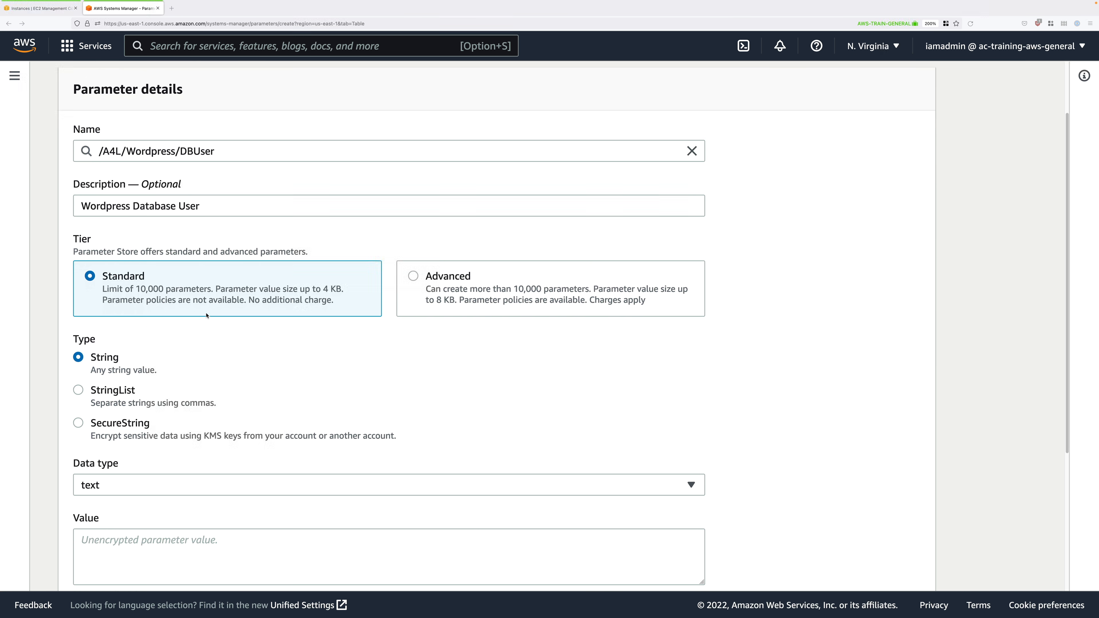
scroll(down, 3)
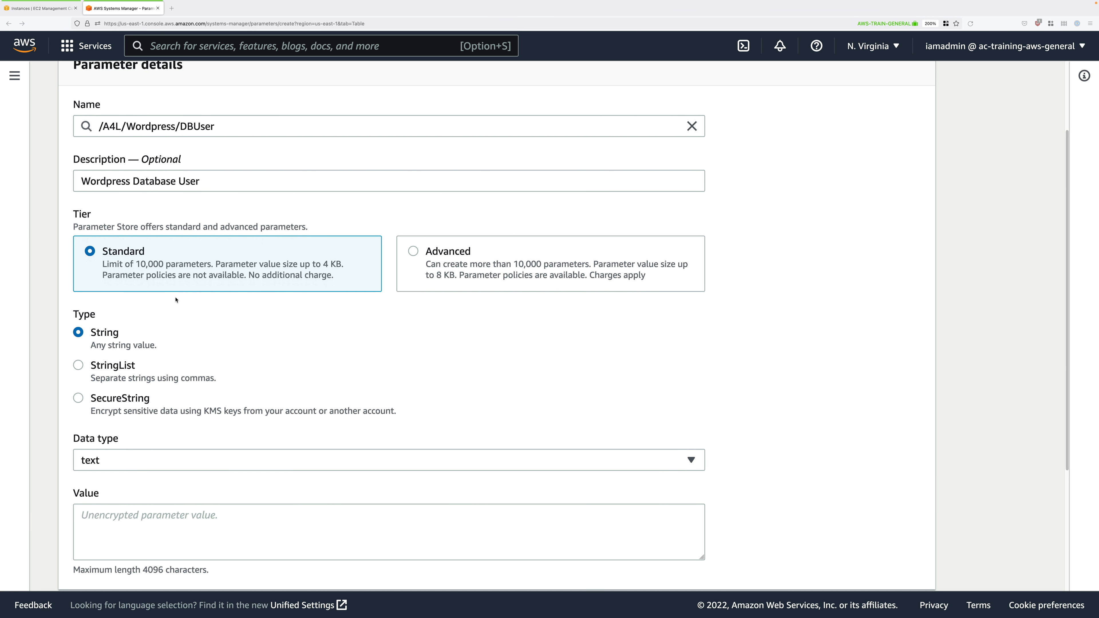
scroll(down, 3)
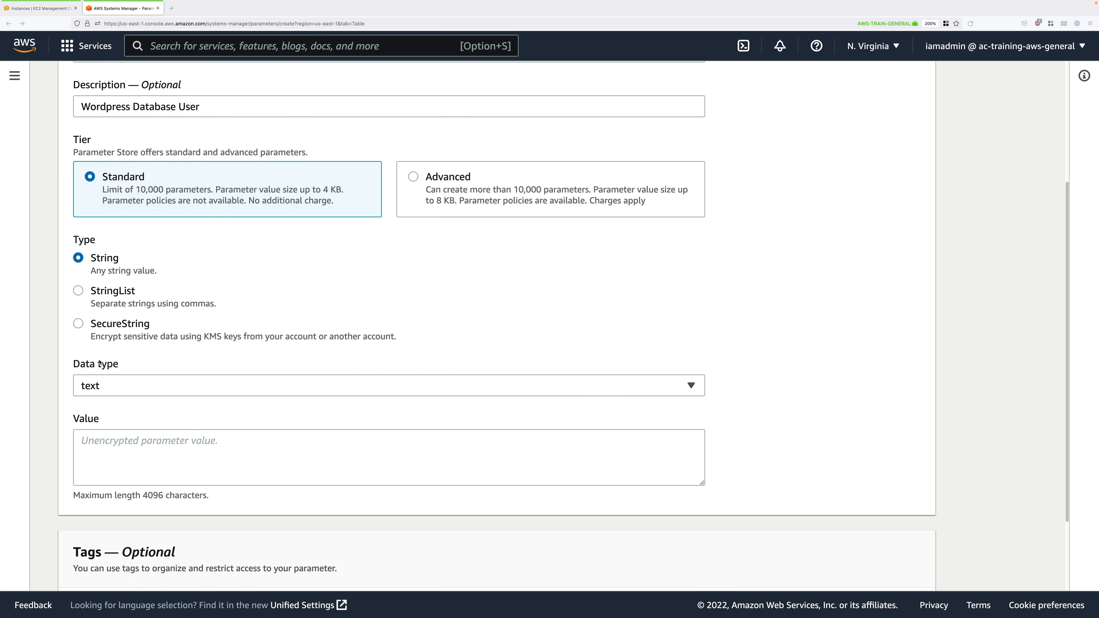
text(a4lwordpressuser)
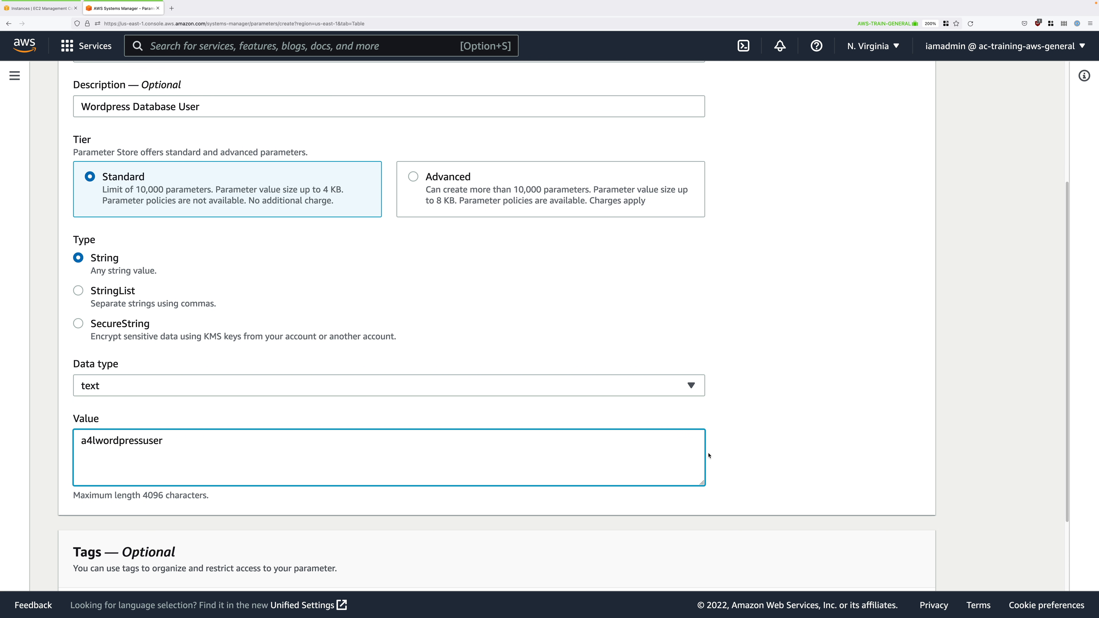
scroll(down, 3)
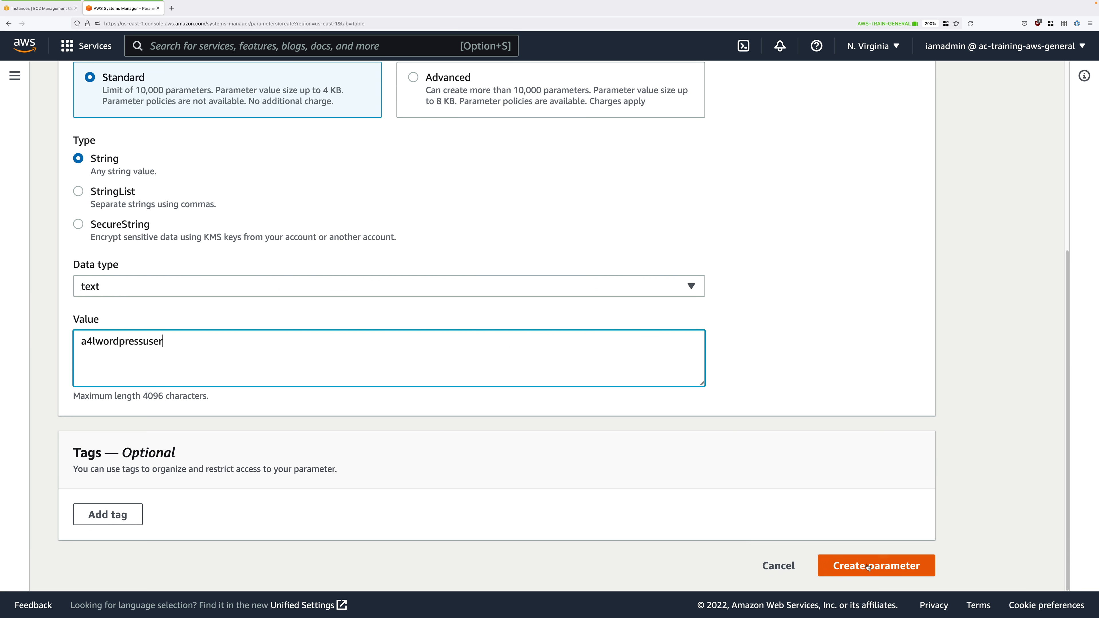
click(867, 565)
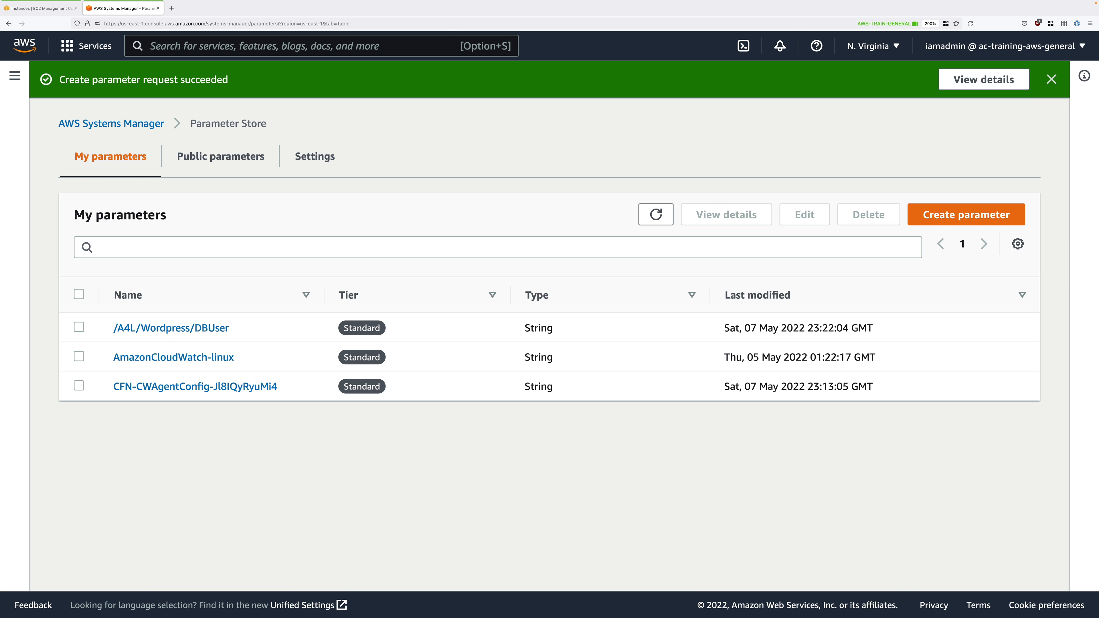
Fill in new parameter /A4L/Wordpress/DBName, description 'Wordpress Database Name', value a4lwordpressdb.
click(966, 214)
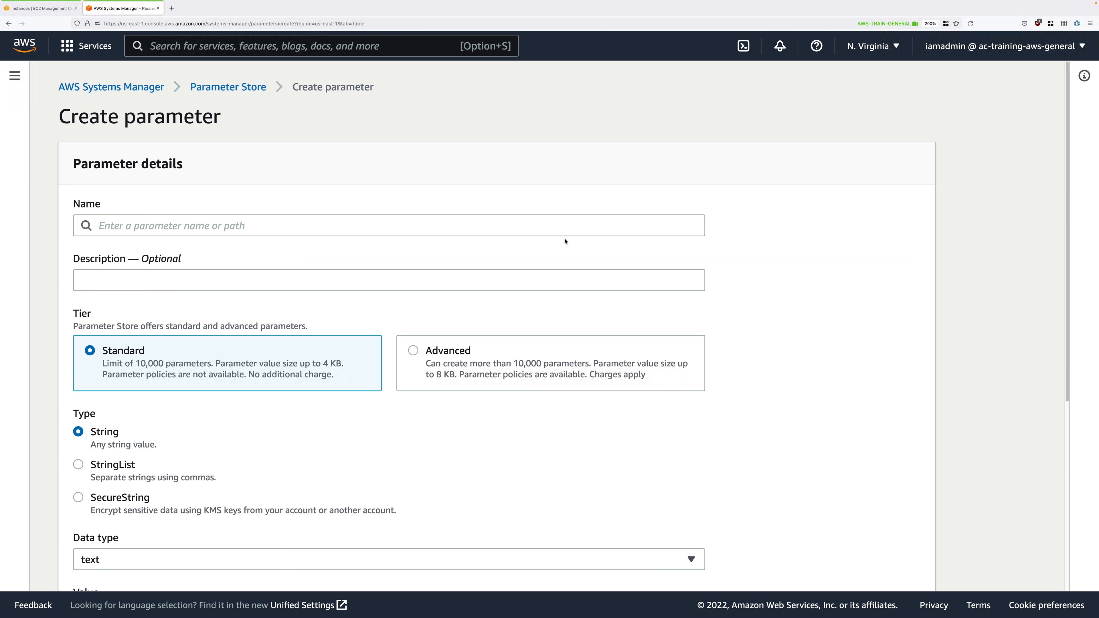
text(/A4L/Wordpress/DBName)
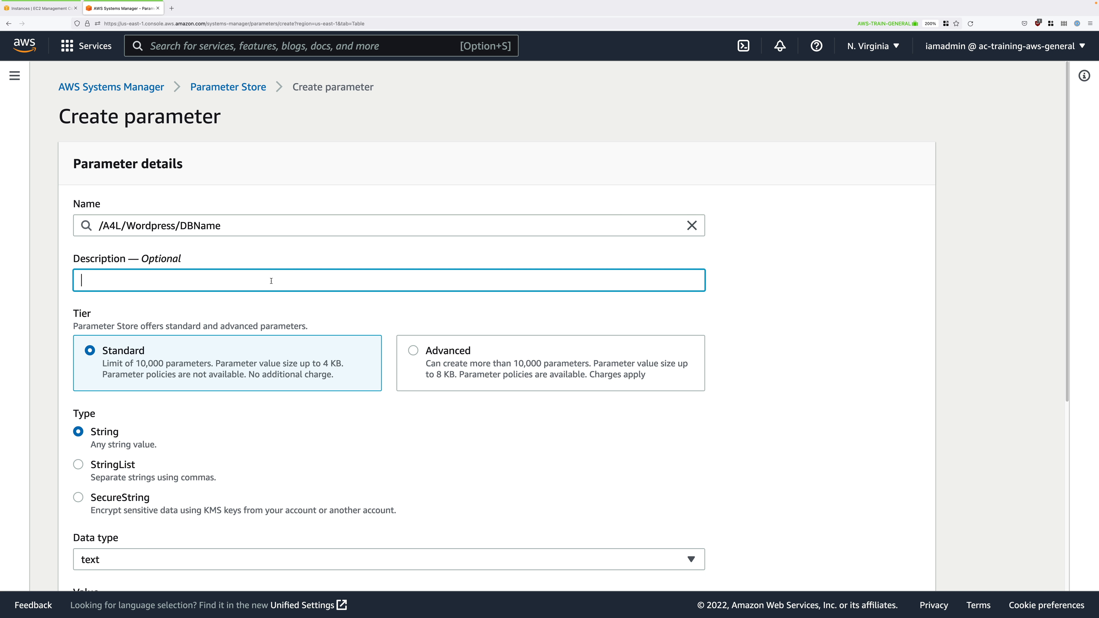
text(Wordpress Database Name)
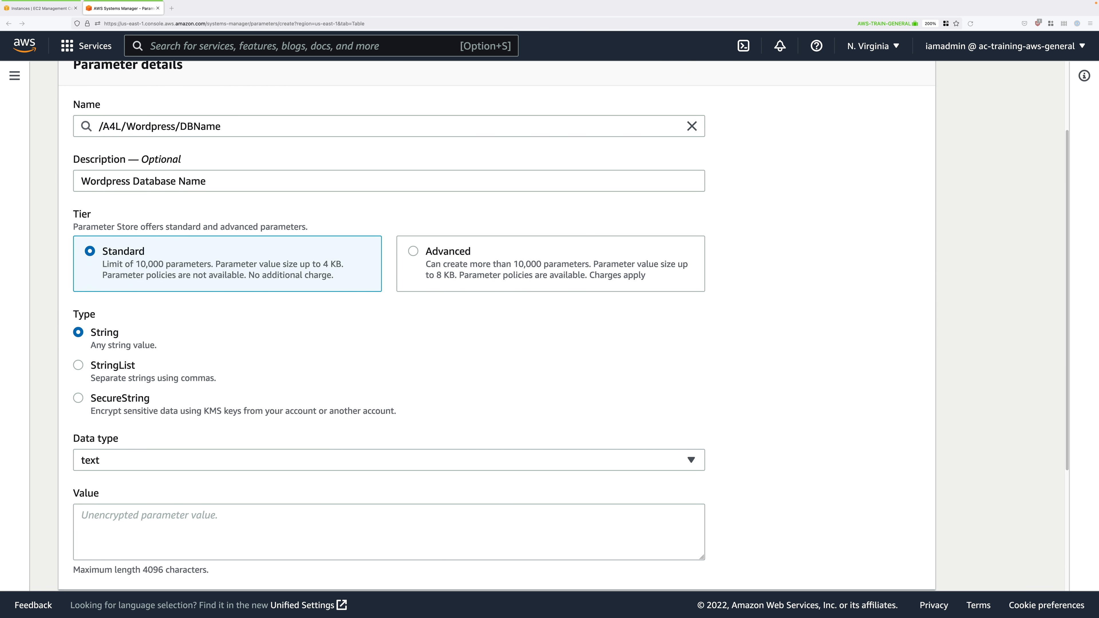
text(a4lwordpressdb)
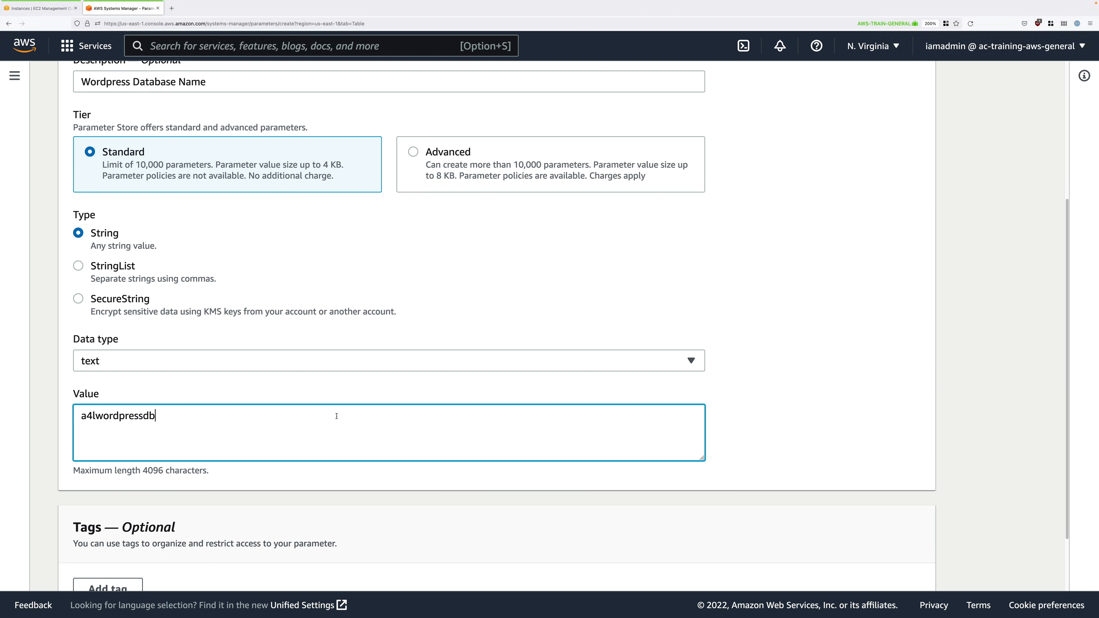
mouse_move(781, 426)
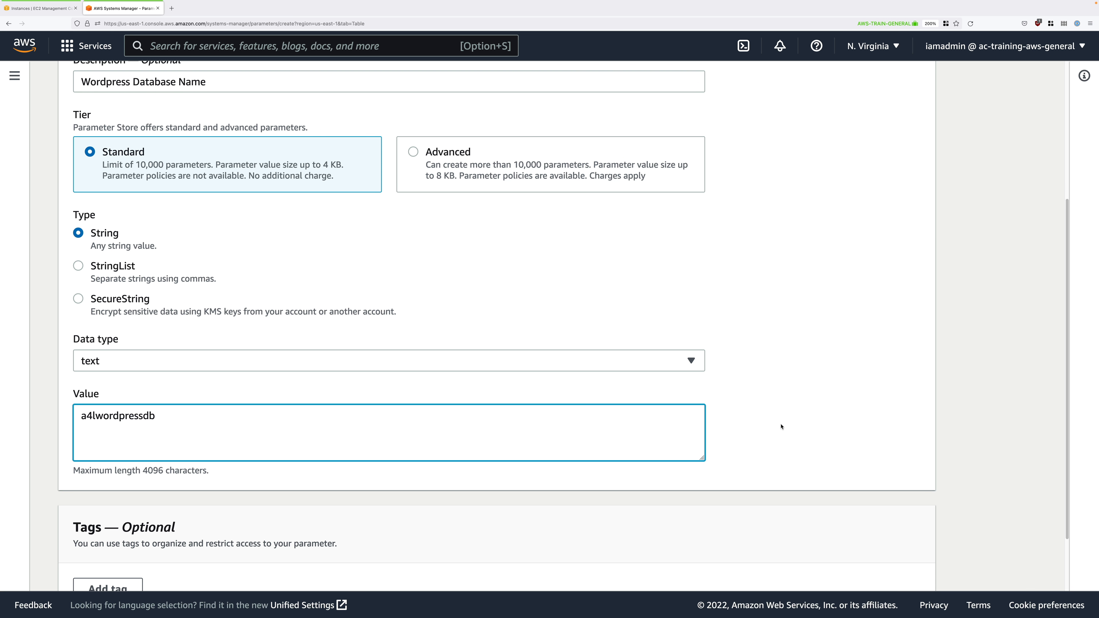
scroll(down, 3)
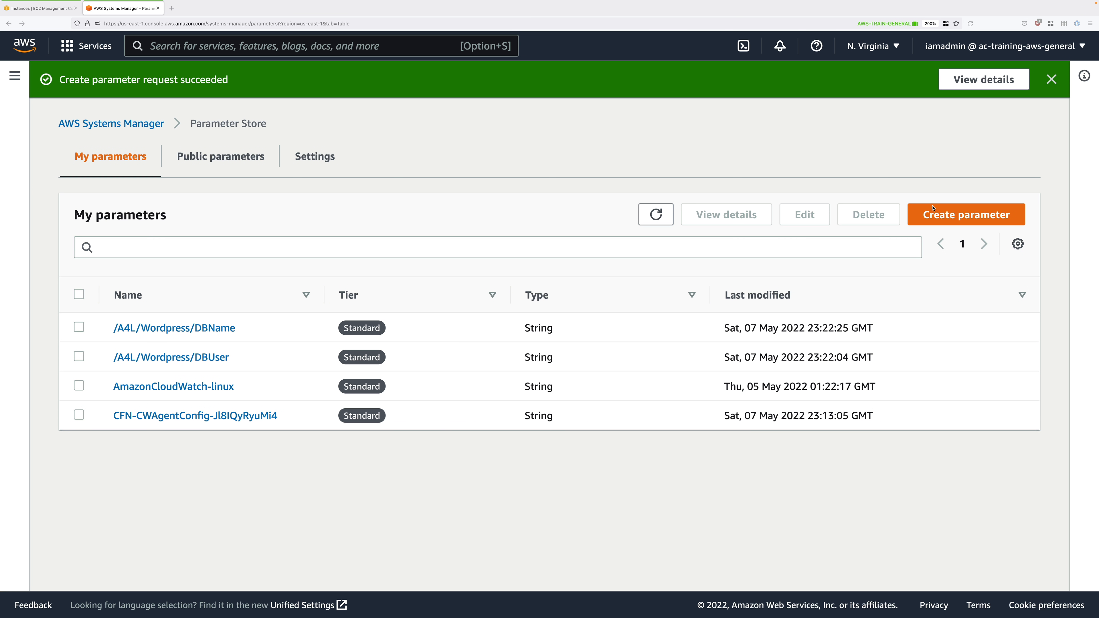
Create parameter /A4L/Wordpress/DBEndpoint, described 'Wordpress Endpoint Name', with value localhost.
click(966, 214)
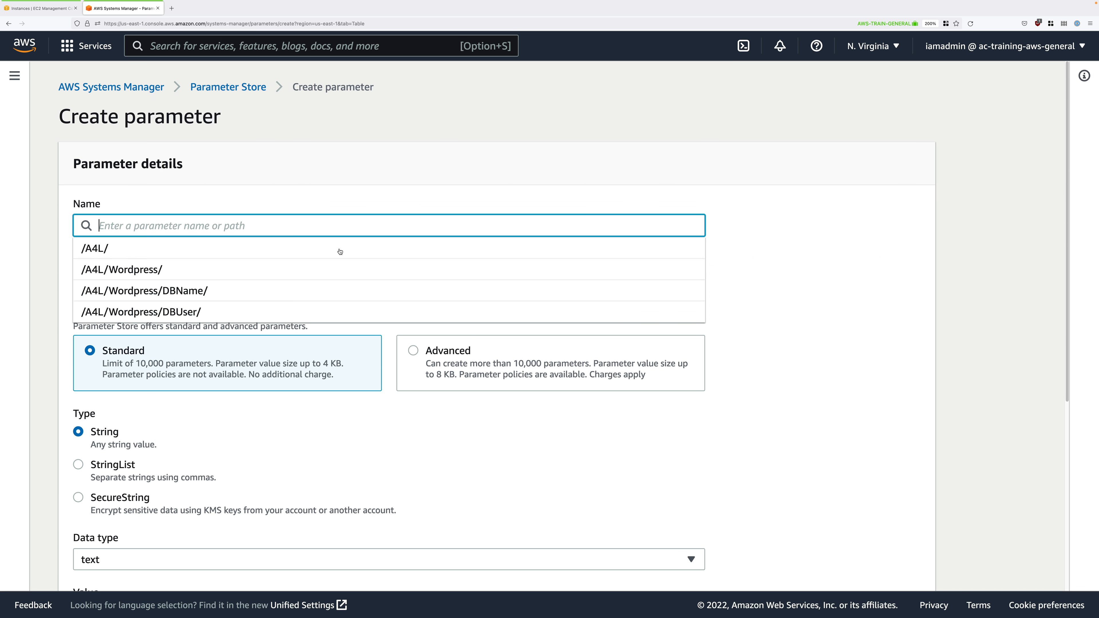
text(/A4L/Wordpress/DBEndpoint)
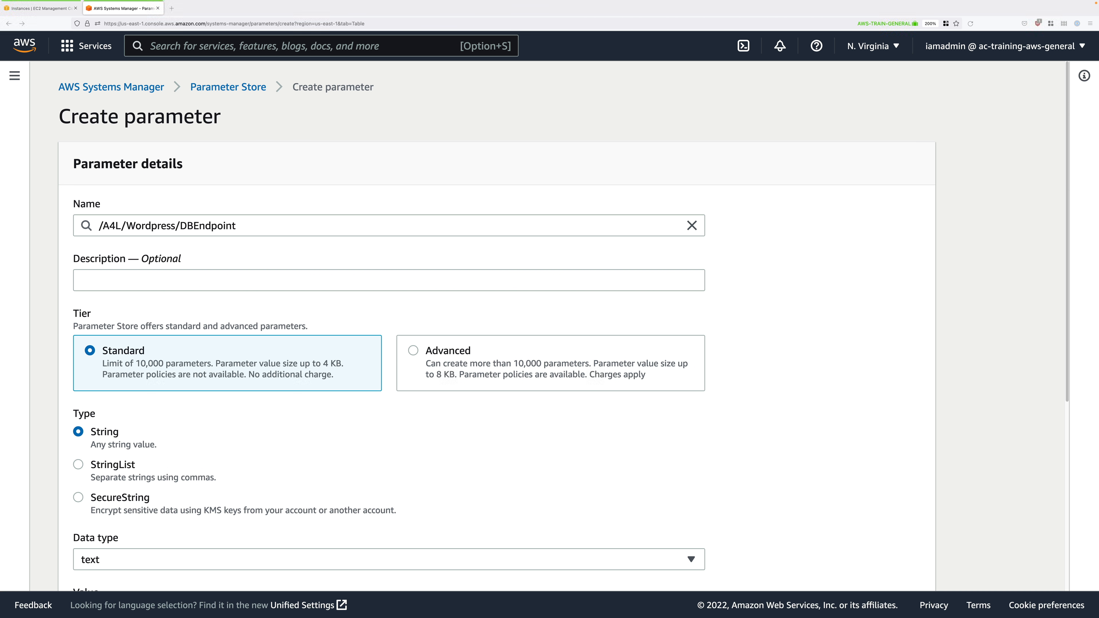
text(Wordpress Endpoint Name)
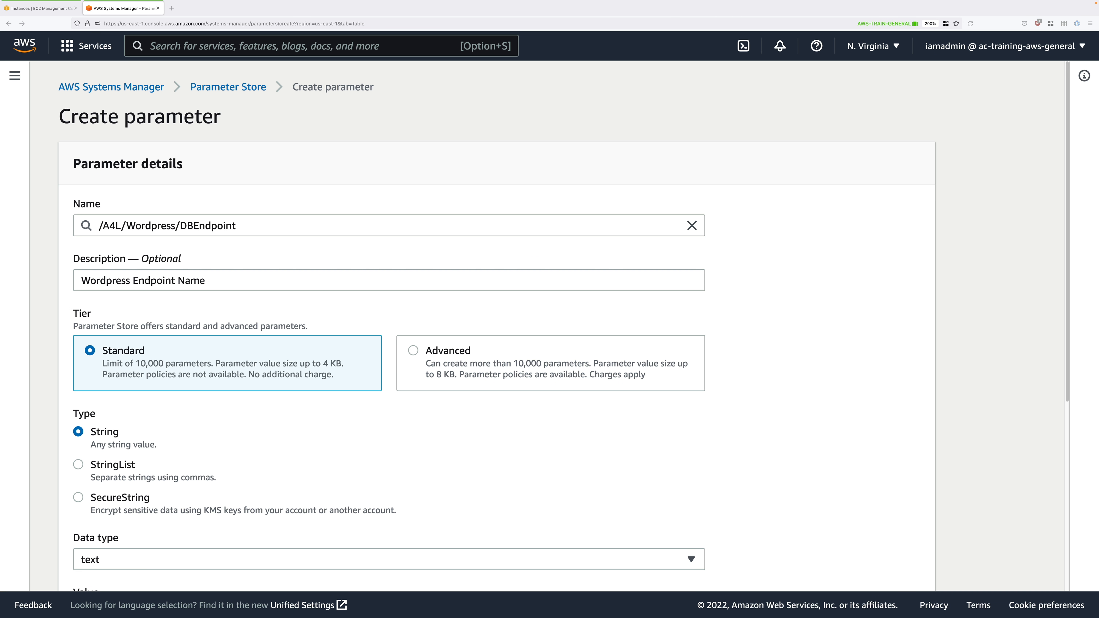
scroll(down, 3)
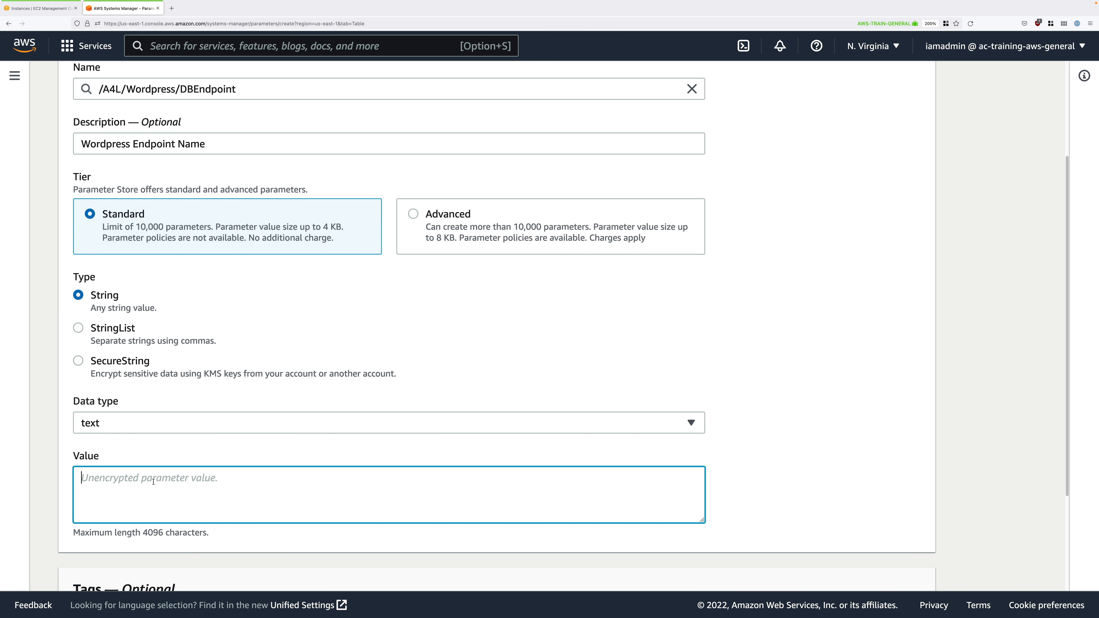
text(localhost)
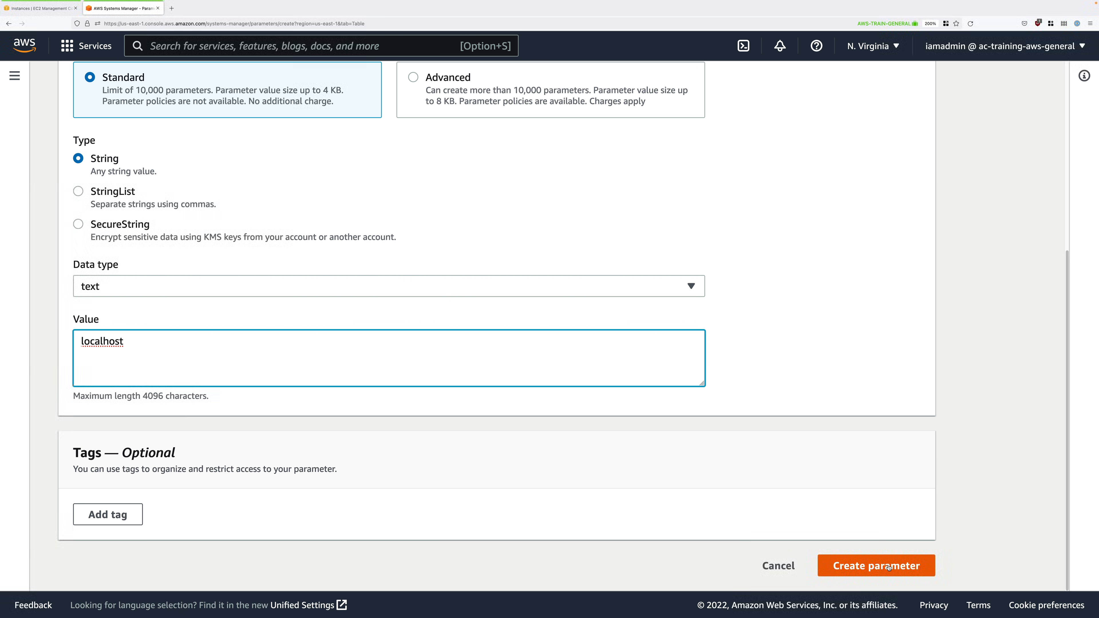
click(876, 566)
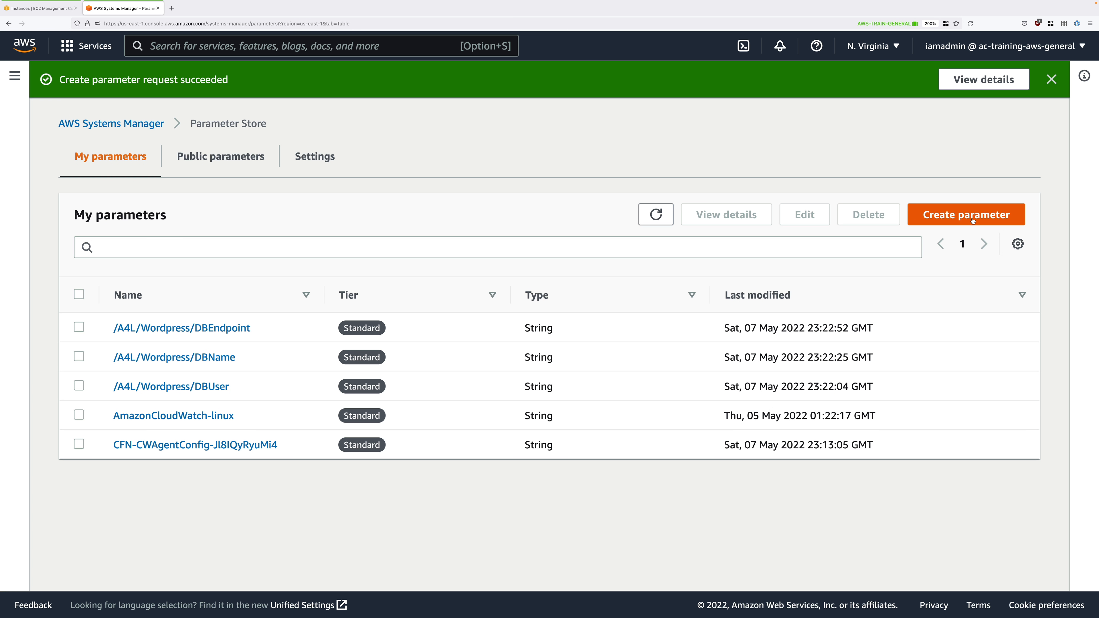
Start parameter /A4L/Wordpress/DBPassword, described 'Wordpress DB Password', as a SecureString.
click(966, 214)
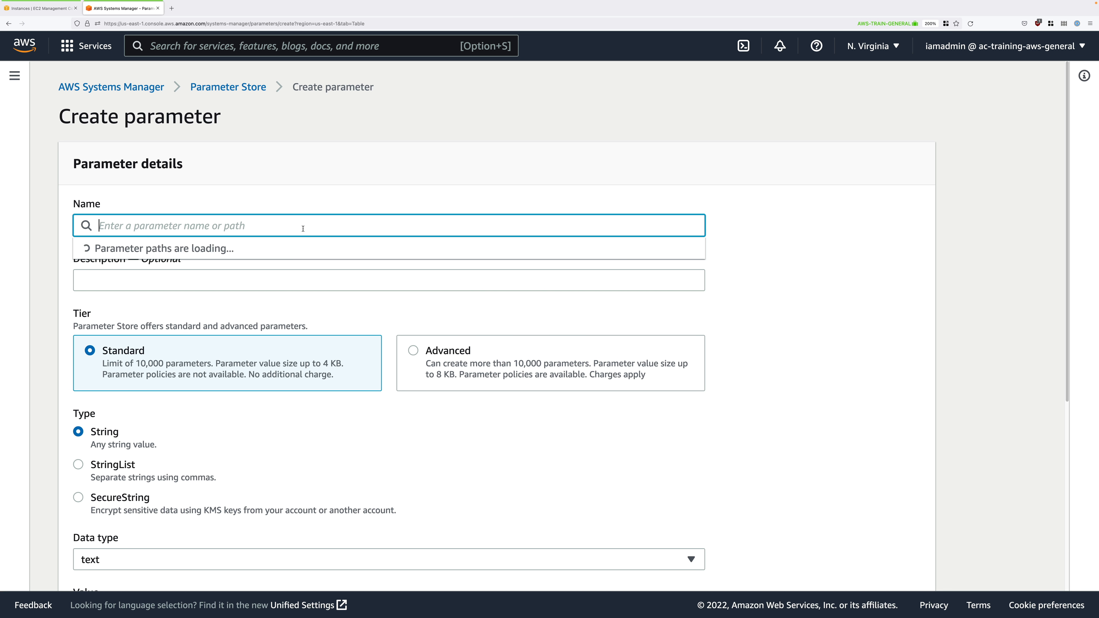
text(/A4L/Wordpress/DBPassword)
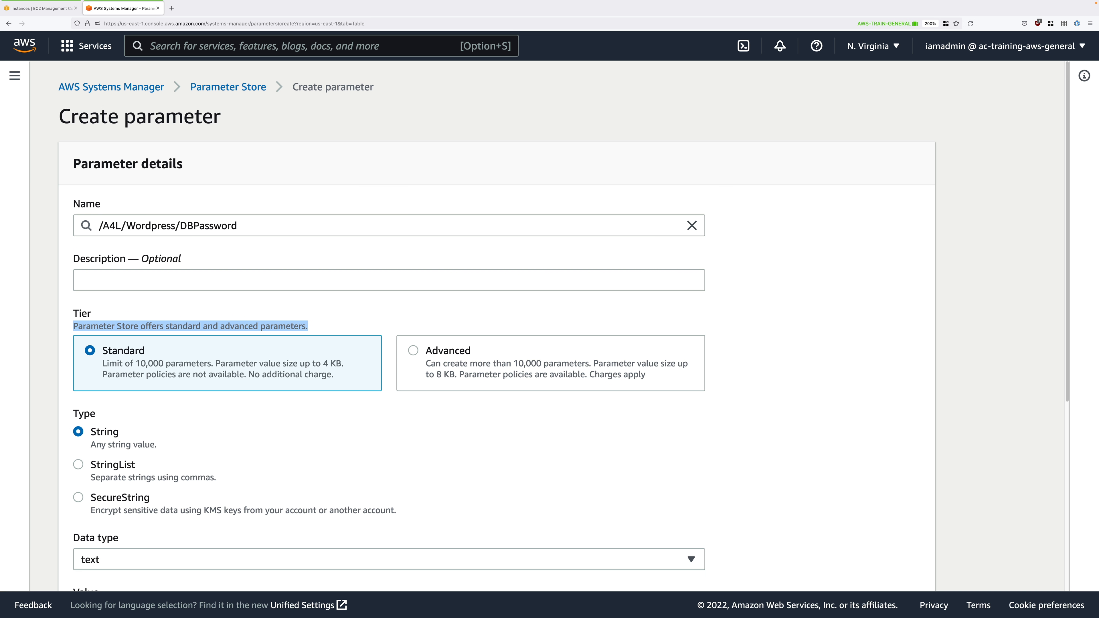
text(Wordpress DB Password)
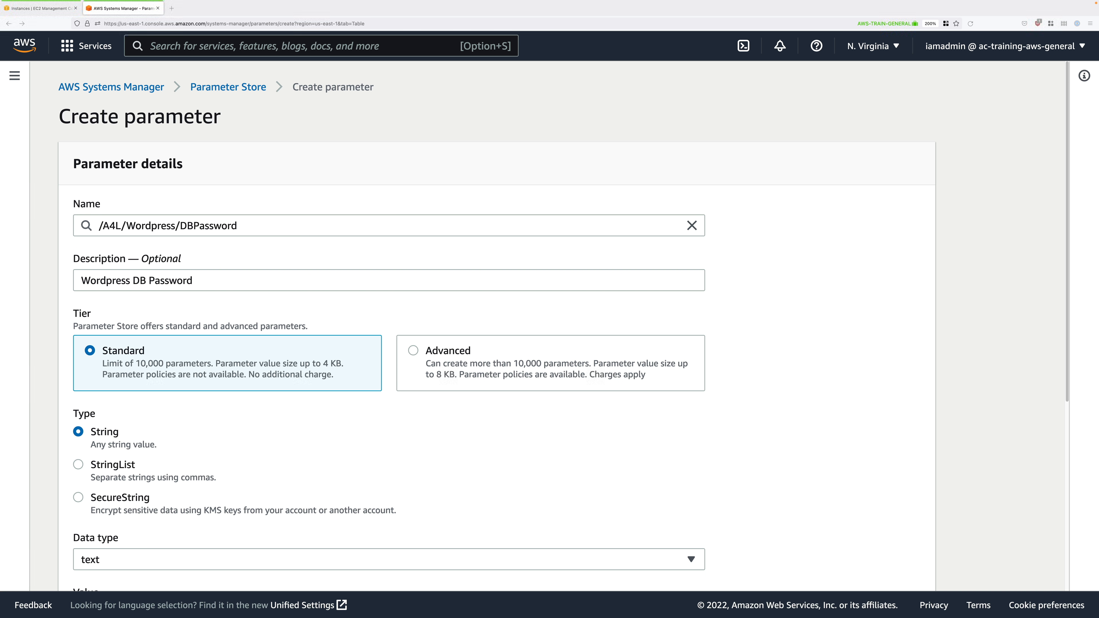
scroll(down, 3)
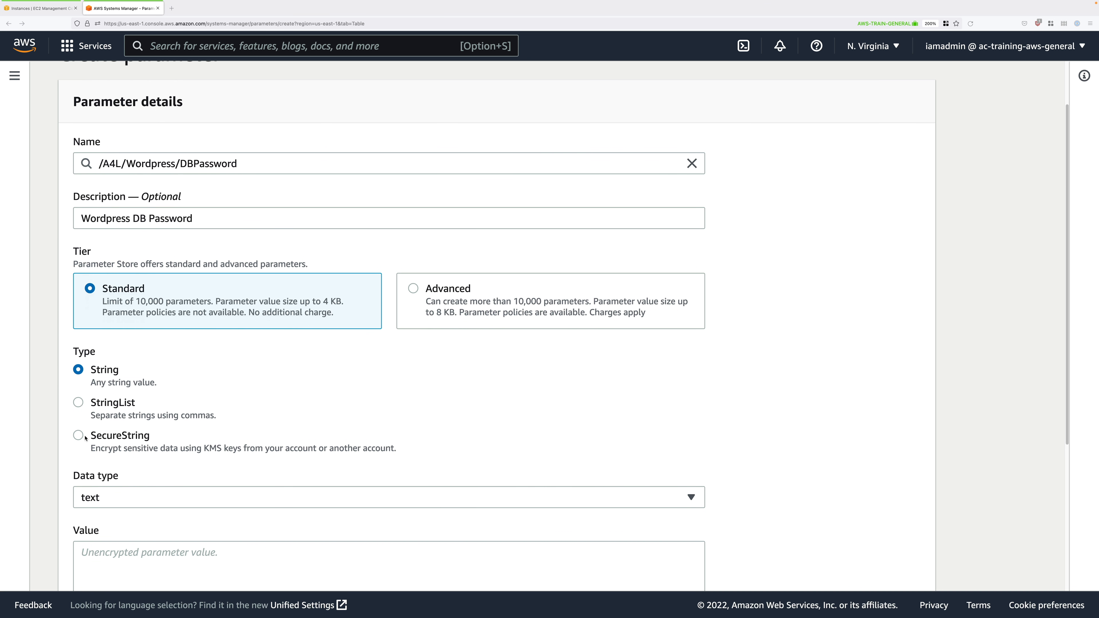
click(77, 436)
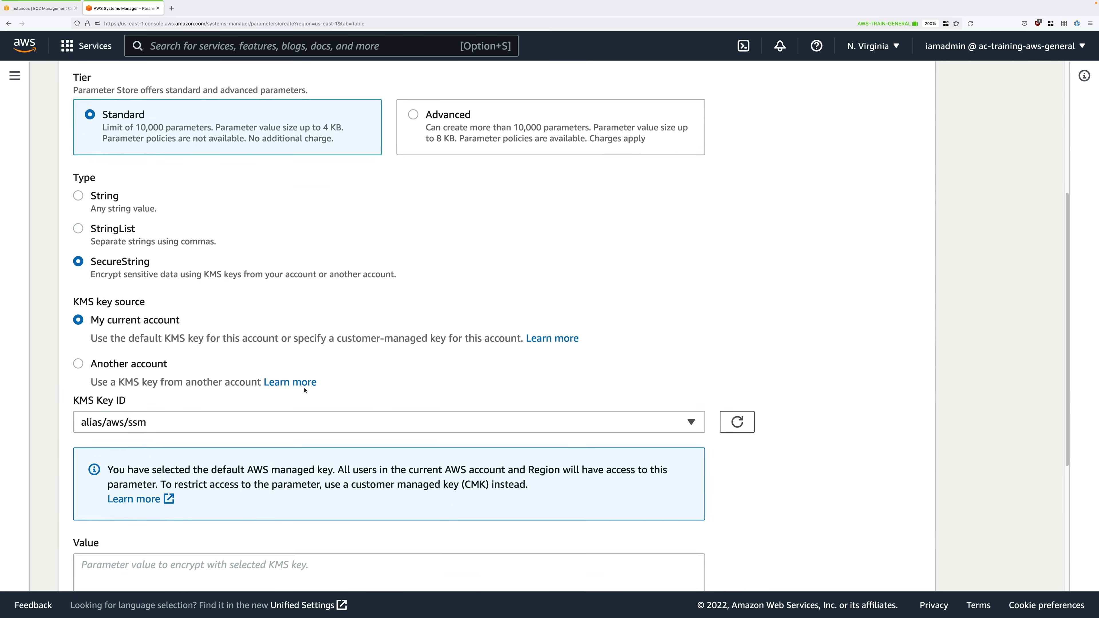
scroll(down, 3)
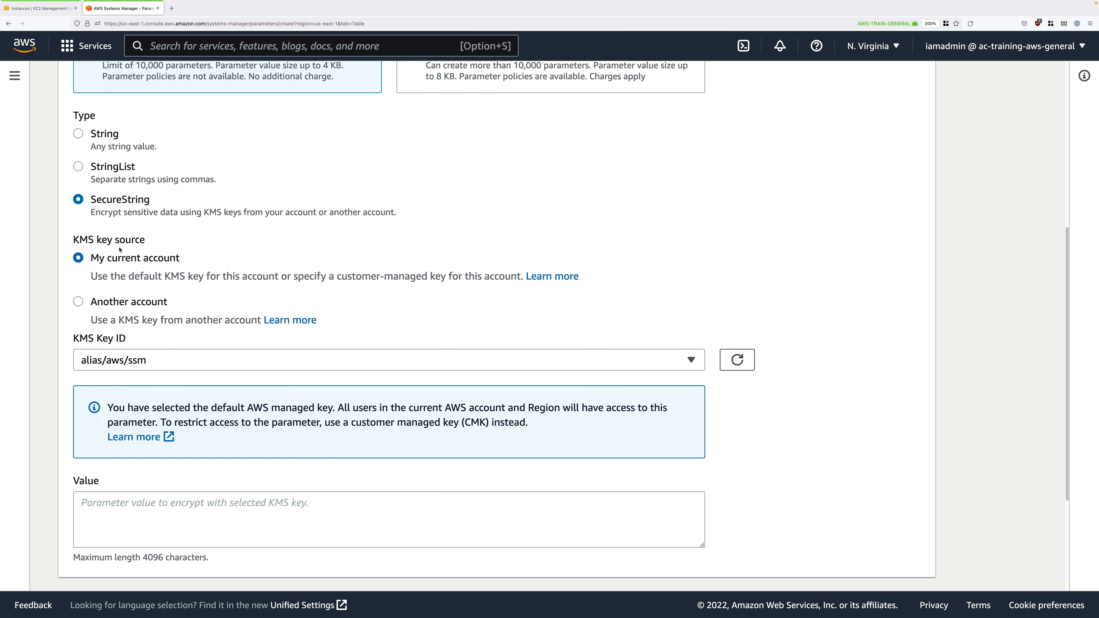
scroll(down, 3)
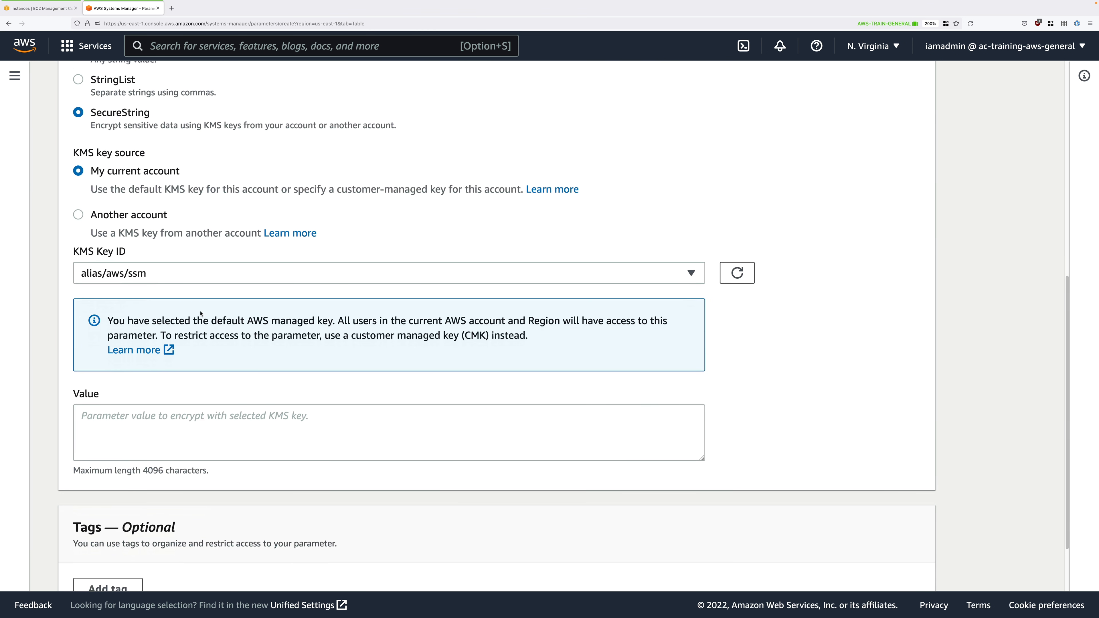
mouse_move(181, 297)
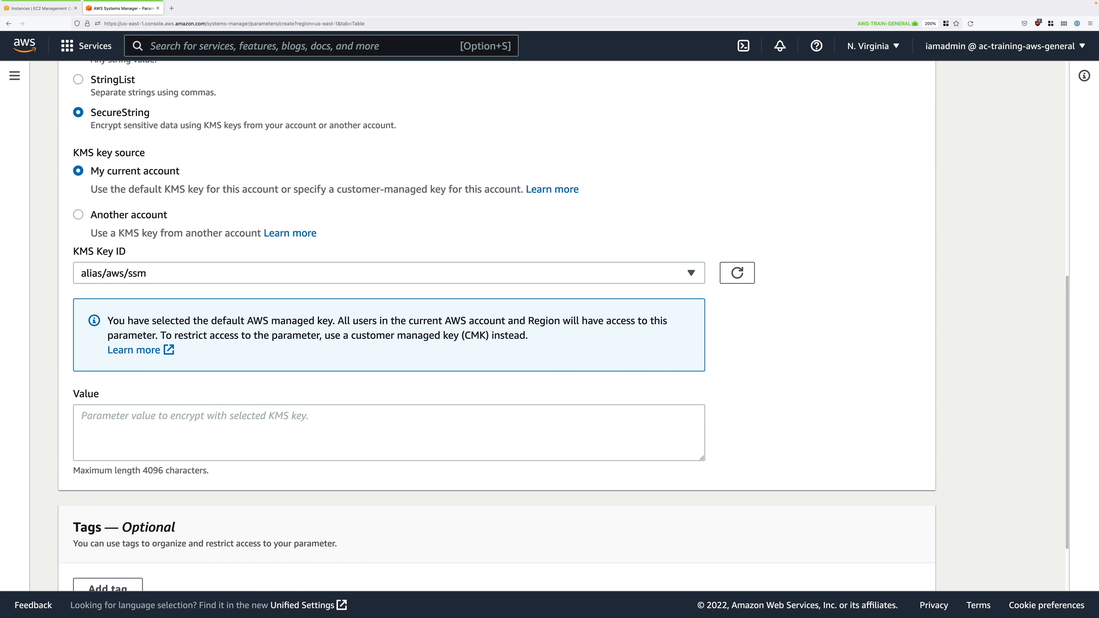
mouse_move(597, 420)
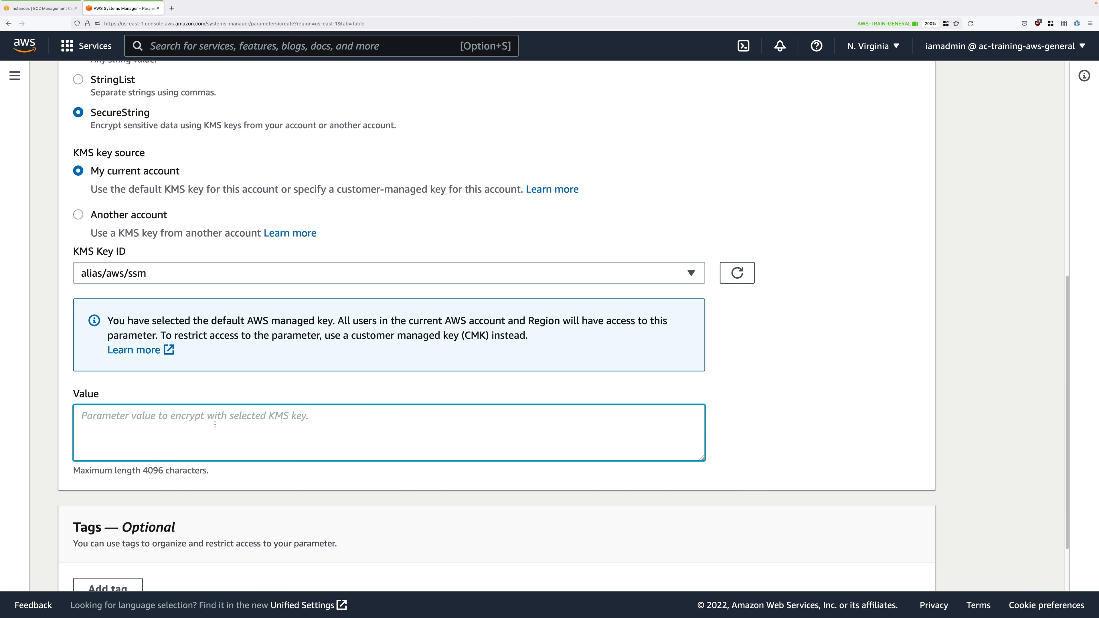
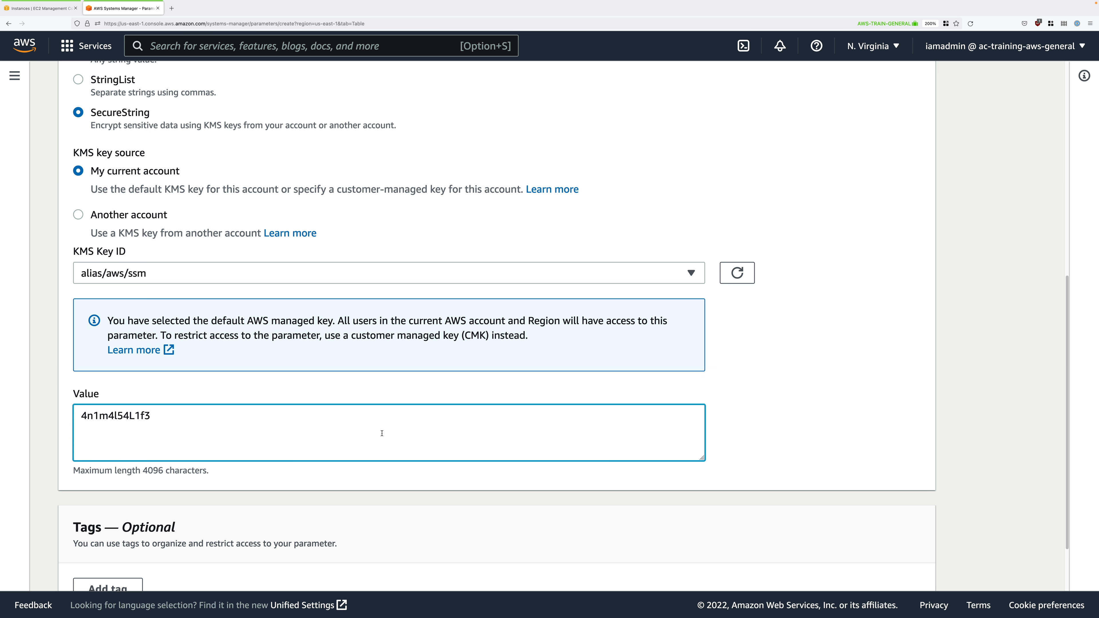
scroll(down, 3)
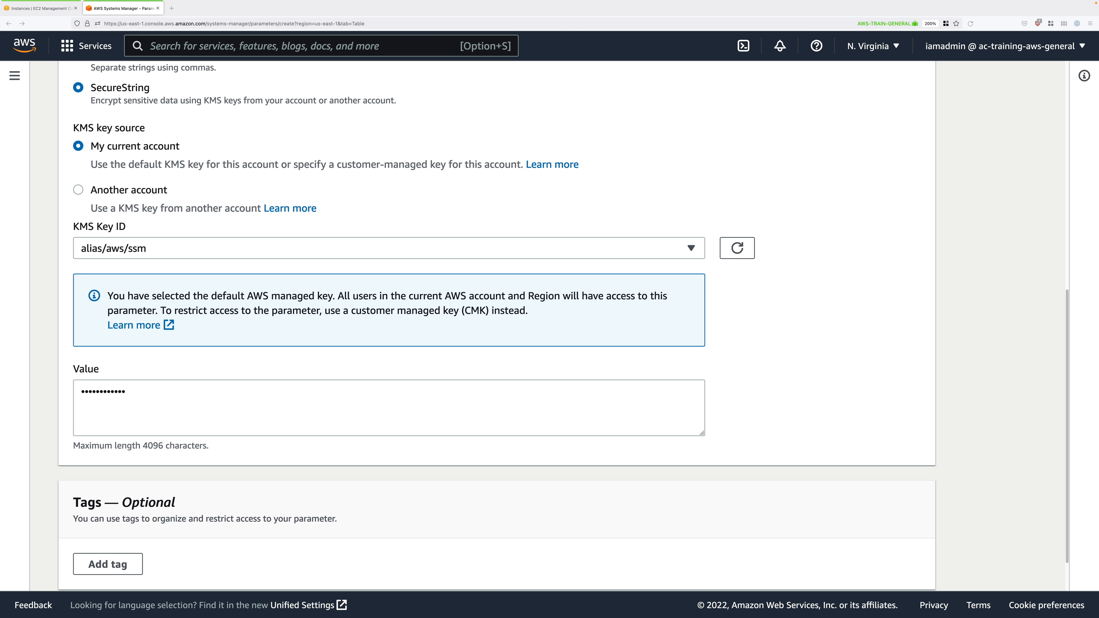
mouse_move(824, 361)
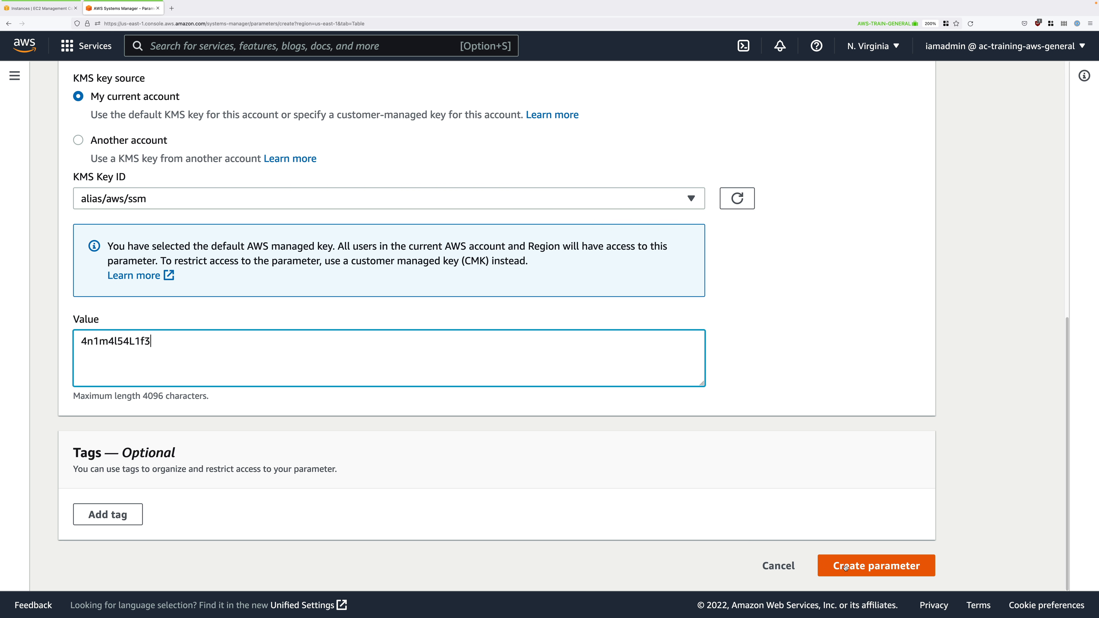
click(847, 565)
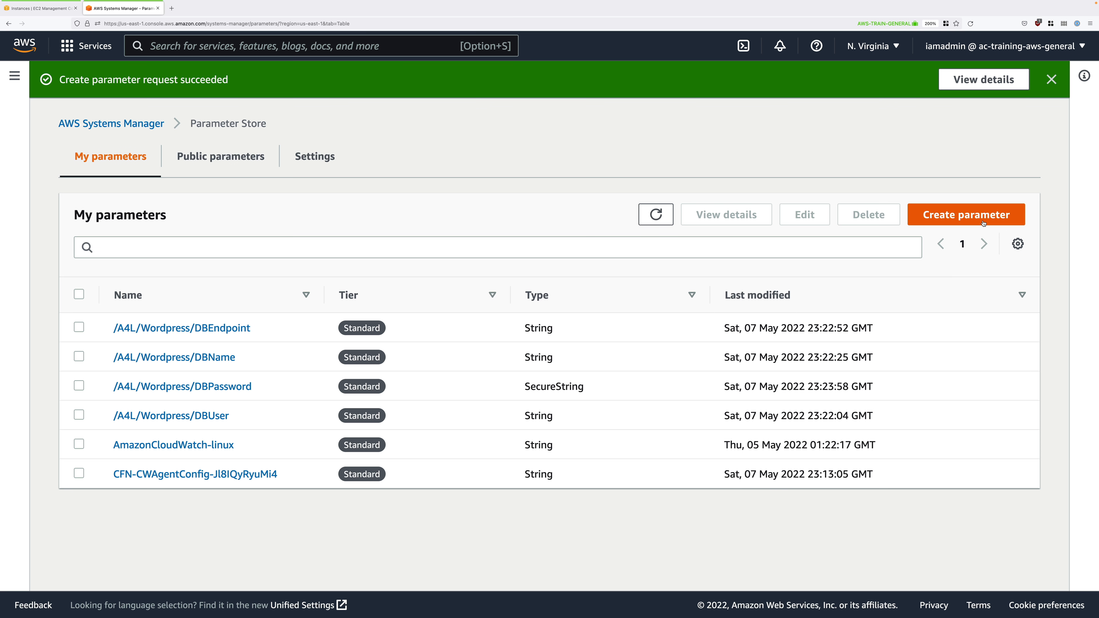
Start parameter /A4L/Wordpress/DBRootPassword, described 'Wordpress DBRoot Password', as a SecureString.
click(966, 215)
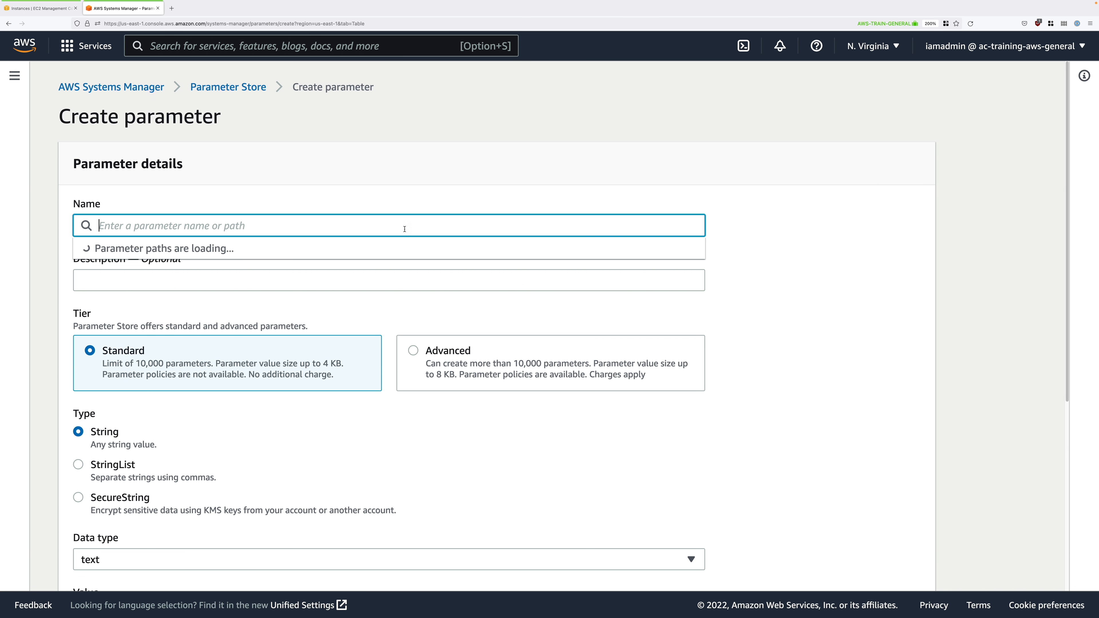
text(/A4L/Wordpress/DBRootPassword)
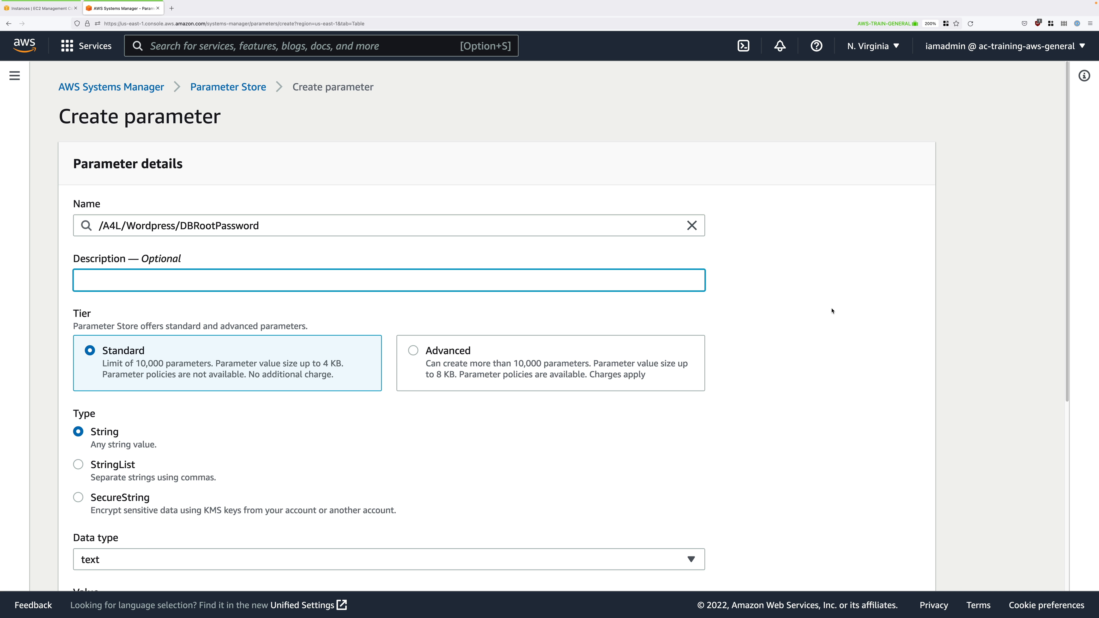
text(Wordpress DBRoot Password)
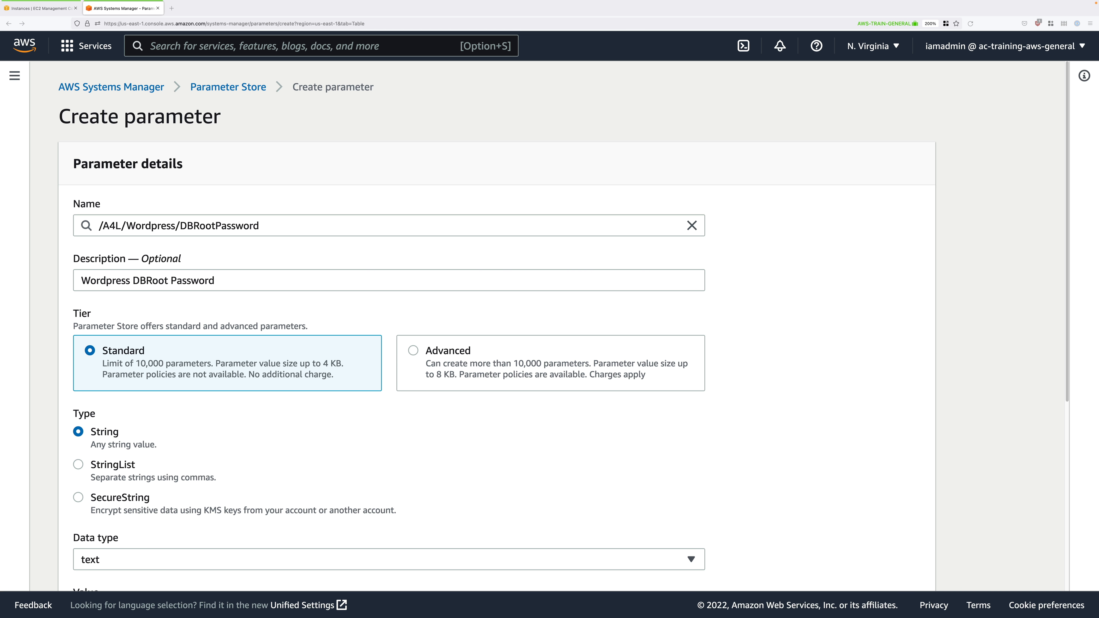
scroll(down, 3)
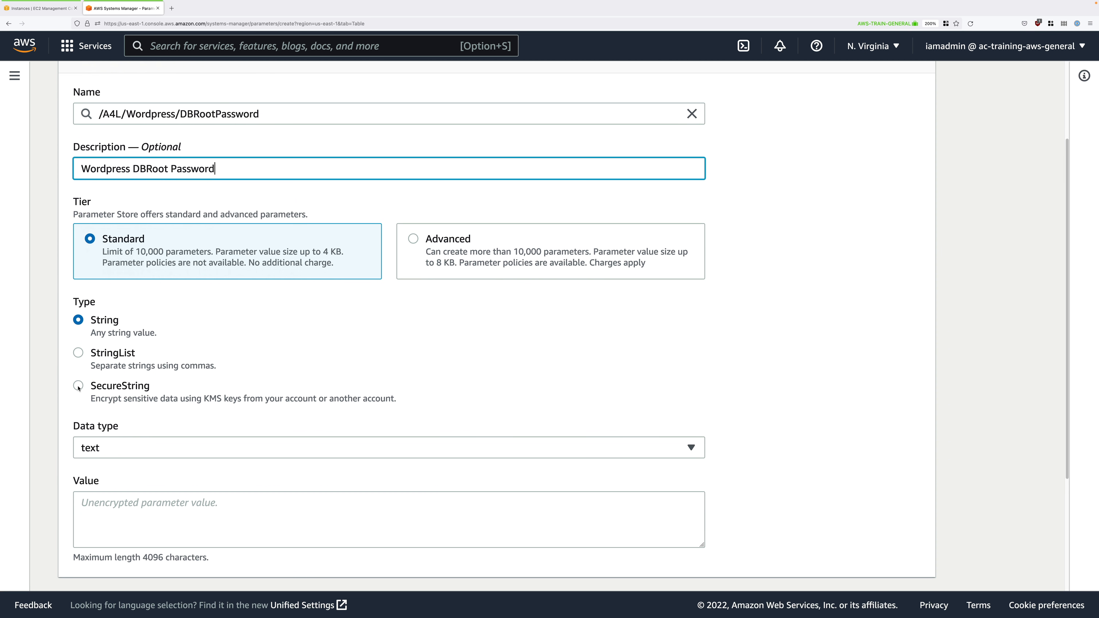
click(78, 386)
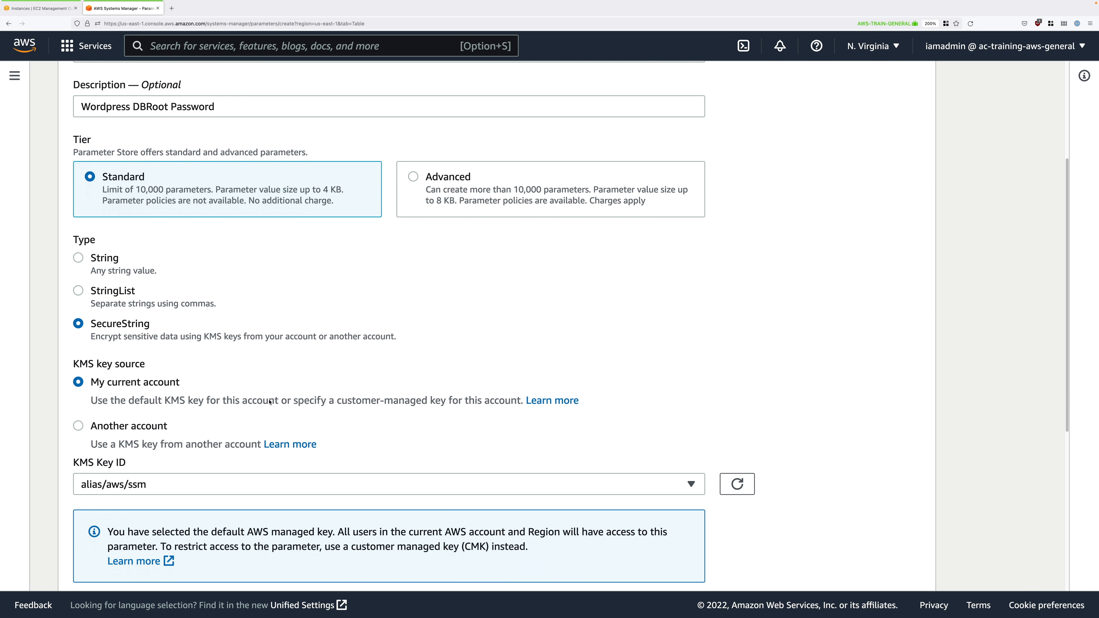
scroll(down, 3)
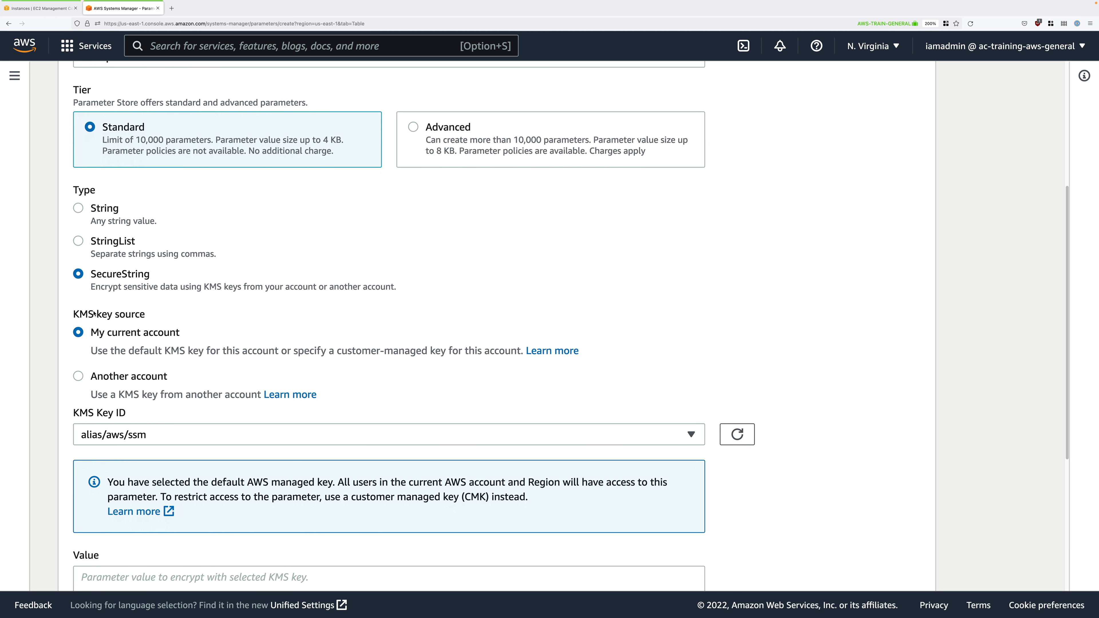
scroll(down, 3)
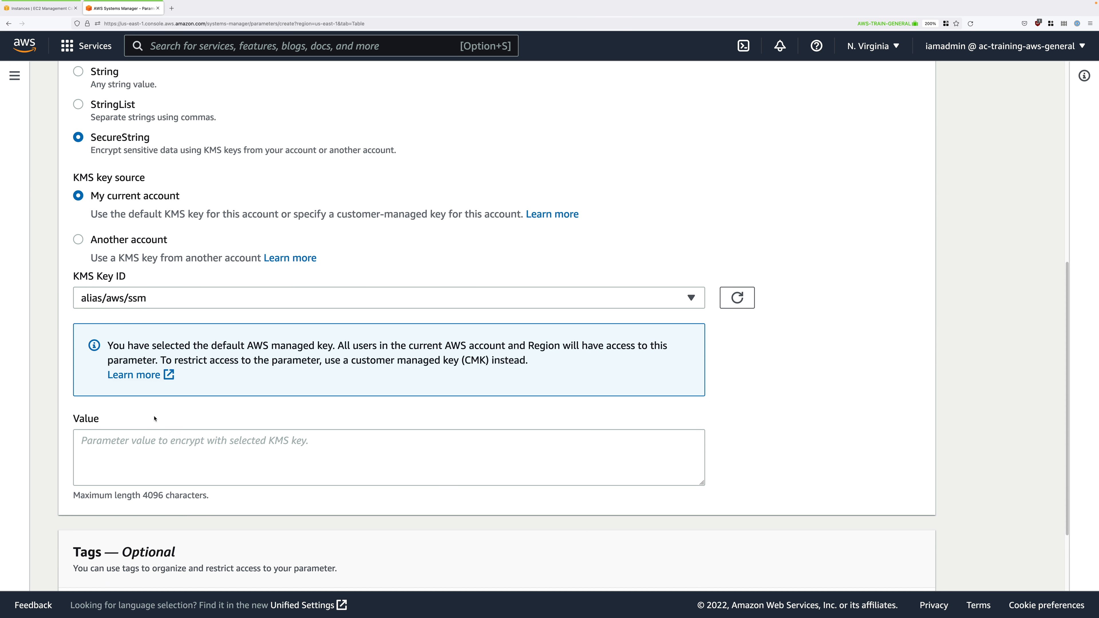
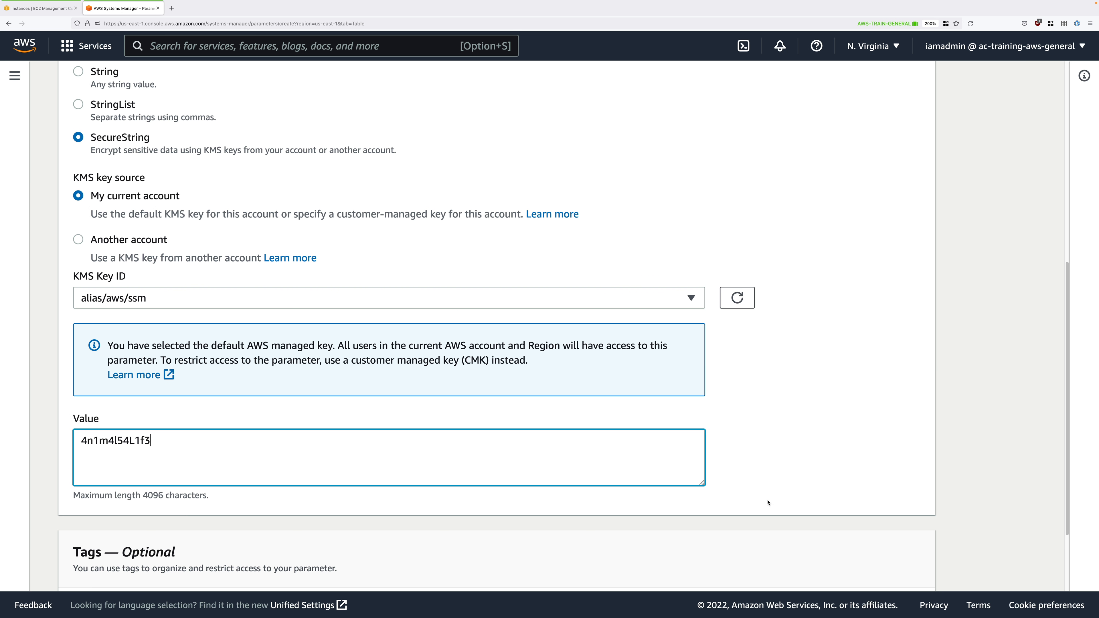
scroll(down, 3)
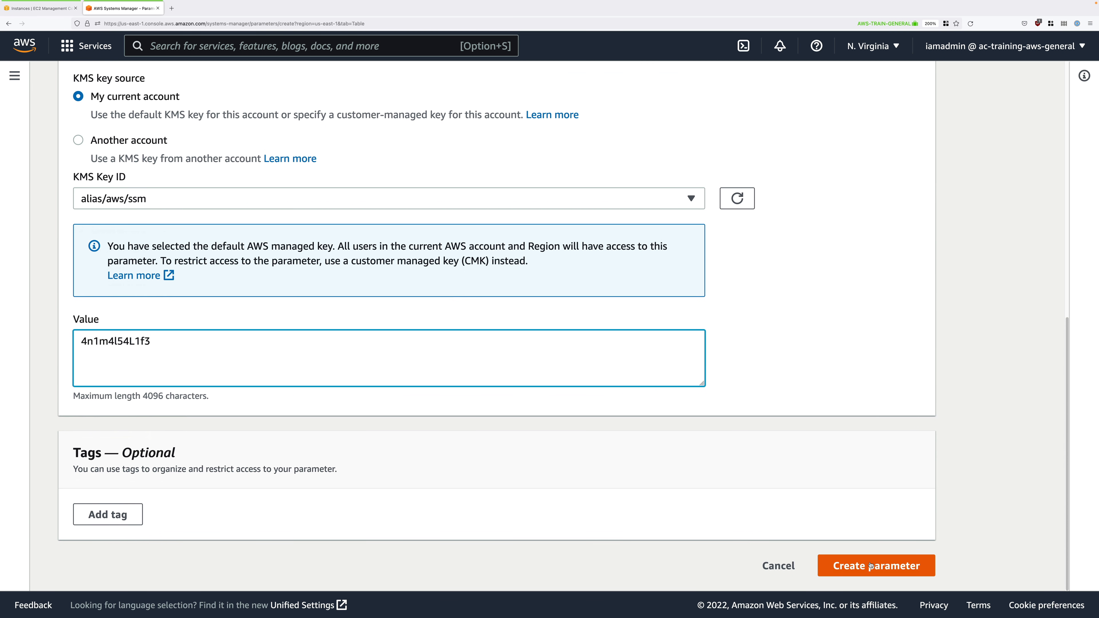
click(877, 565)
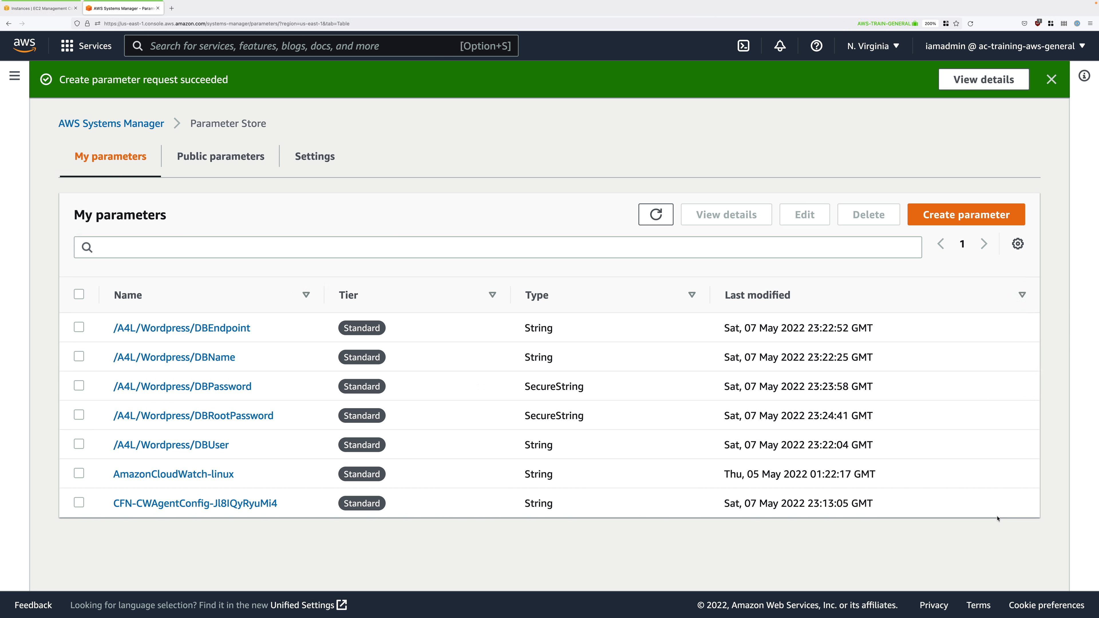
mouse_move(1019, 511)
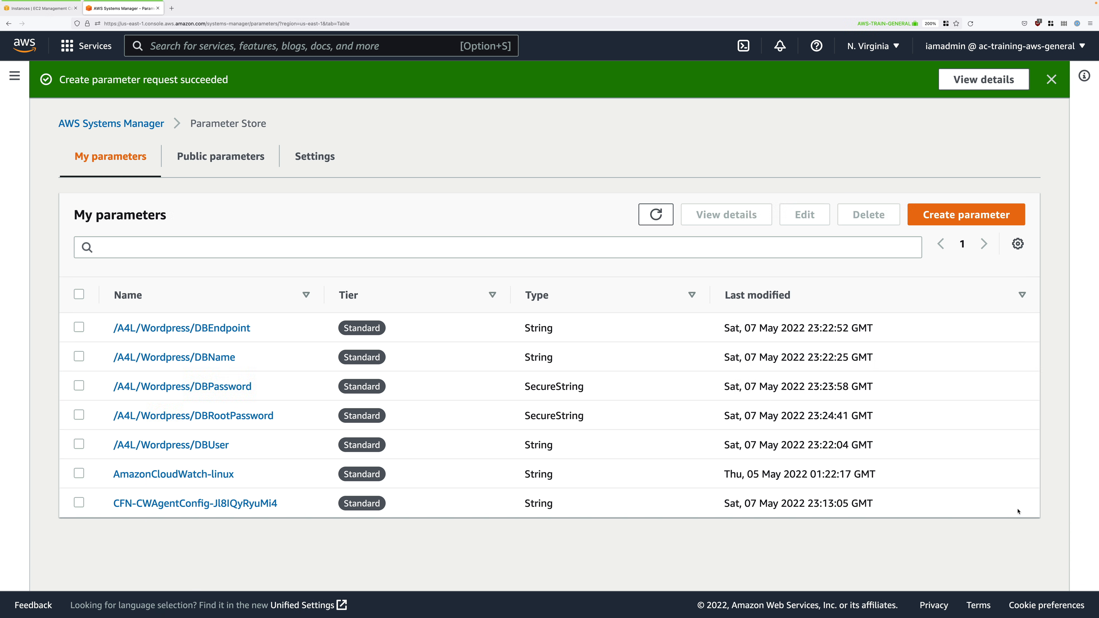